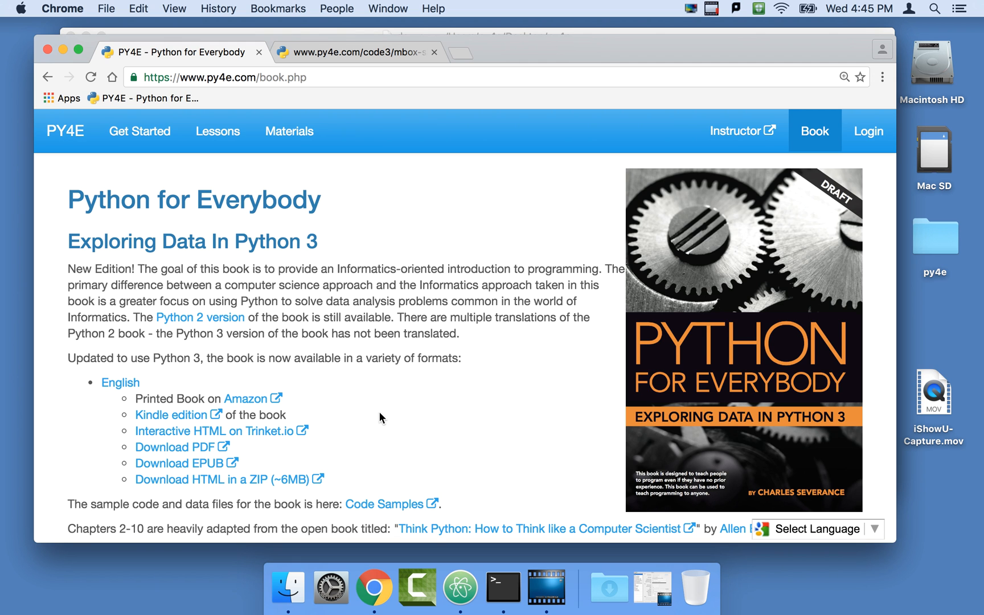
mouse_move(337, 8)
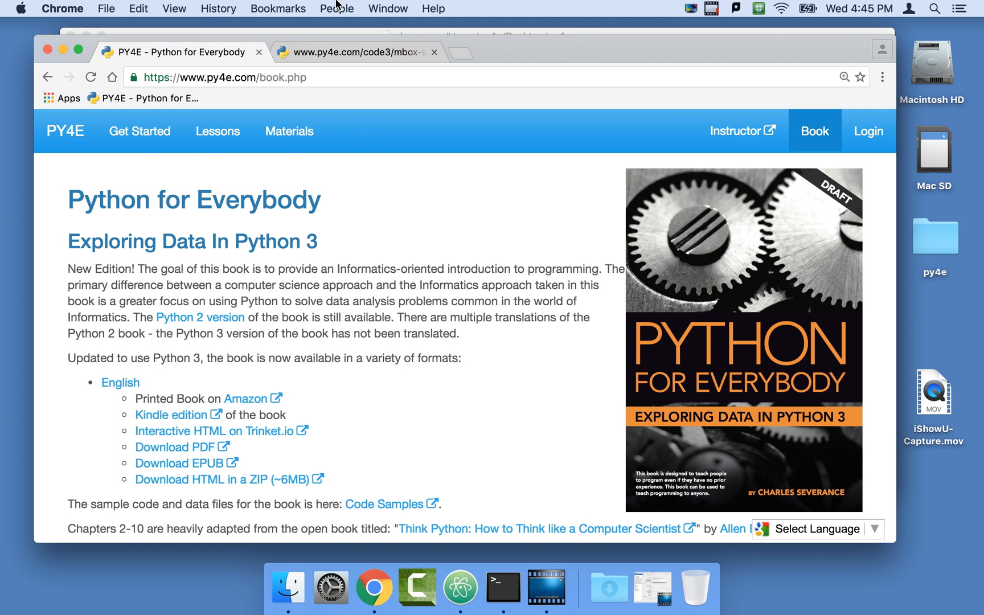
Show the raw mbox-short.txt page and mark 'From' and 'Sat' on its first line
click(354, 53)
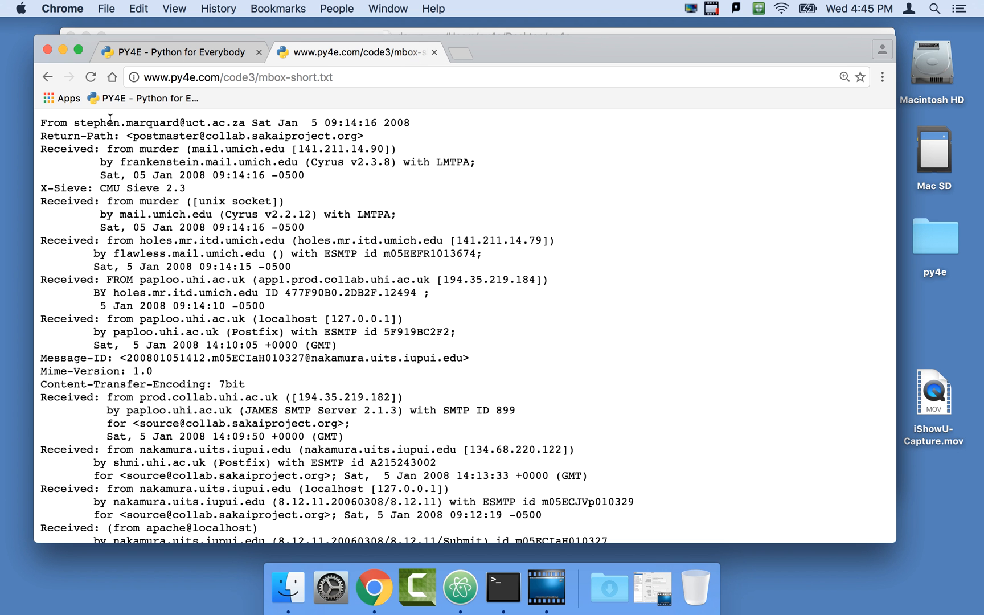
mouse_move(336, 122)
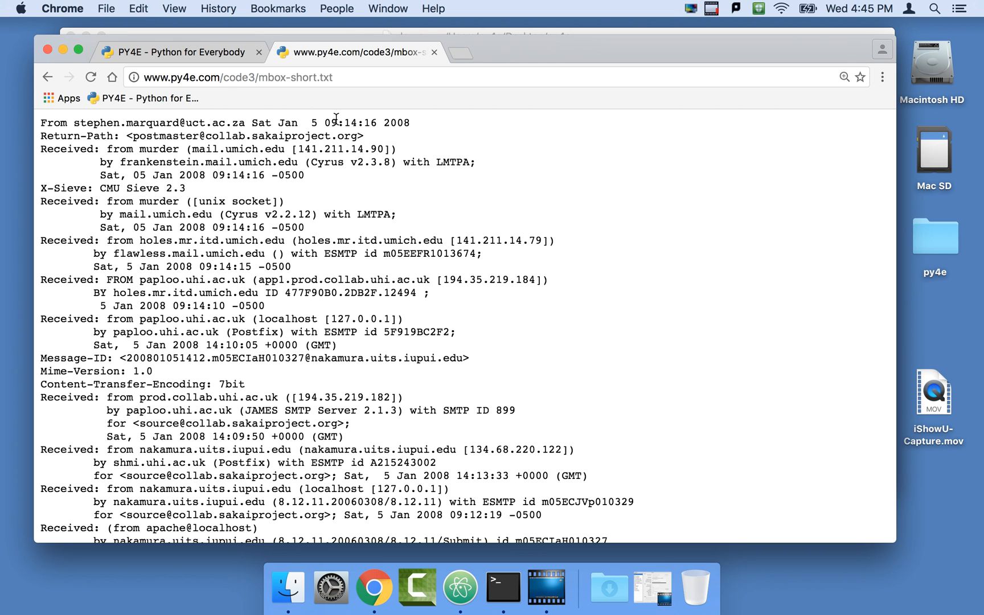
double_click(55, 122)
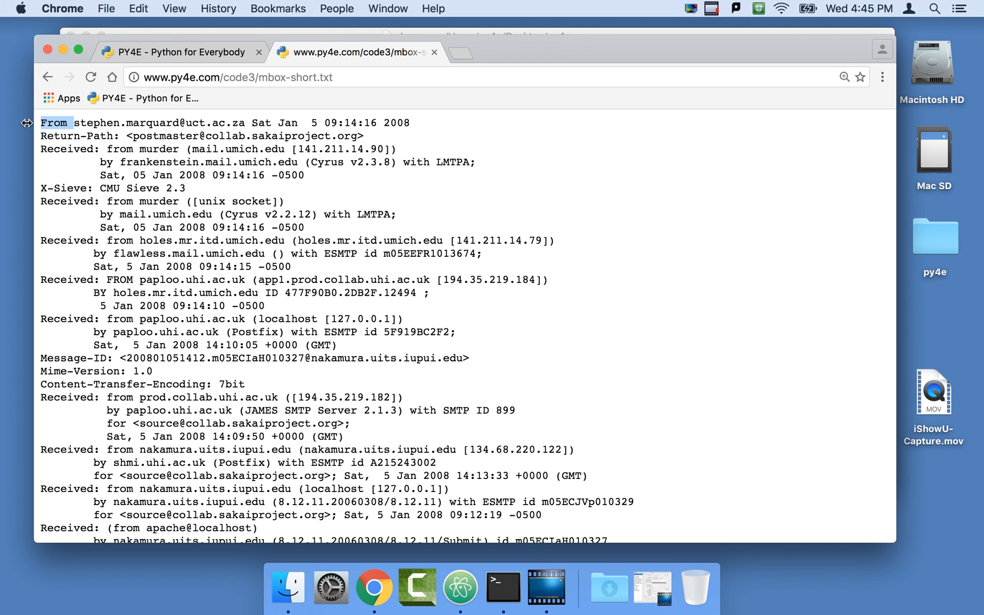
mouse_move(291, 127)
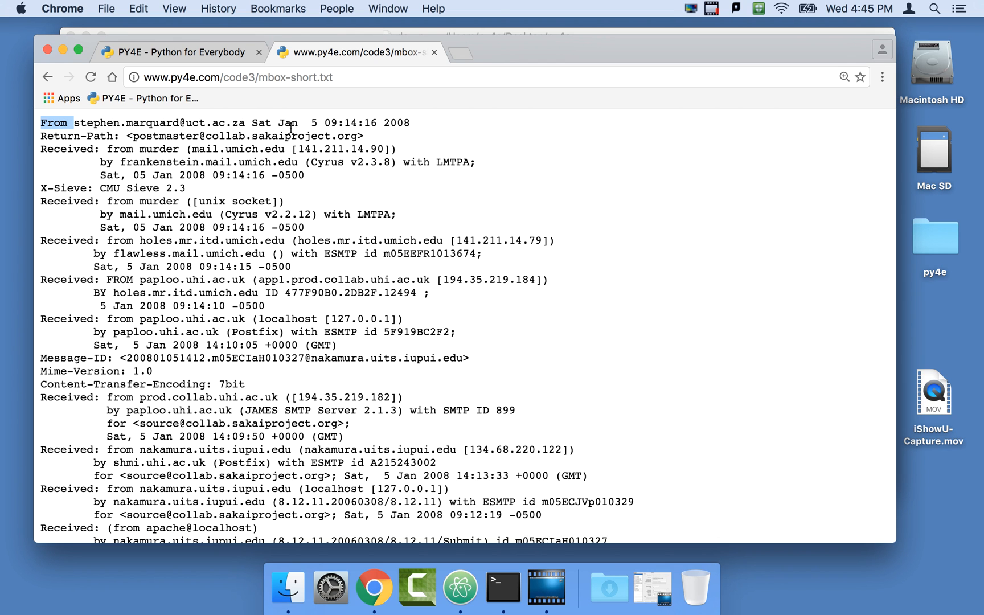
double_click(261, 122)
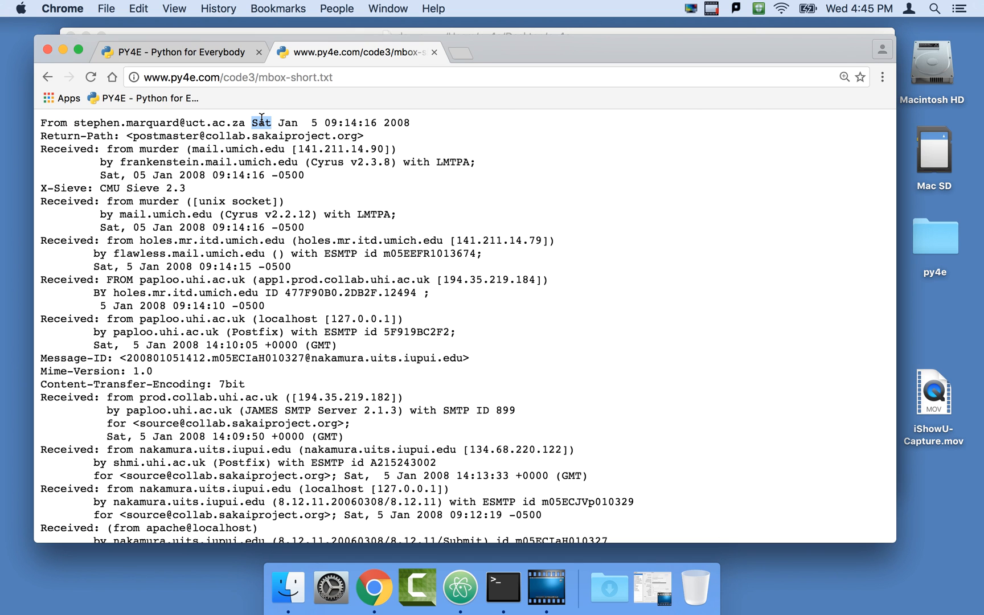
mouse_move(460, 588)
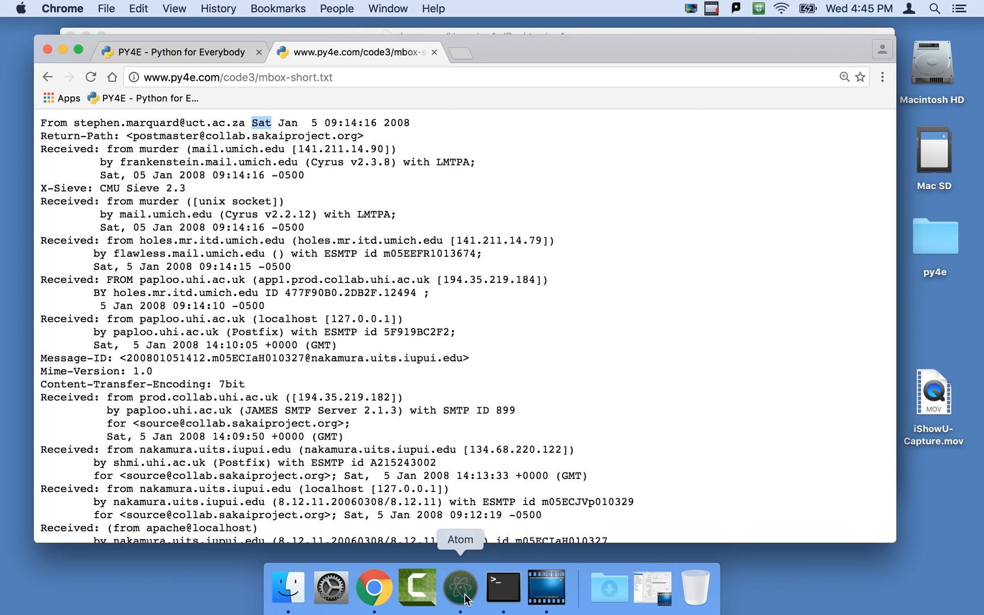
Bring dow.py into focus in Atom, glancing at the mail data in Chrome in between
click(460, 586)
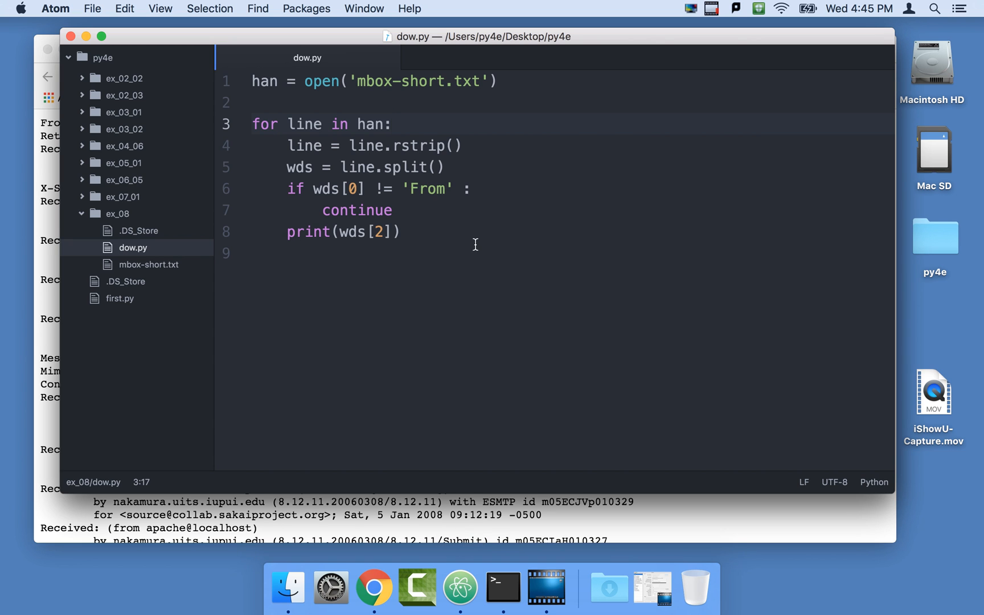
click(391, 124)
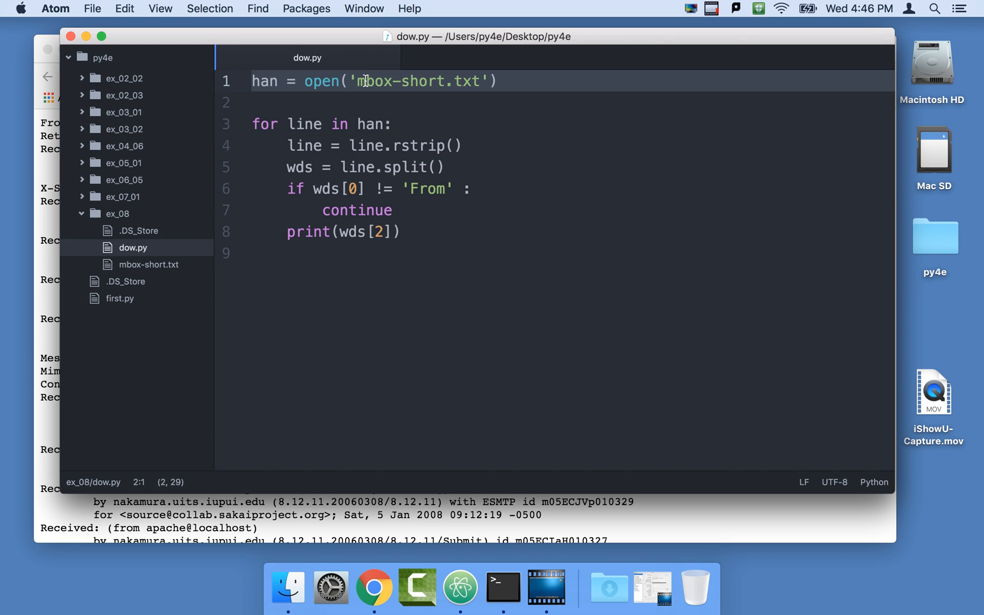
mouse_move(374, 133)
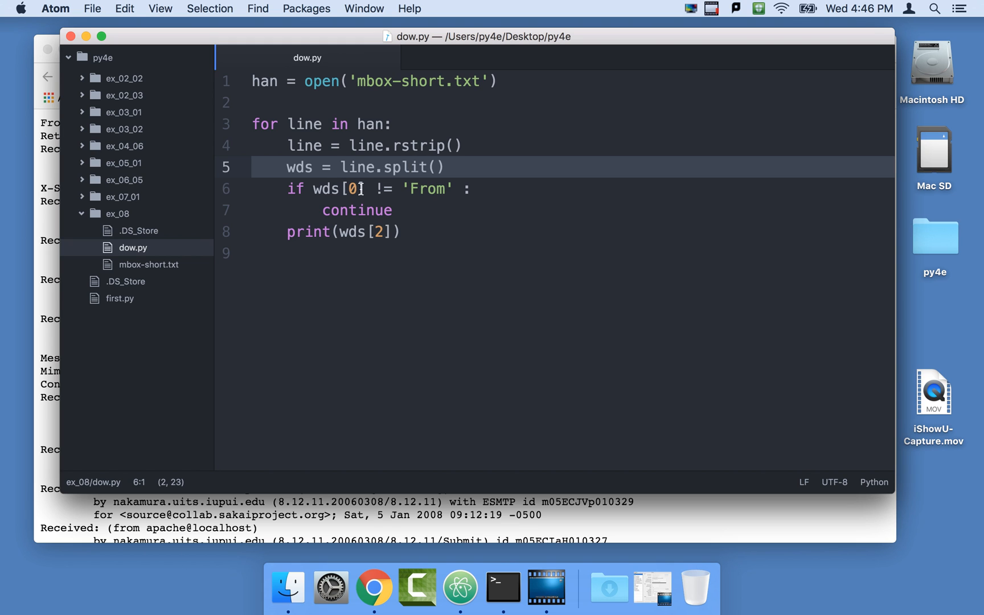
mouse_move(483, 109)
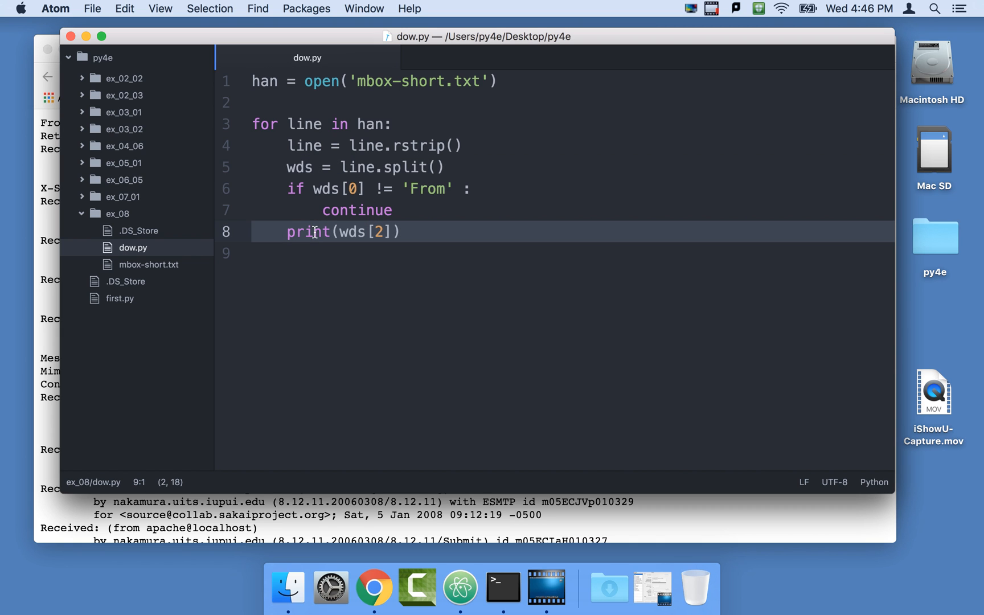
mouse_move(183, 130)
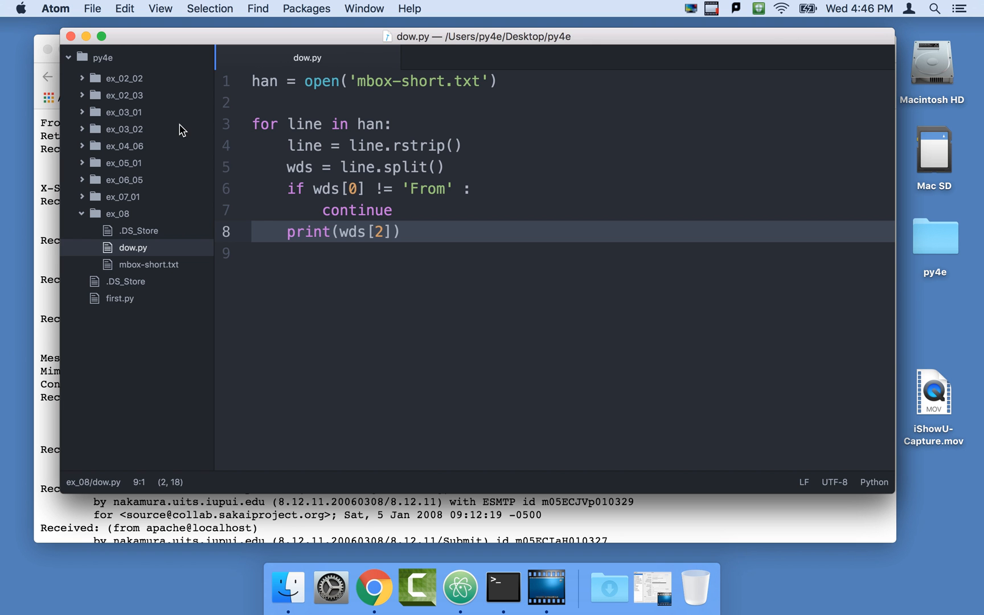
mouse_move(59, 261)
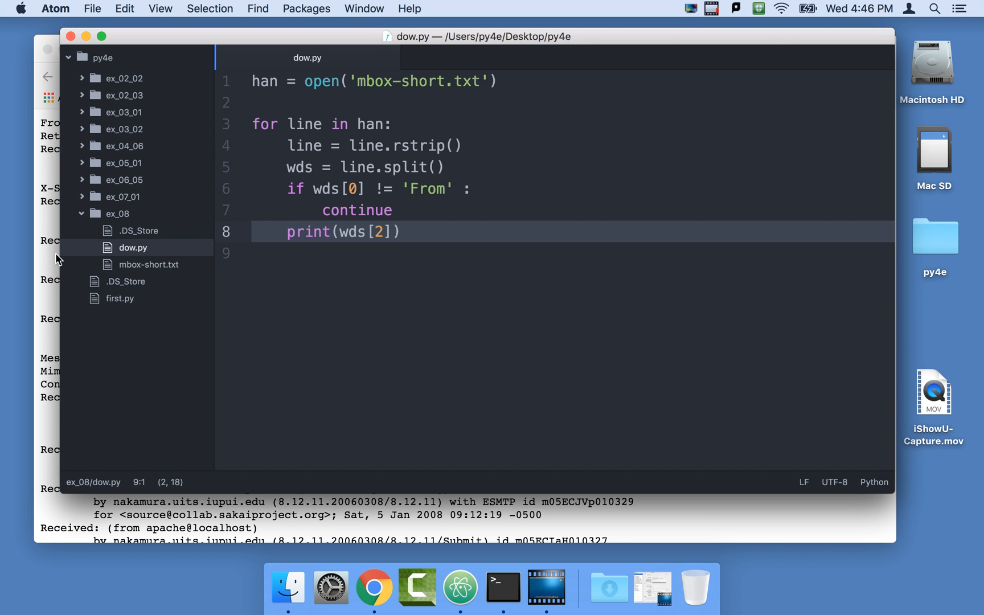
click(374, 586)
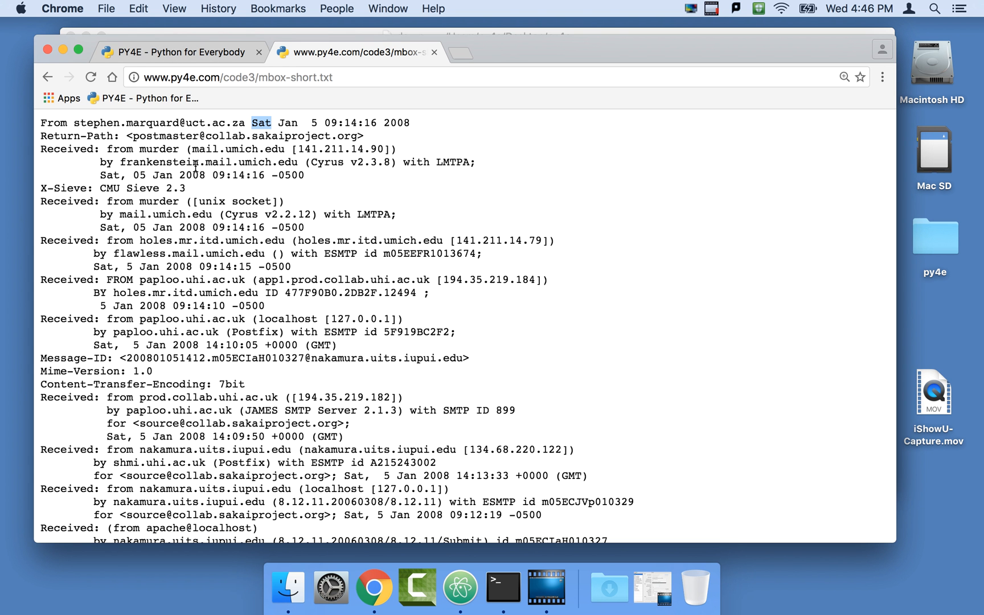
click(459, 587)
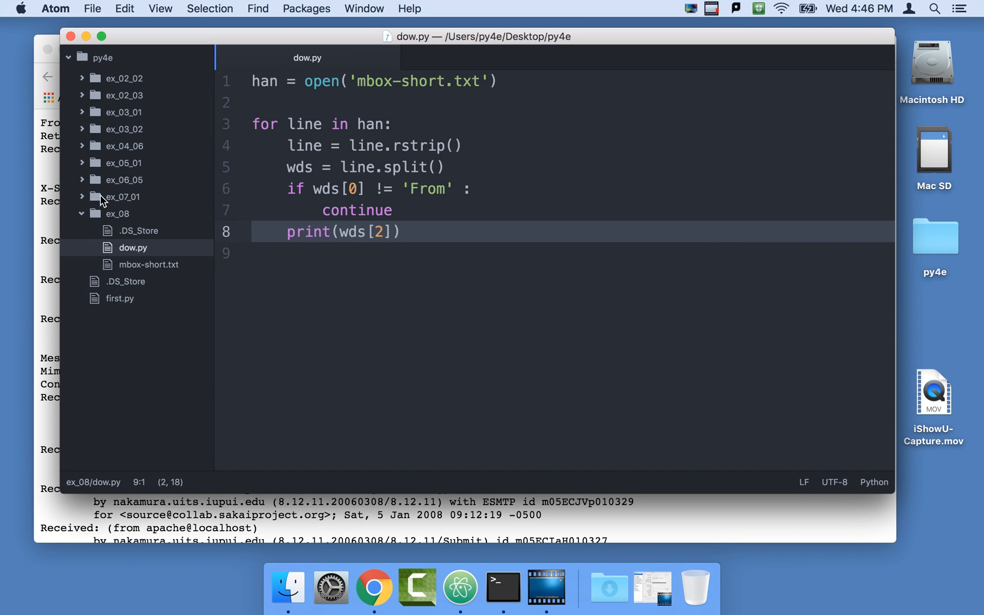
mouse_move(503, 587)
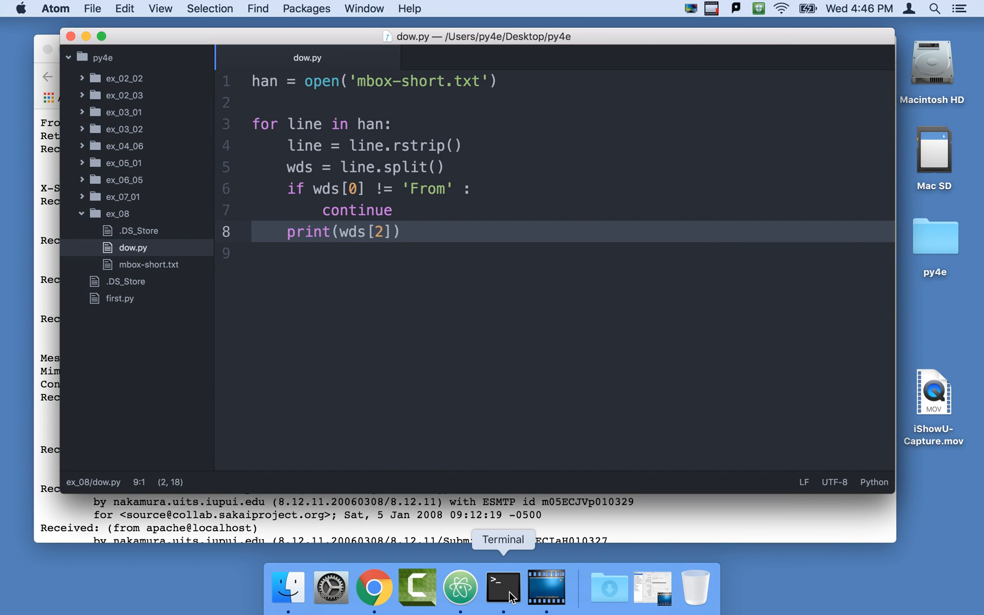
In Terminal, move to Desktop/py4e/ex_08 and list its contents with ls -l
click(503, 588)
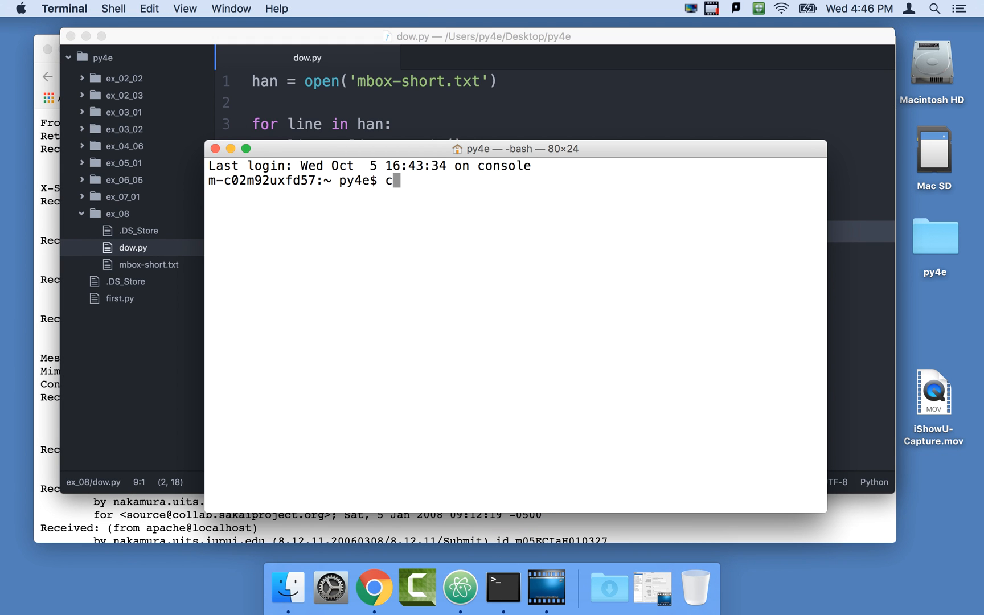
text(d Desktop/py)
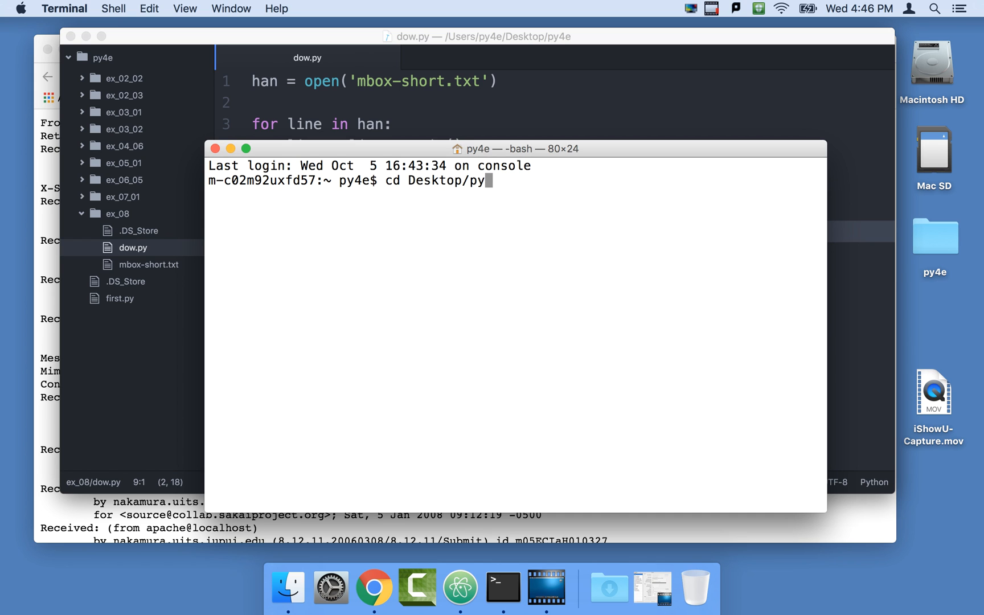
text(4e/e)
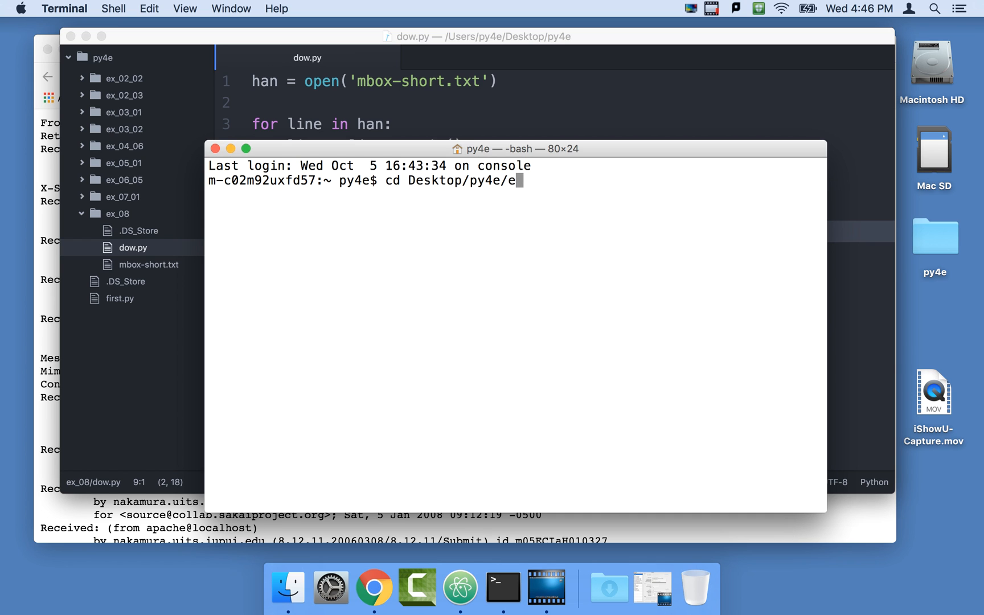
text(x_08)
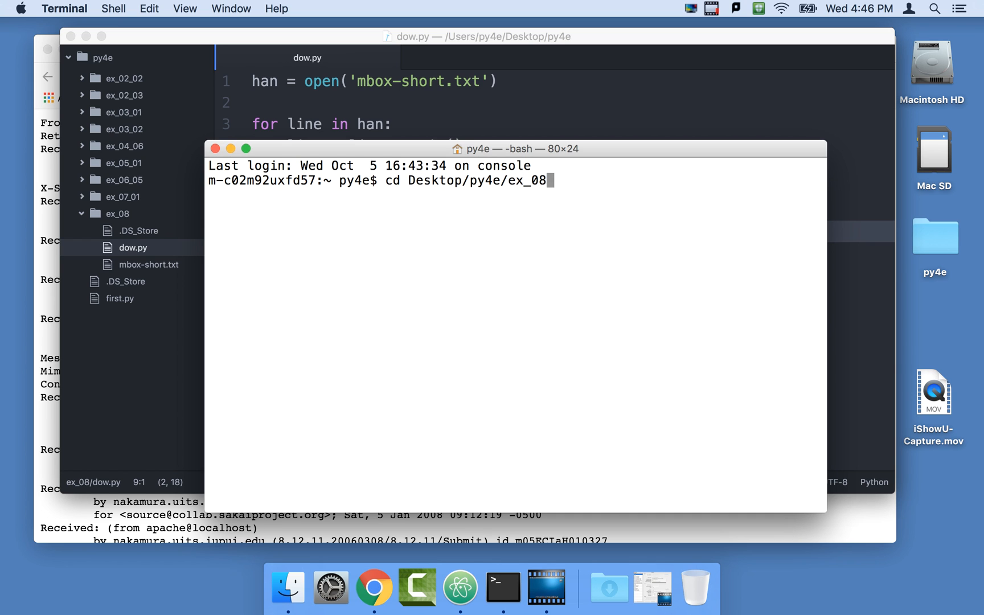
text(ls -l)
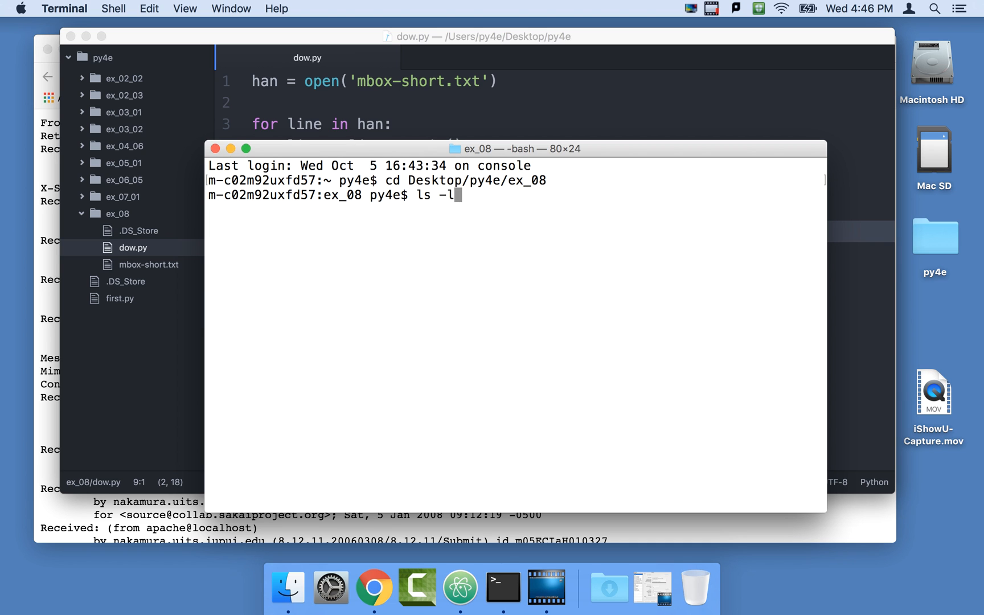
key(Return)
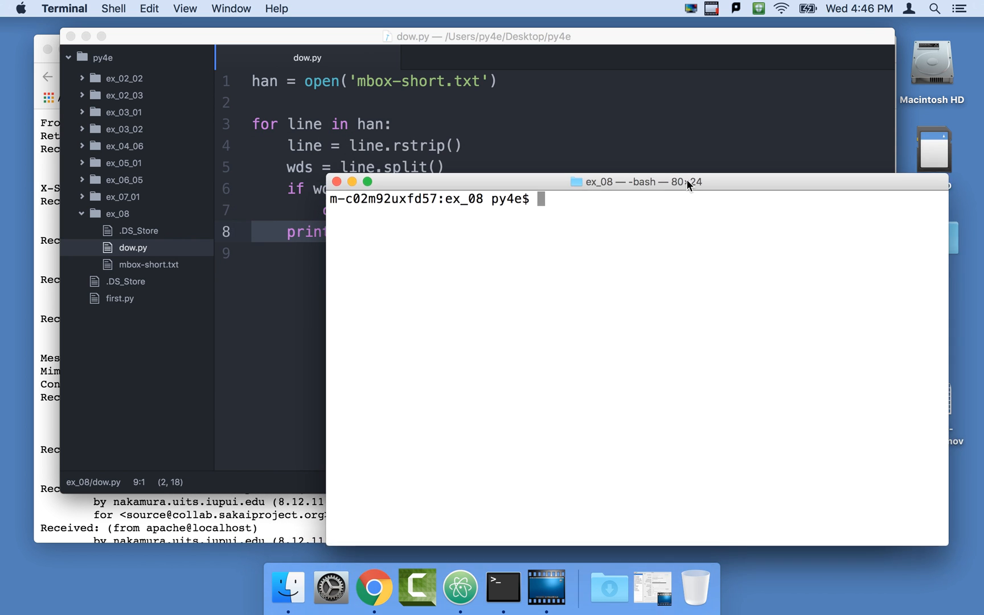
Run python3 dow.py, which prints Sat then fails with IndexError
text(python)
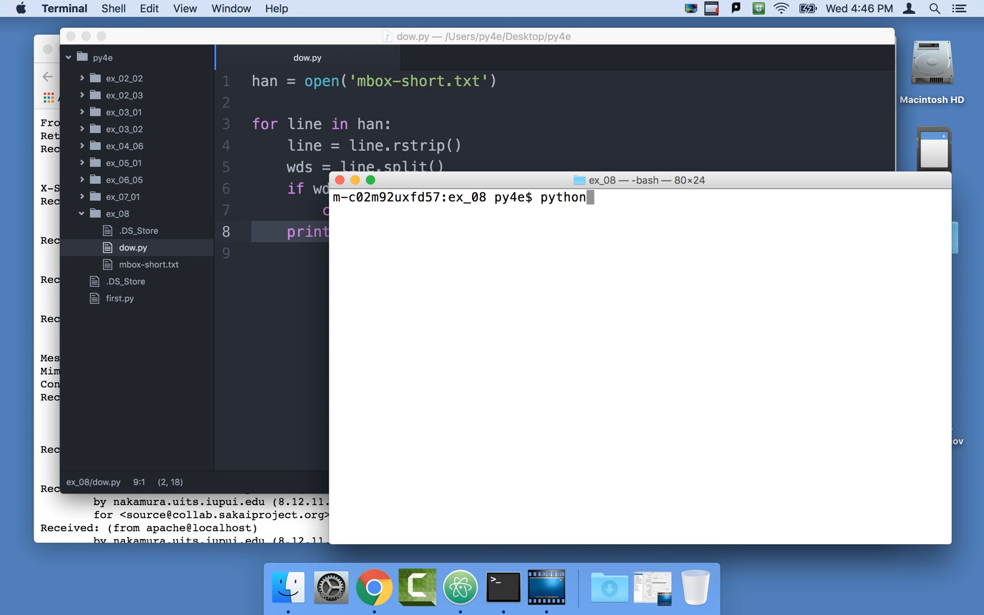
text(3 do)
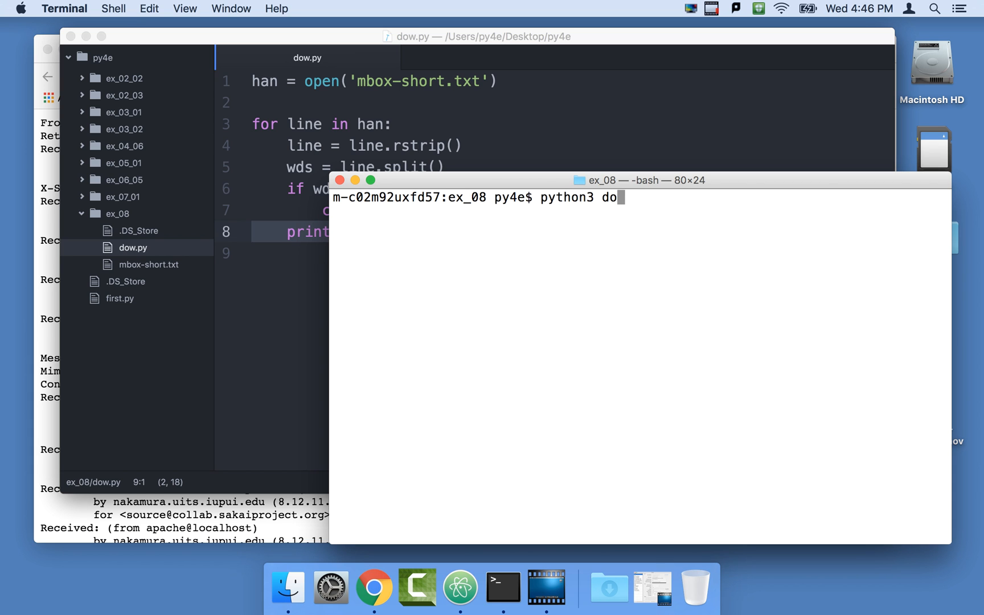
text(w.py)
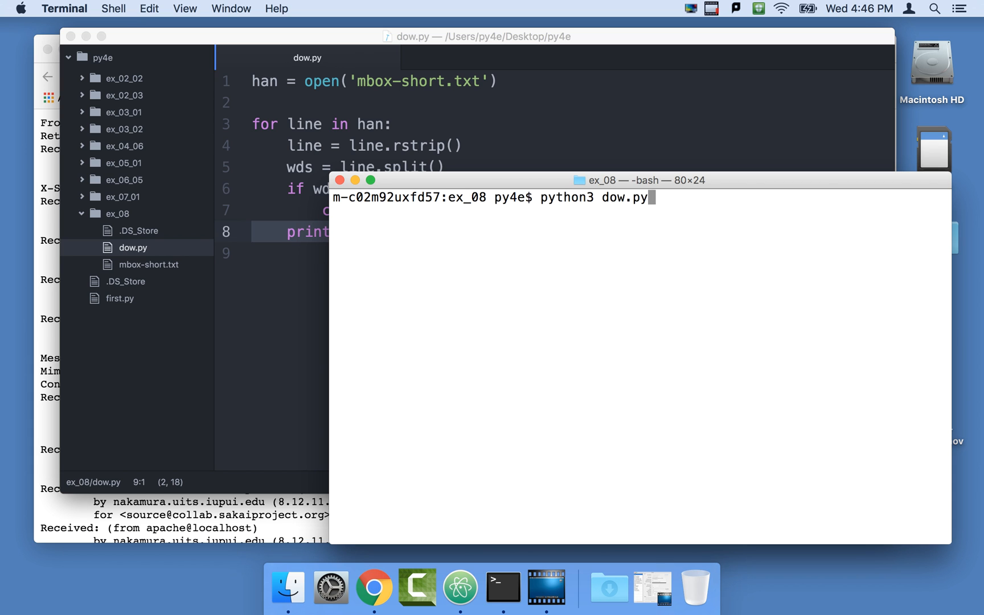
key(return)
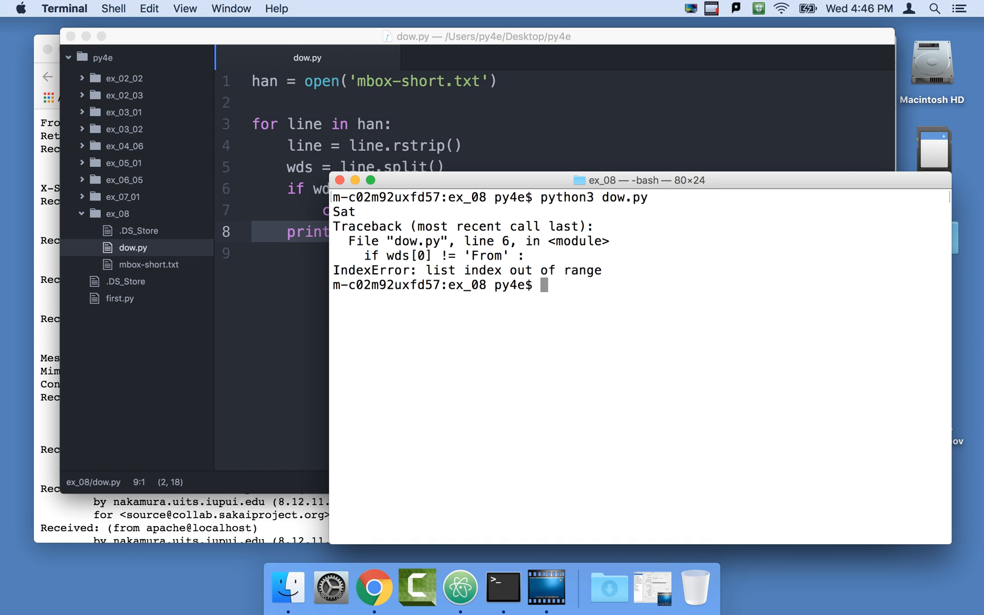
mouse_move(686, 168)
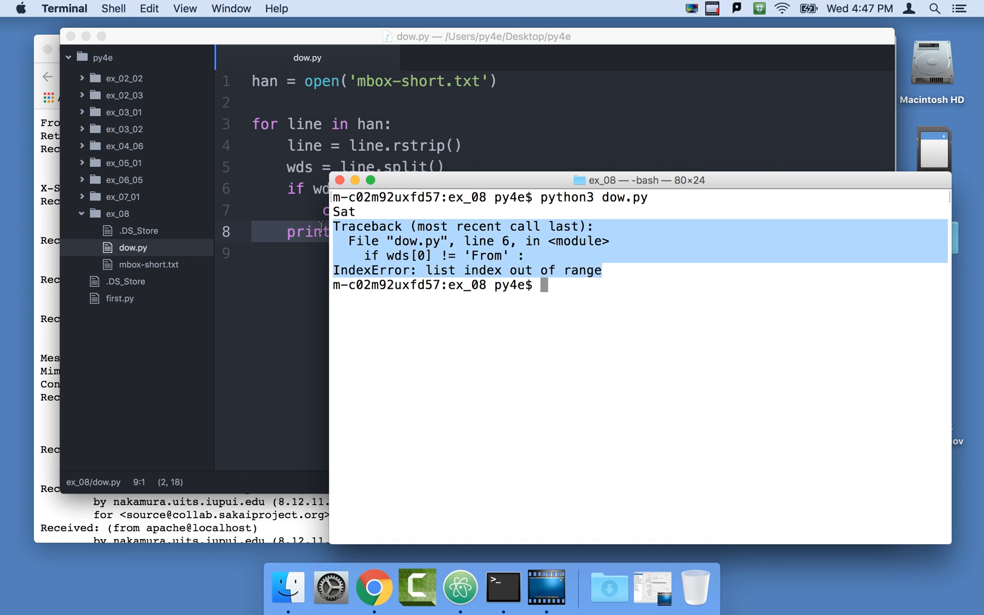
mouse_move(323, 228)
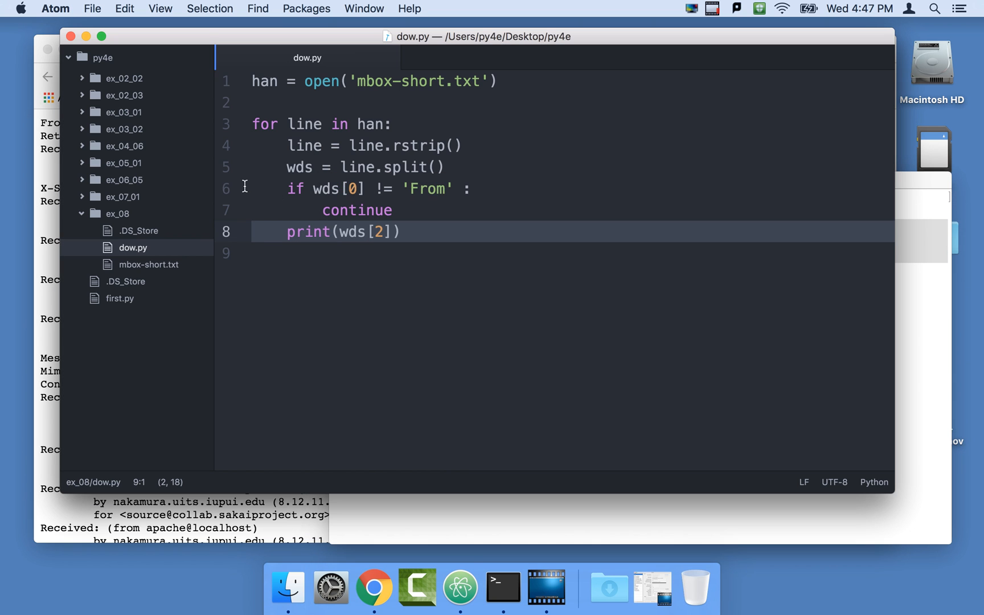
Try 'len(wds) < 3 or' with a '# guardian pattern' comment, then discard it and reopen dow.py unchanged
click(241, 189)
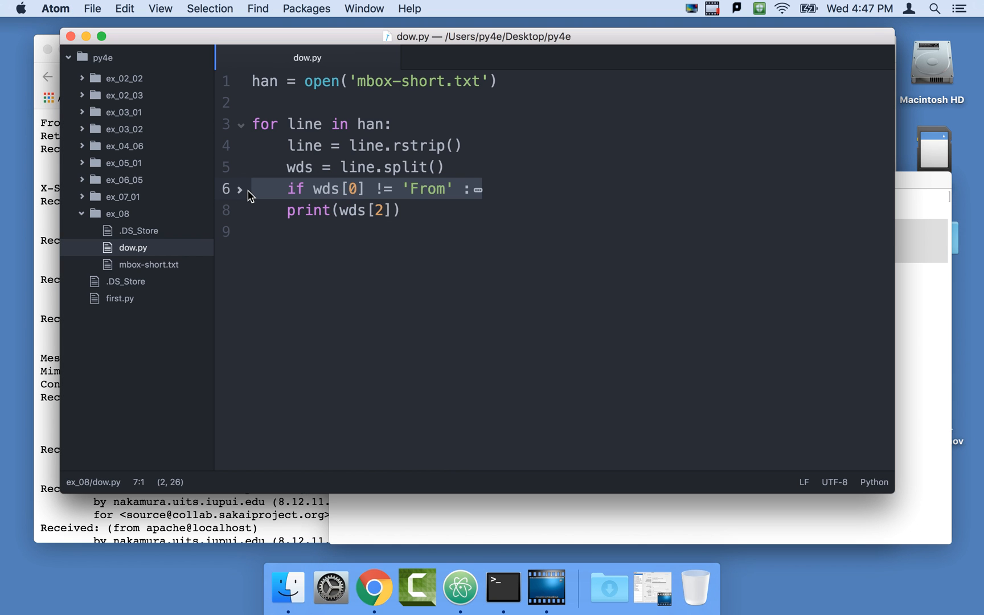
text(len(wds) < 3 or)
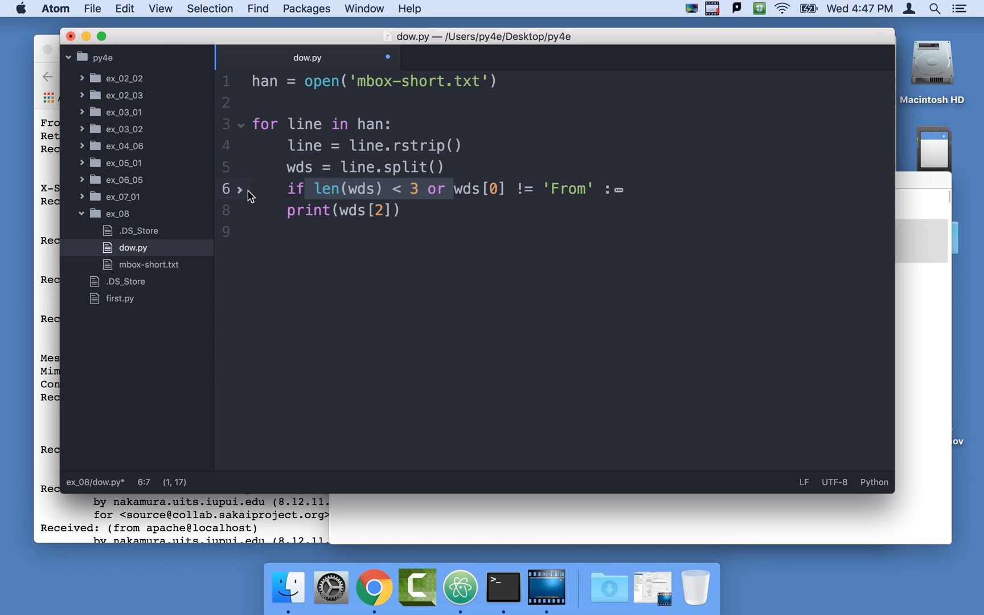
text(# guardian pattern)
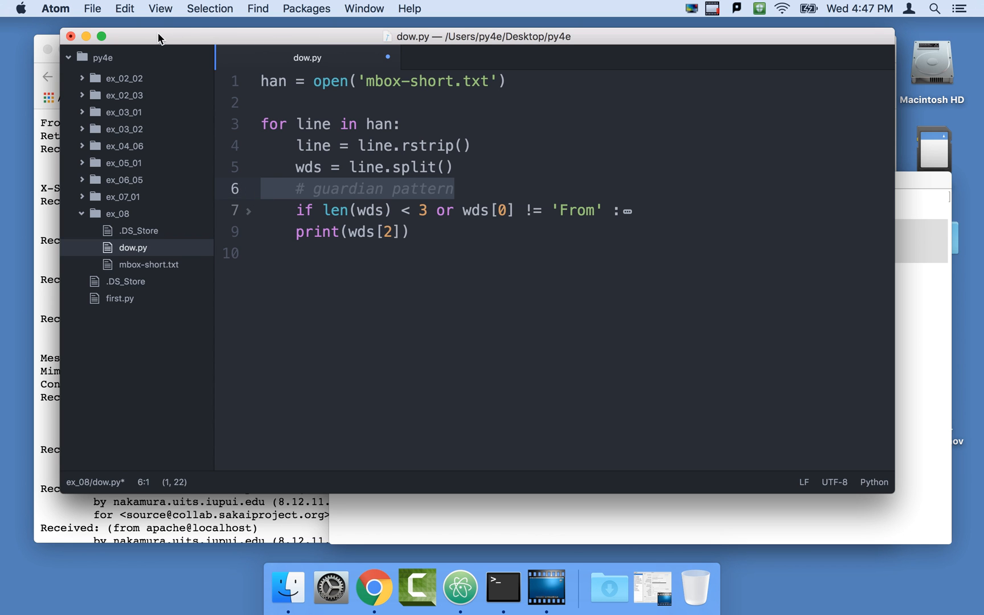
mouse_move(320, 58)
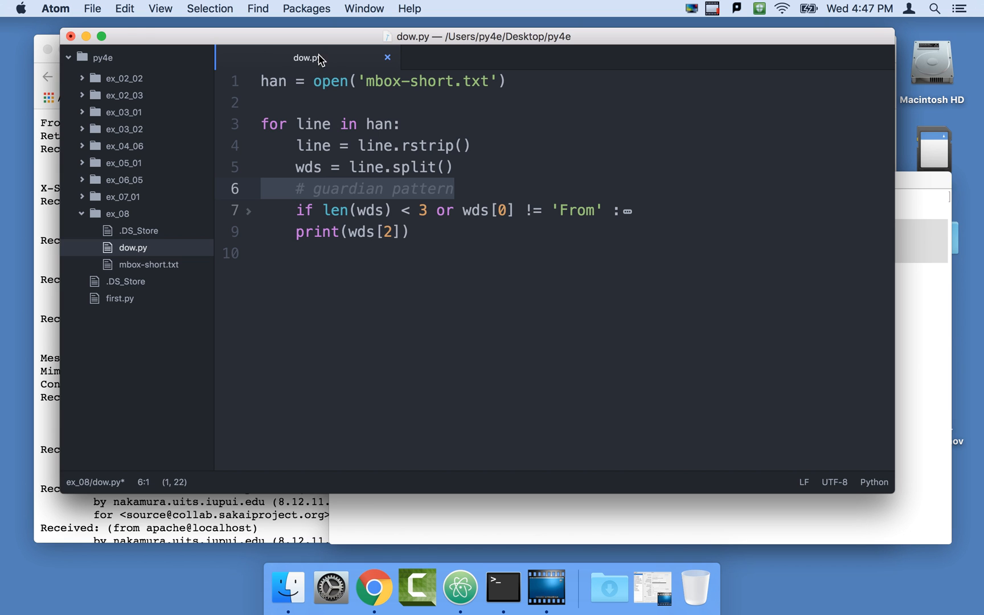
mouse_move(319, 26)
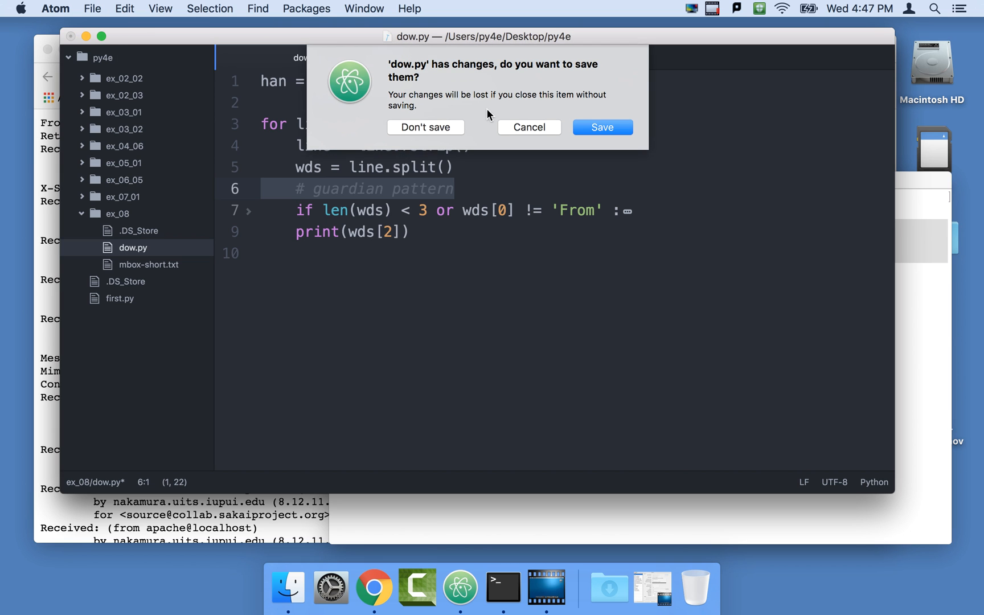
click(425, 127)
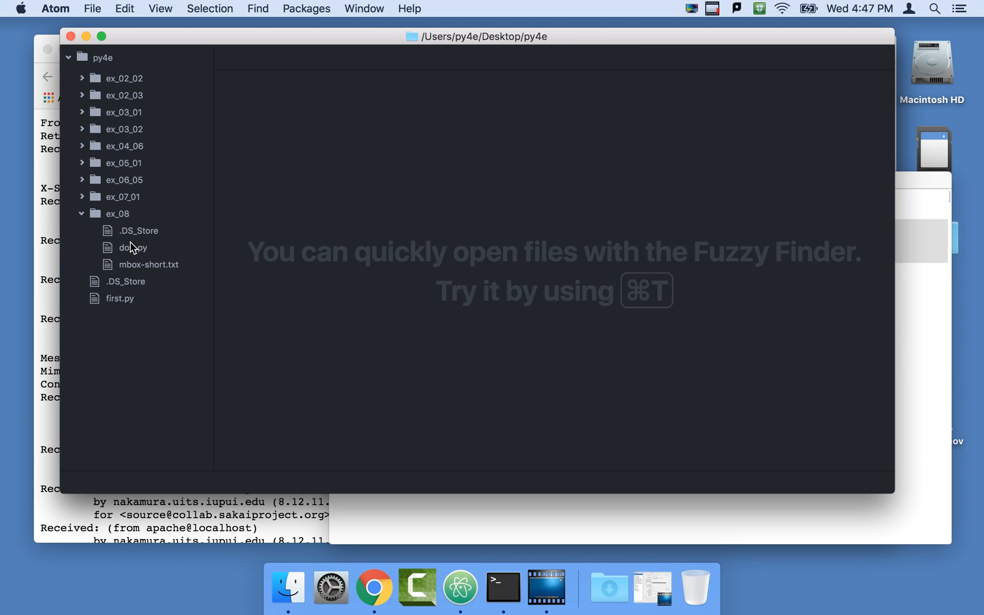
click(132, 247)
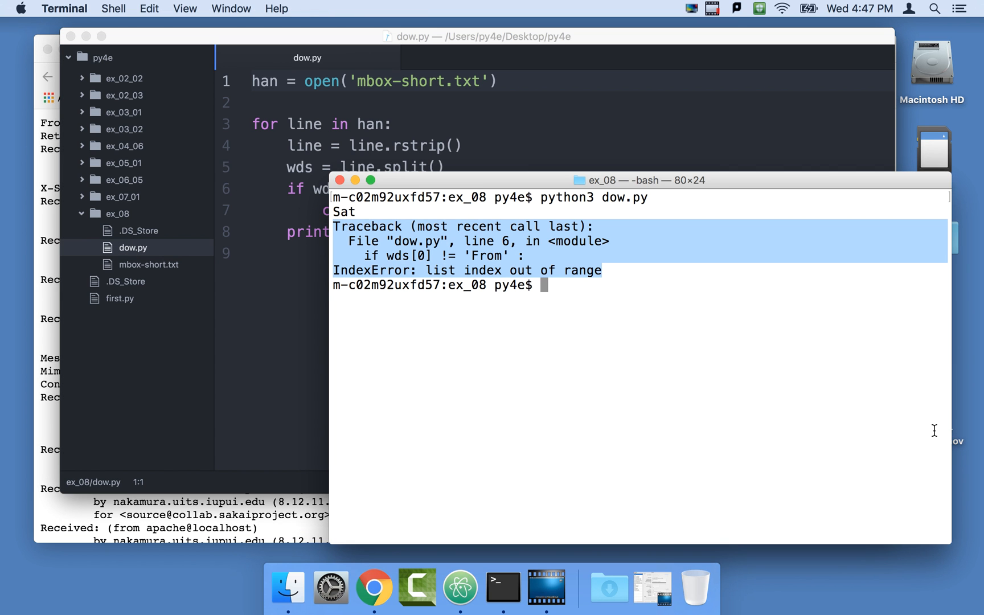
mouse_move(563, 159)
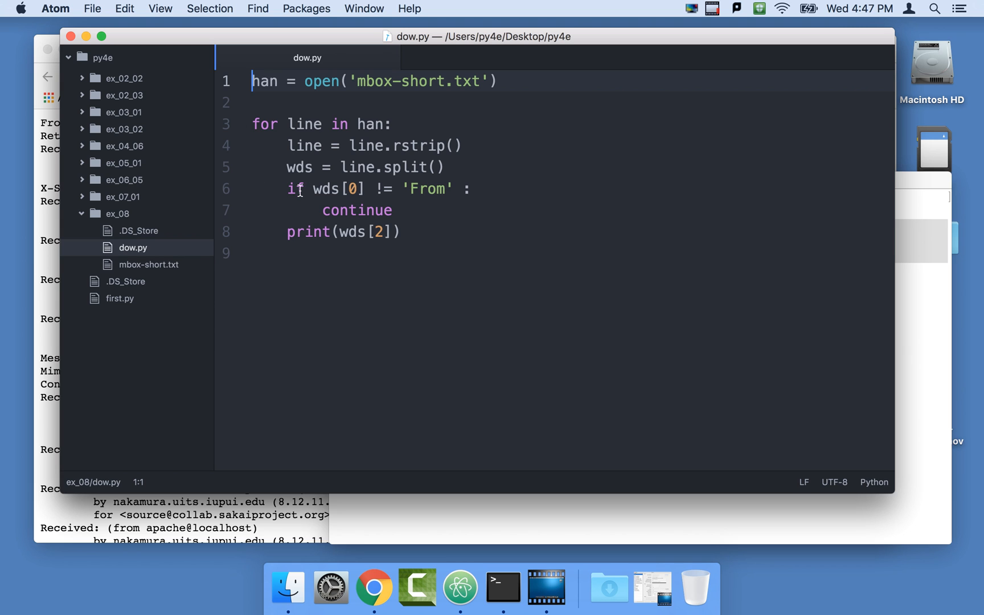
Compare the traceback with the if statement and open mbox-short.txt beside dow.py
click(269, 188)
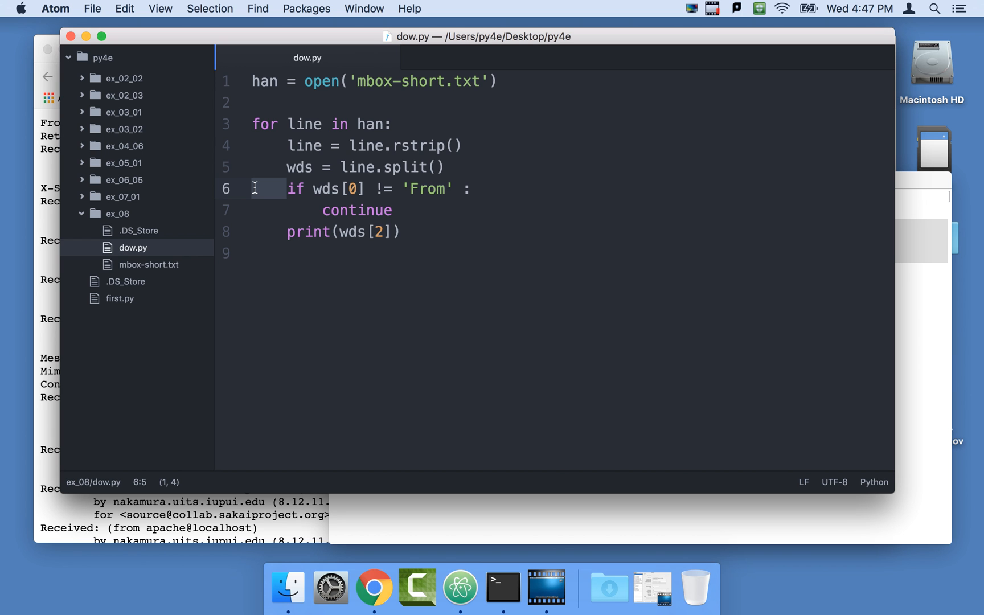
click(502, 587)
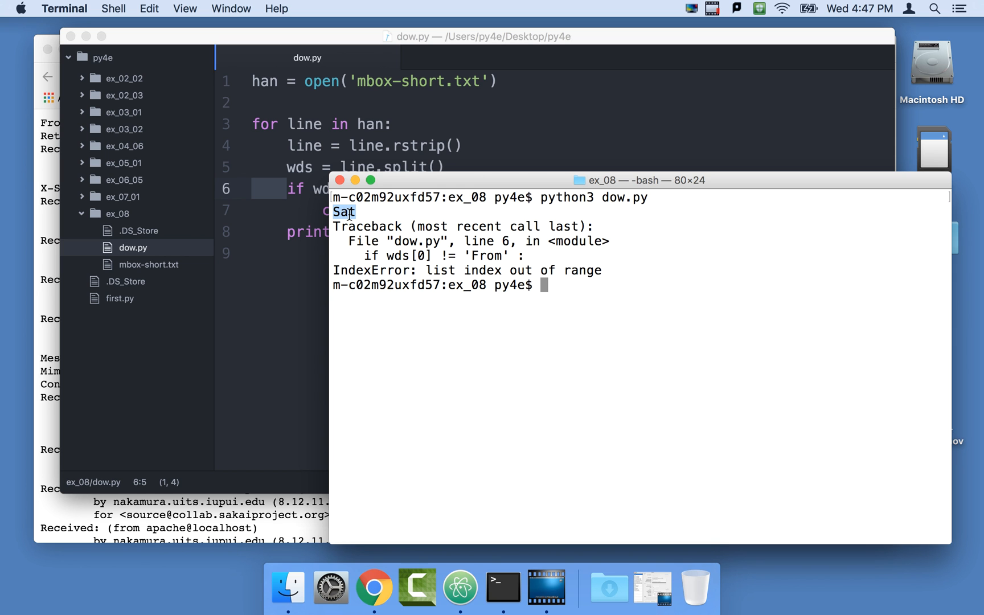
mouse_move(342, 113)
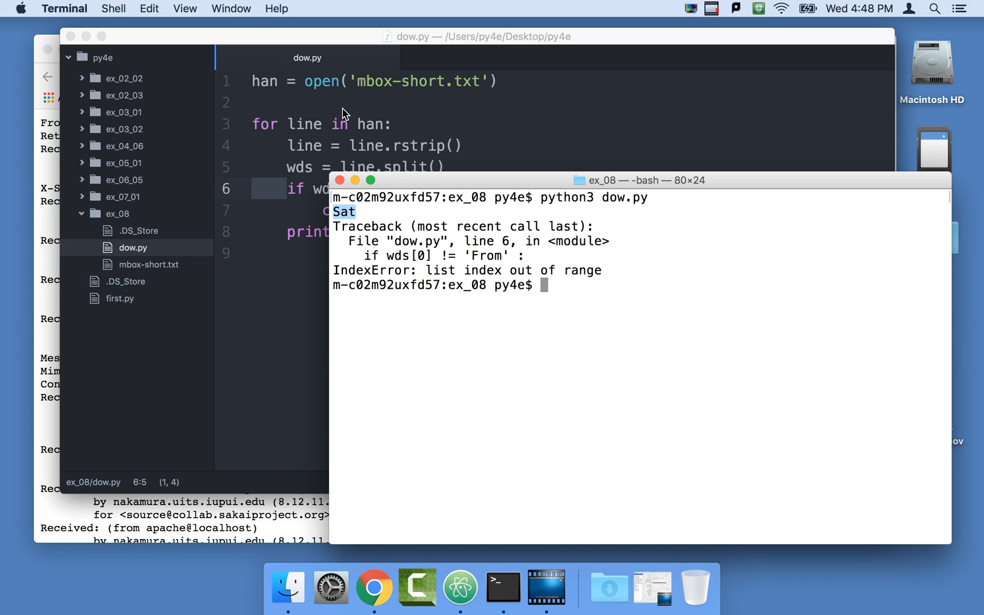
click(149, 264)
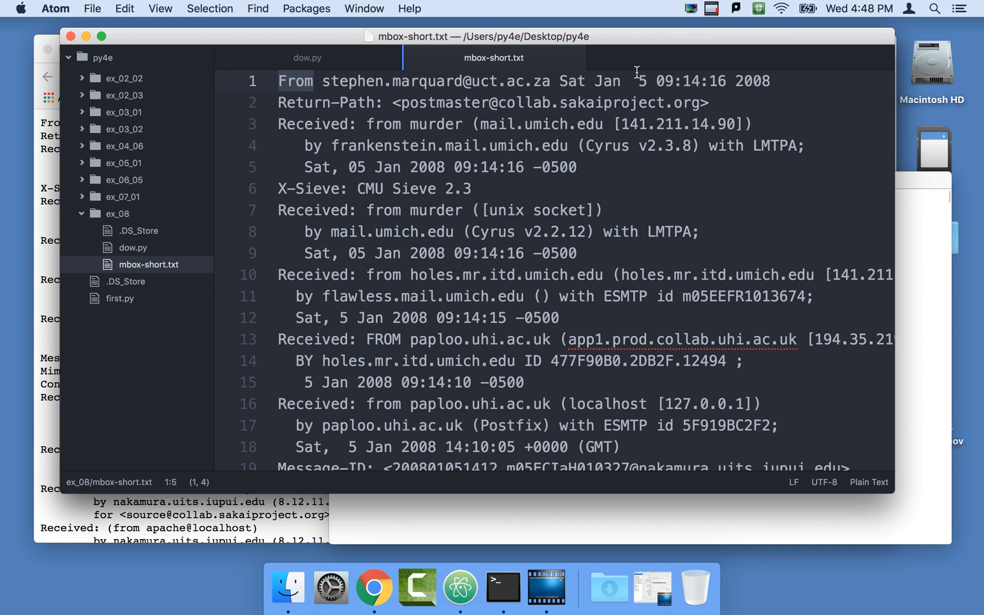
click(502, 587)
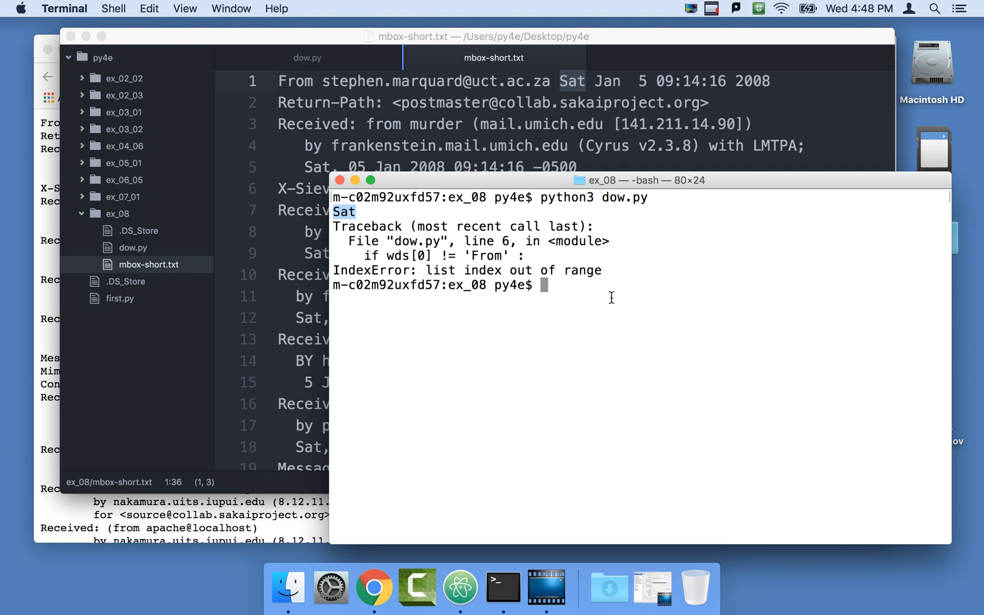
mouse_move(470, 264)
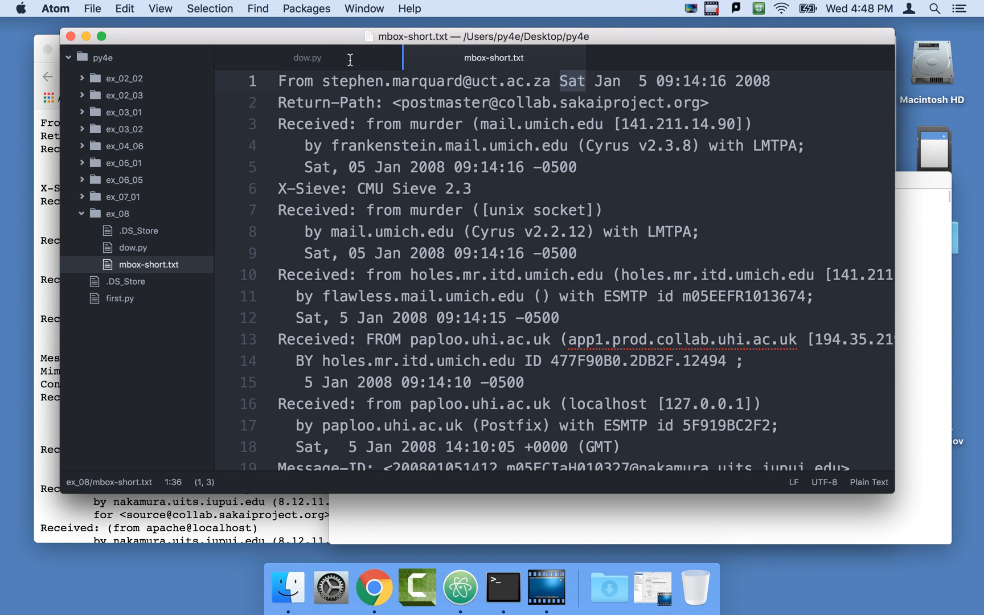
Add print('Words:',wds) right after the split, before the From check
click(306, 58)
text(print('Wor)
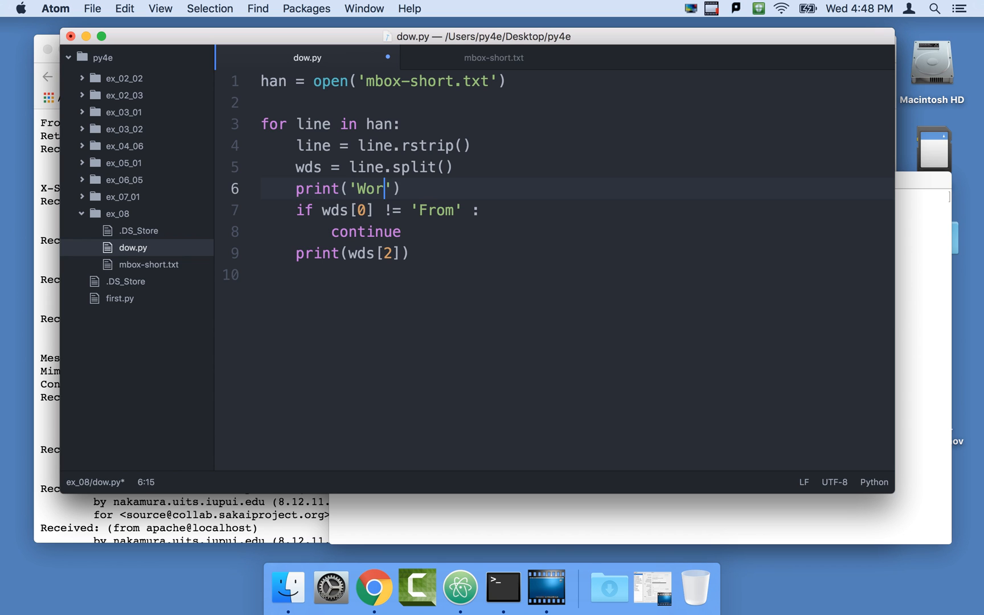
text(ds:,)
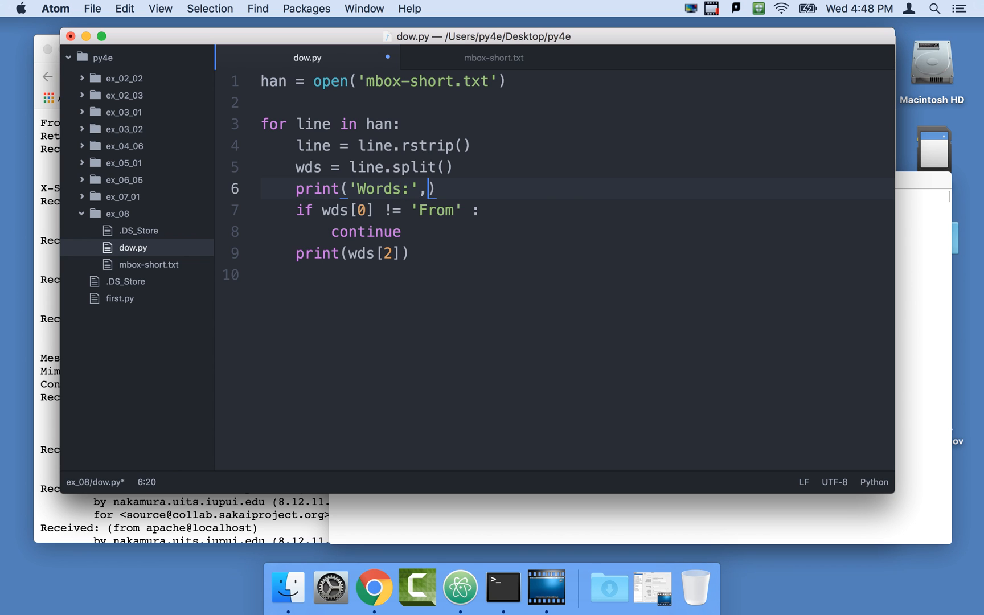
text(wds)
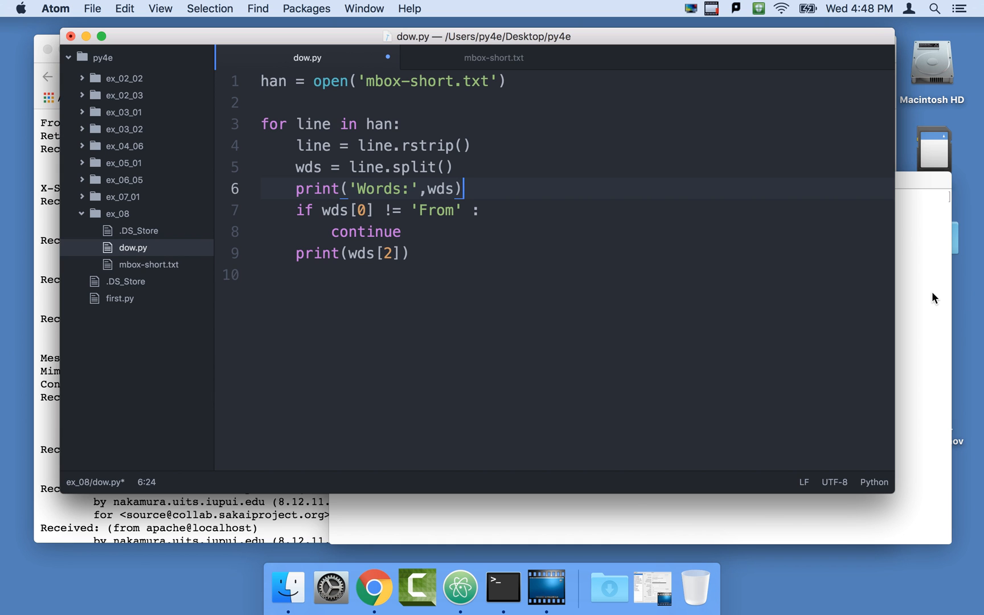
click(502, 587)
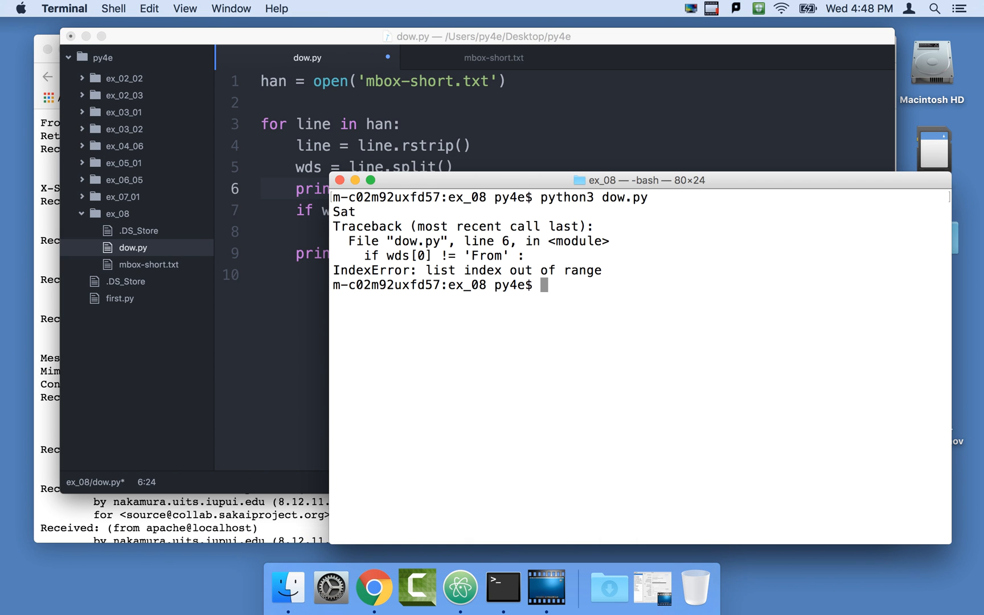
mouse_move(673, 96)
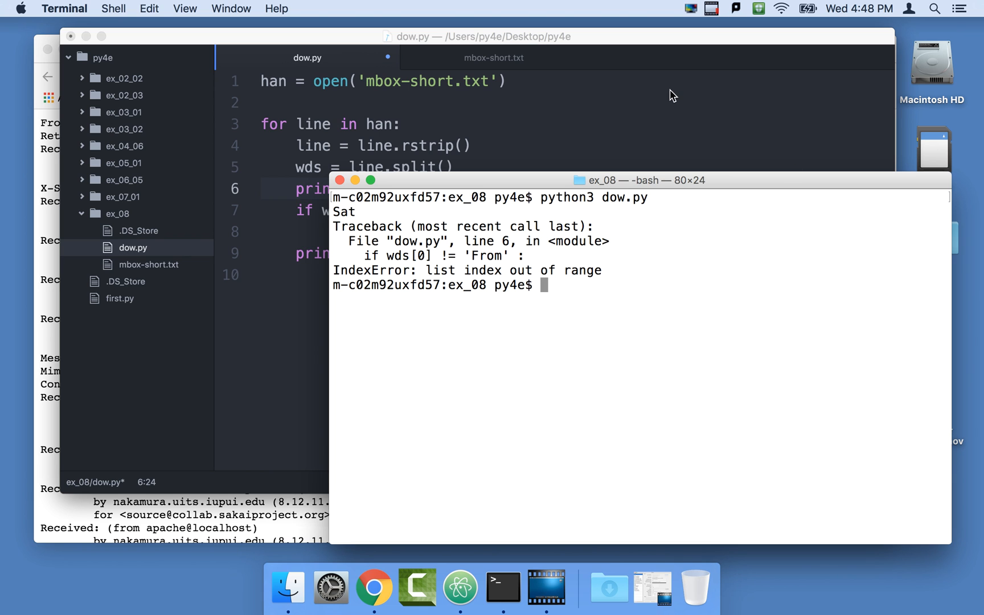
mouse_move(331, 50)
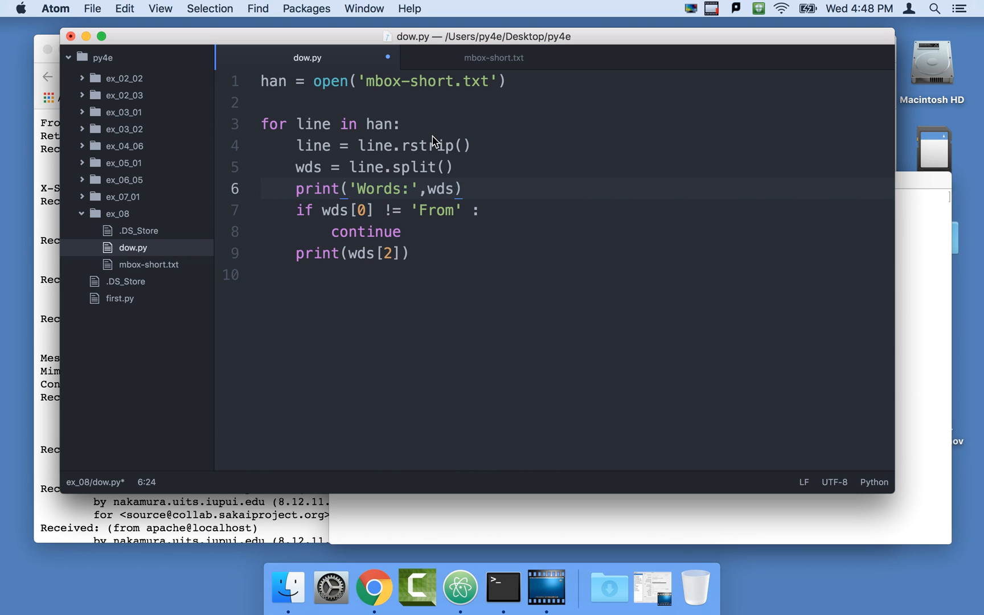
Rerun dow.py and review the Words: lists, noting Sat after the first From line
click(501, 587)
text(python3 dow.py)
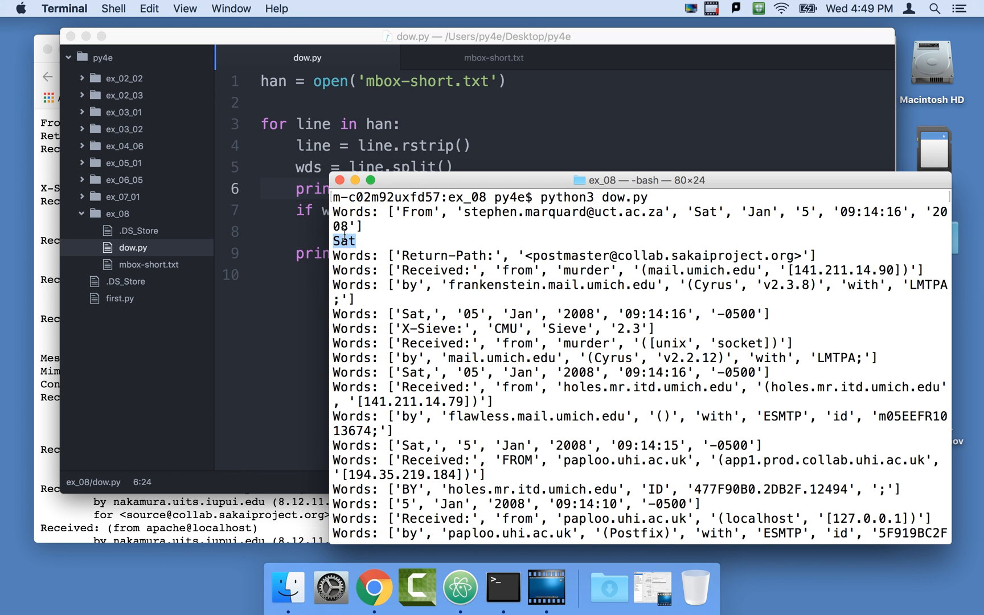
double_click(705, 212)
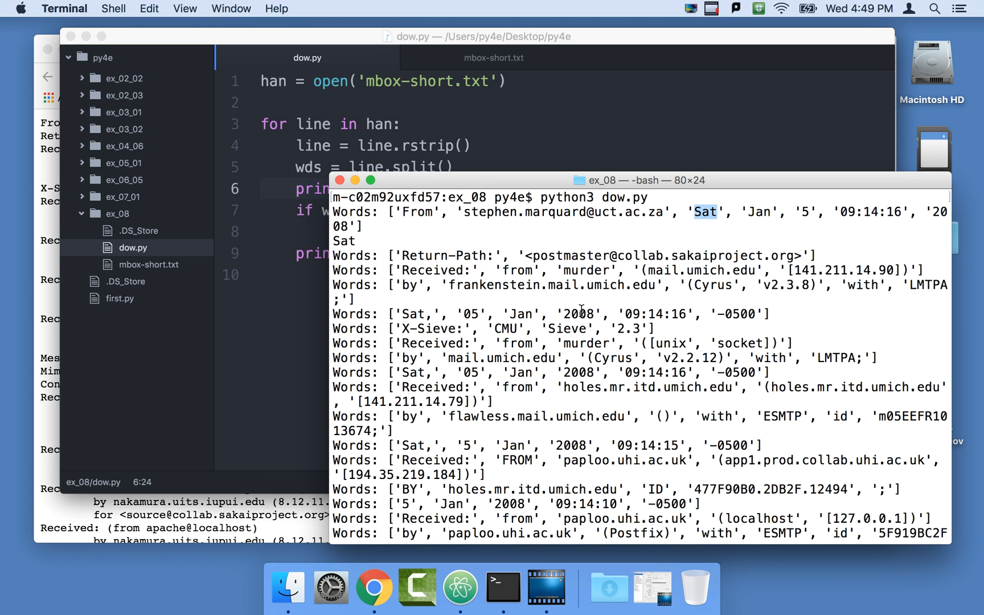
scroll(down, 3)
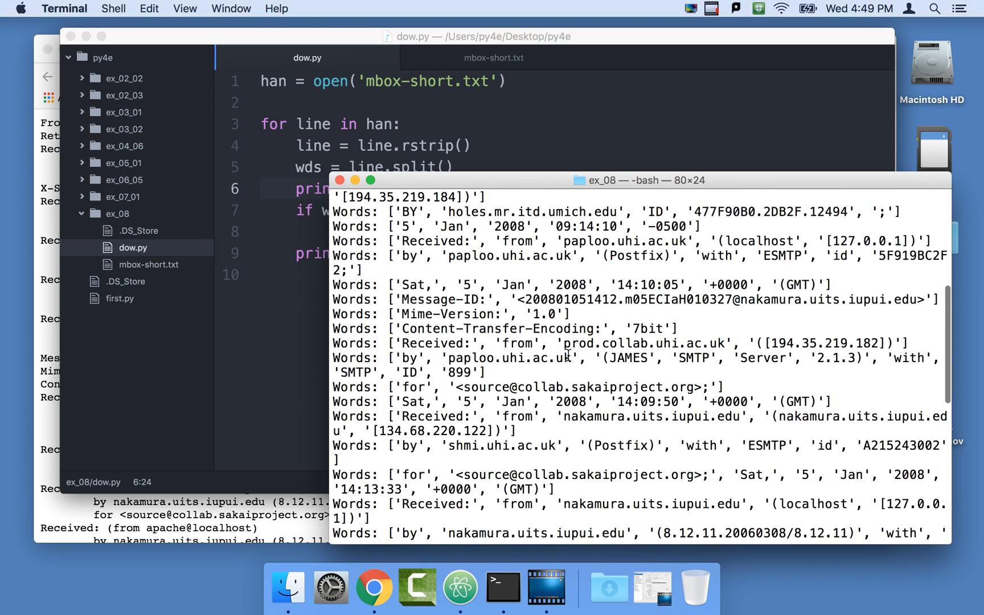
scroll(down, 3)
text(print(')
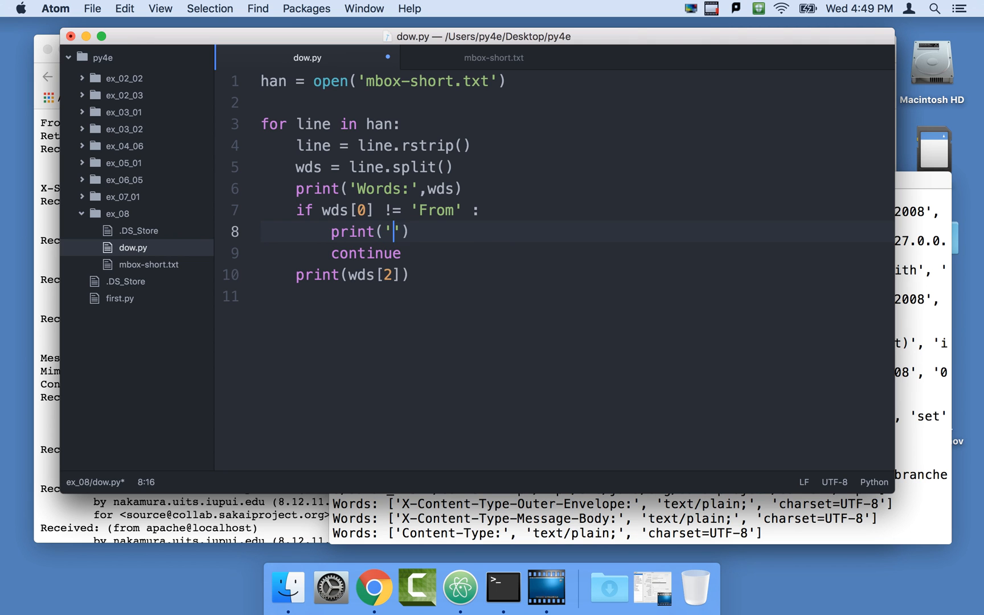
Make the skip branch print 'Ignore' and rerun python3 dow.py
text(Ignore)
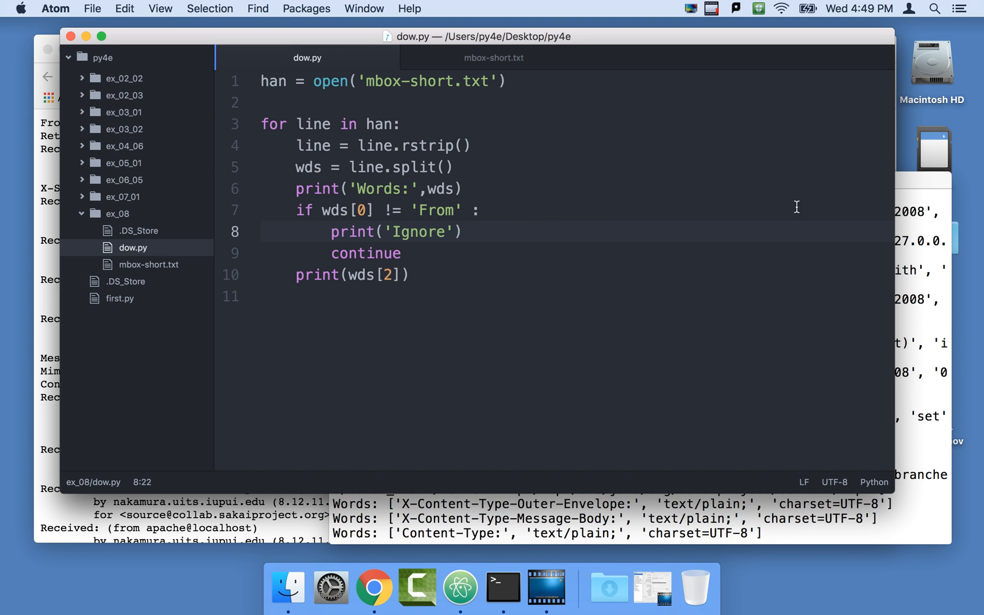
click(503, 587)
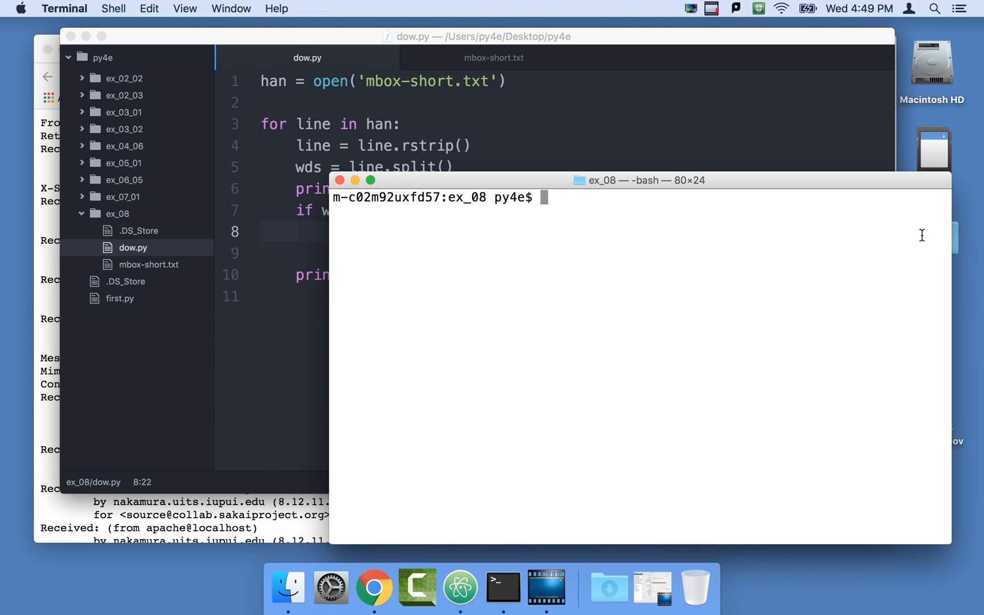
key(Return)
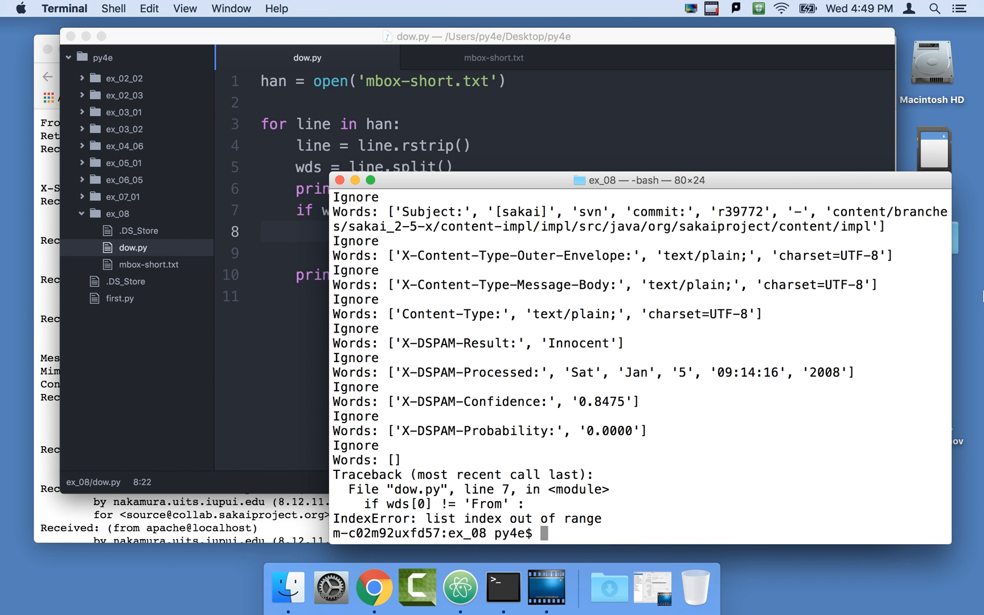
text(python3 dow.py)
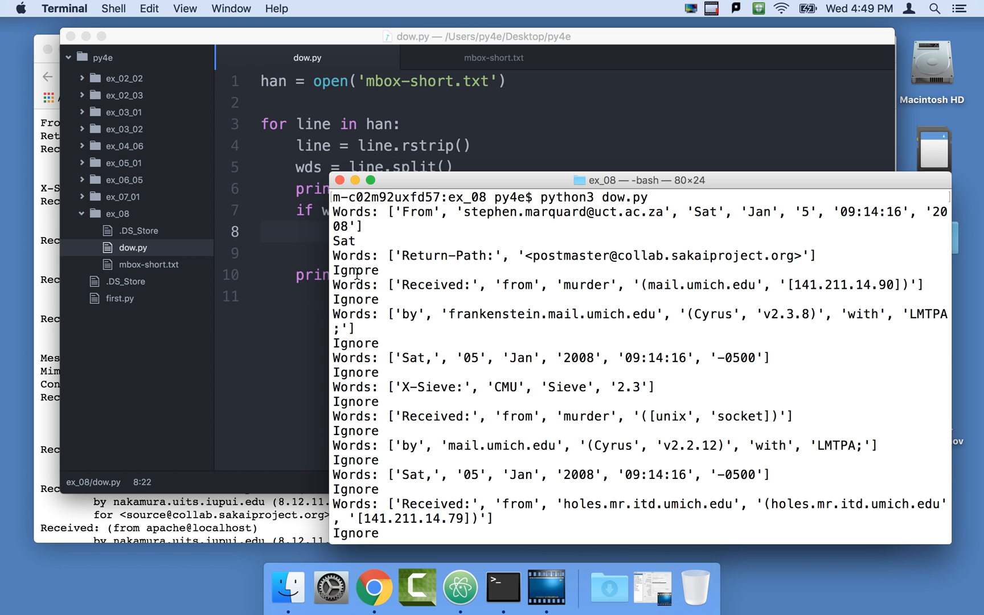
Inspect the Ignore lines and the empty Words: [] before the IndexError at the end
double_click(356, 300)
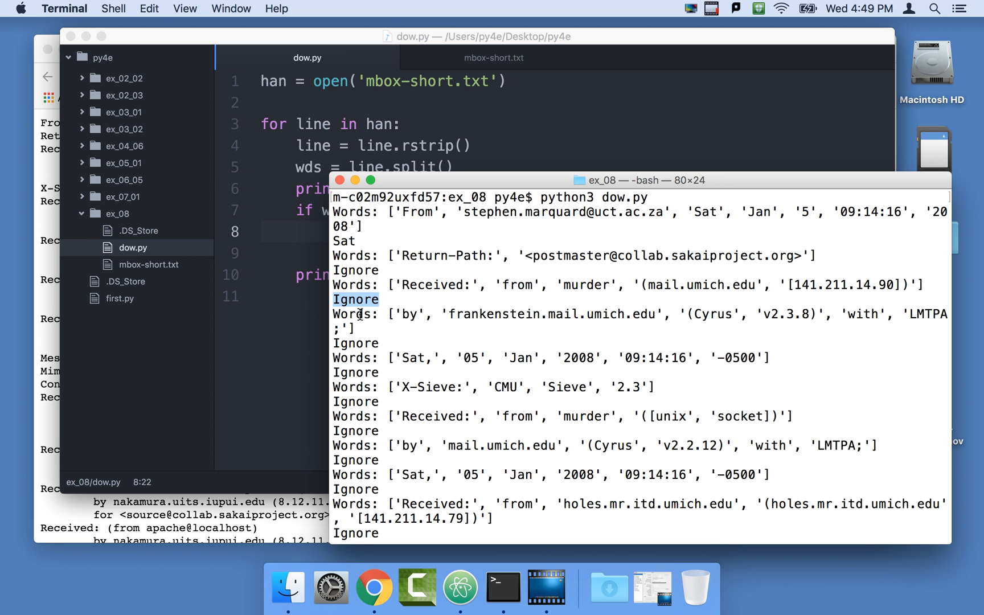
scroll(down, 3)
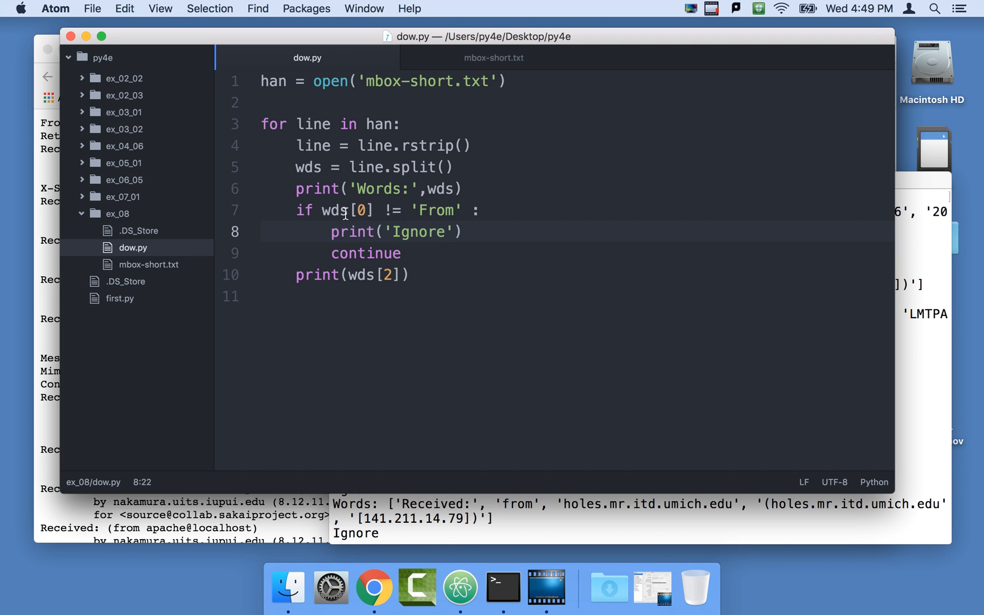
click(503, 587)
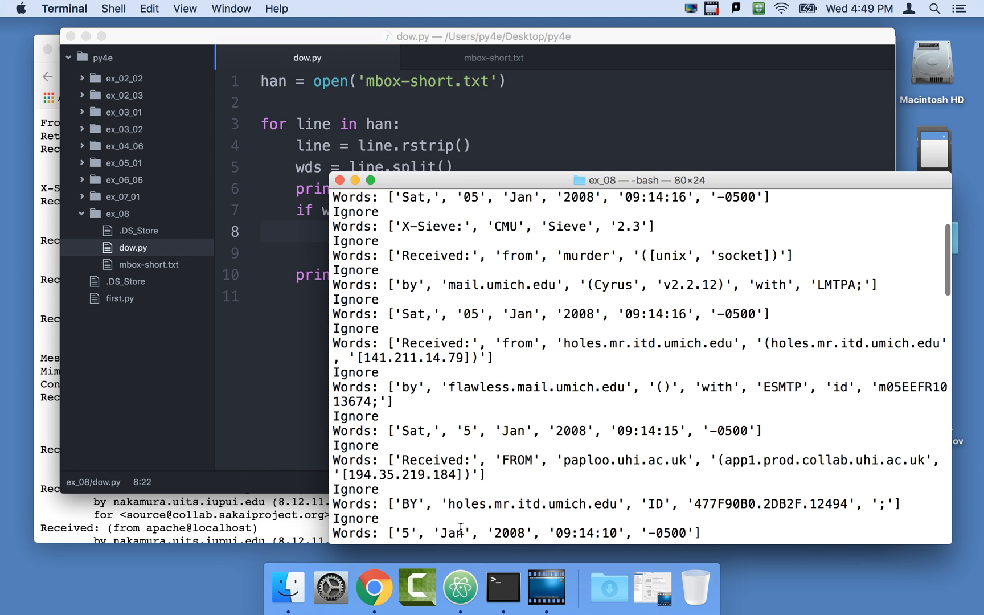
scroll(down, 3)
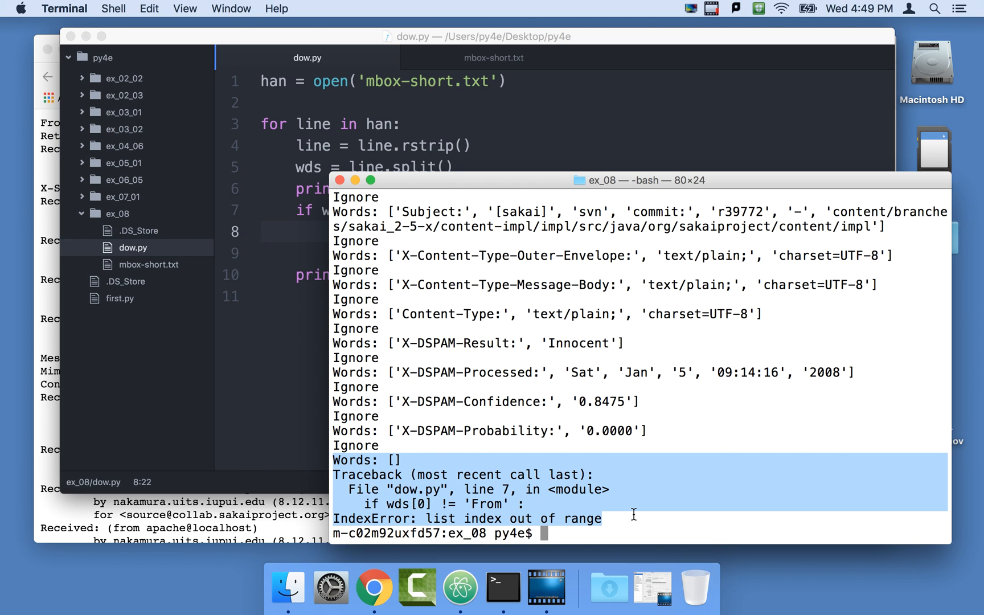
mouse_move(400, 461)
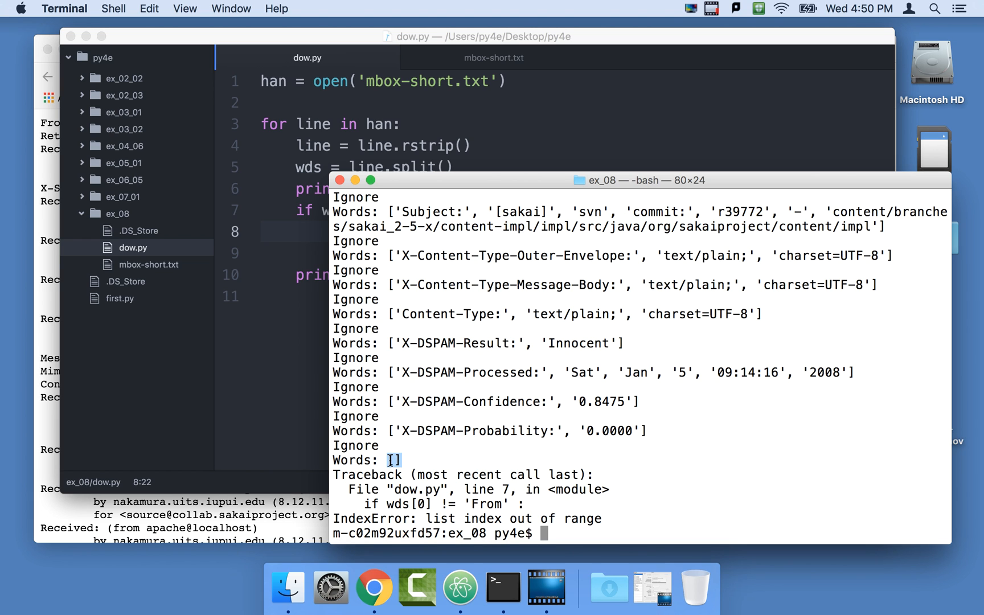
mouse_move(520, 70)
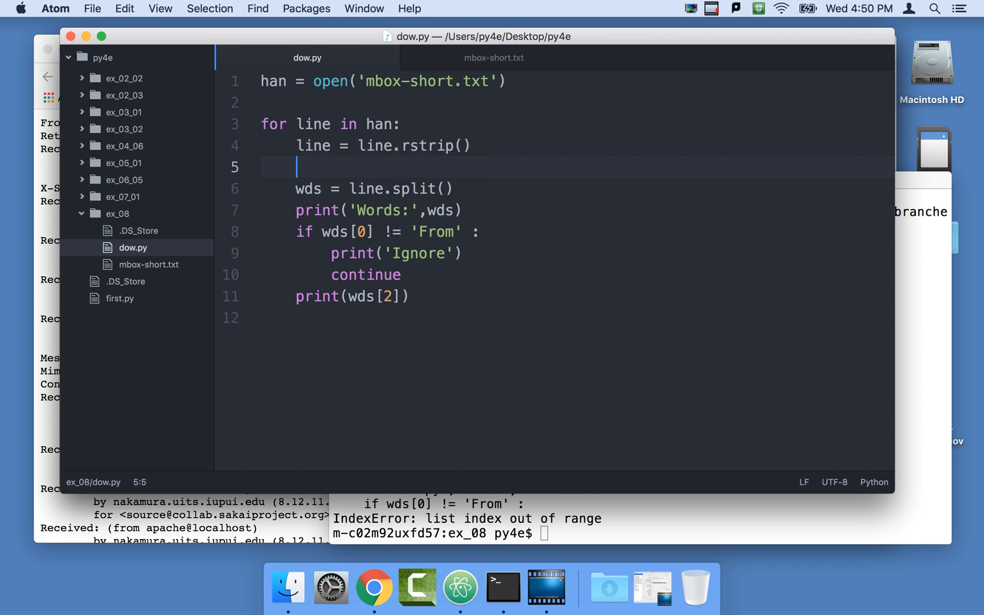
Add print('Line:',line) right after rstrip and save dow.py
text(print(''))
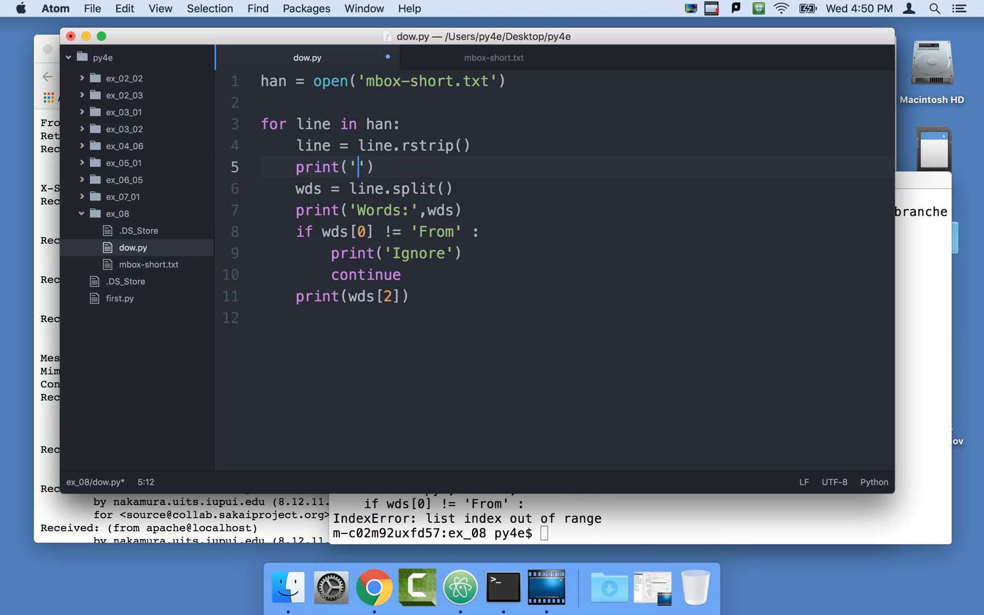
text(Line:)
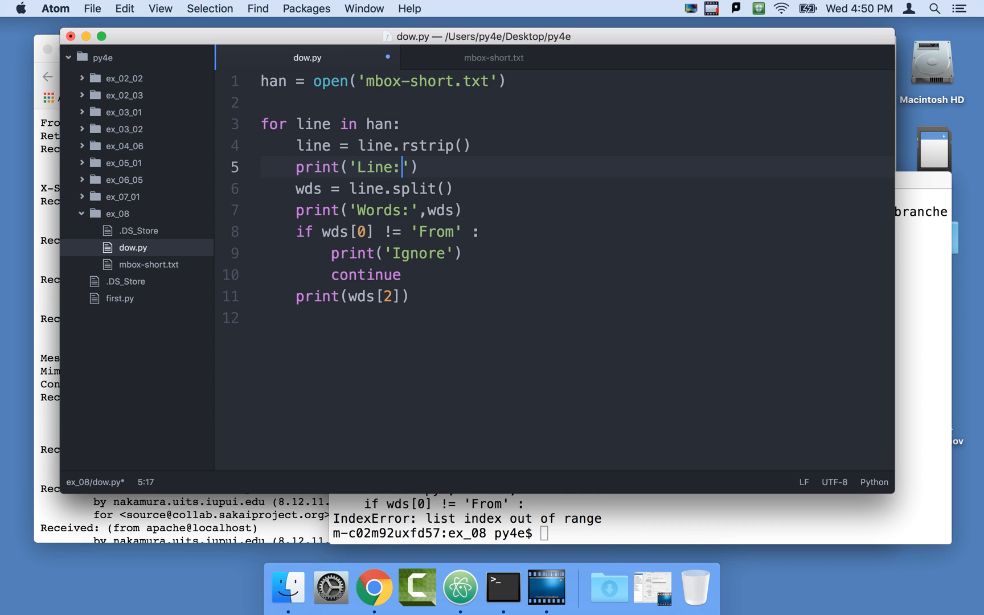
text(,line)
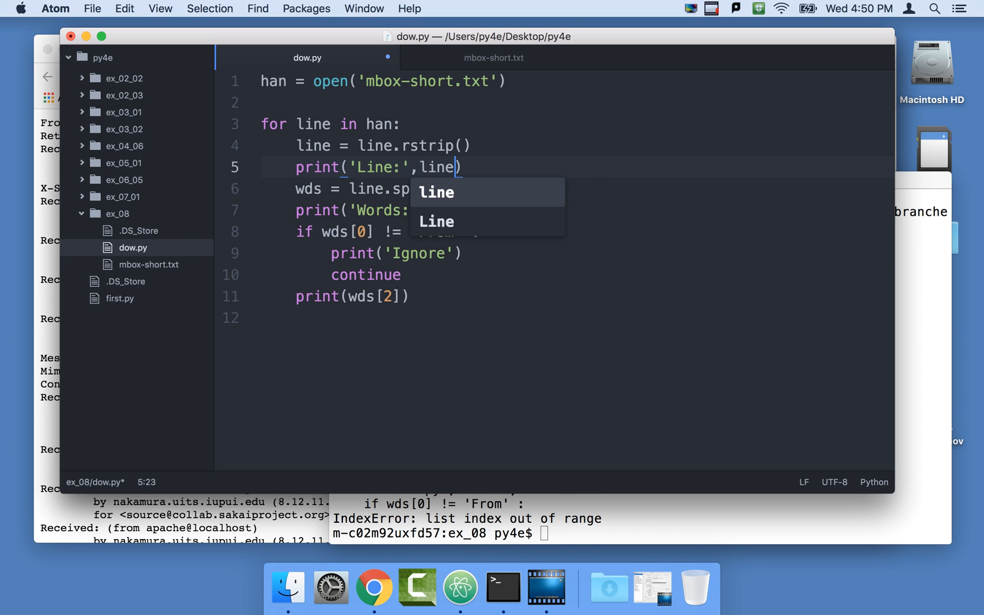
key(escape)
text(python3 dow.py)
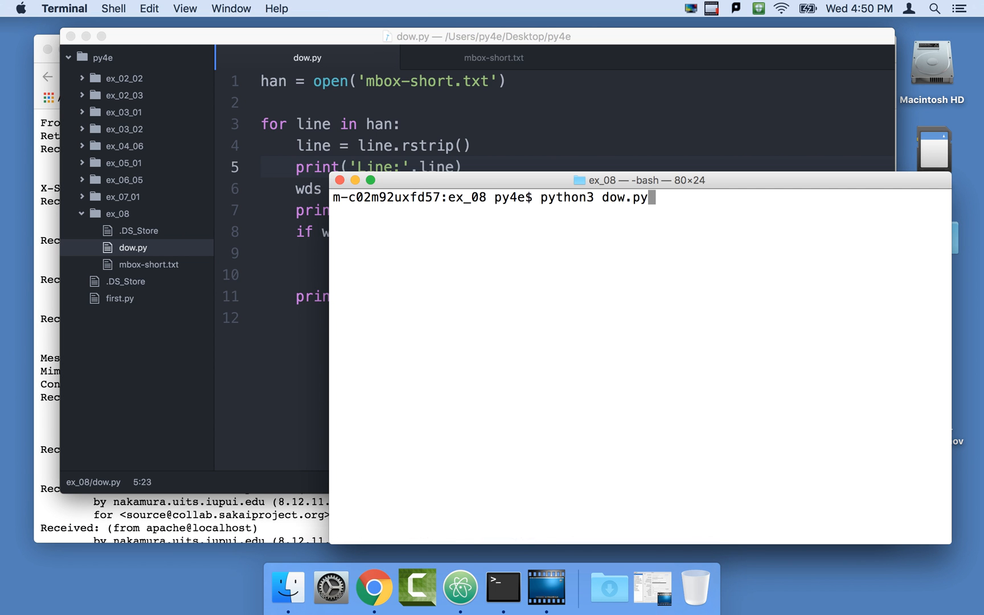
Rerun dow.py and mark the IndexError following the empty Line: and Words: []
key(Return)
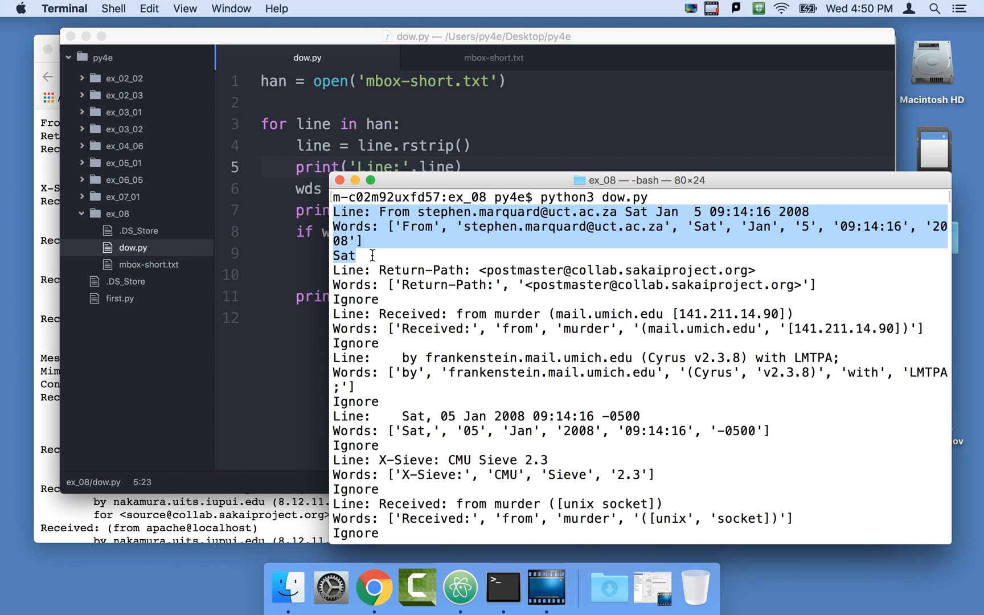
scroll(down, 3)
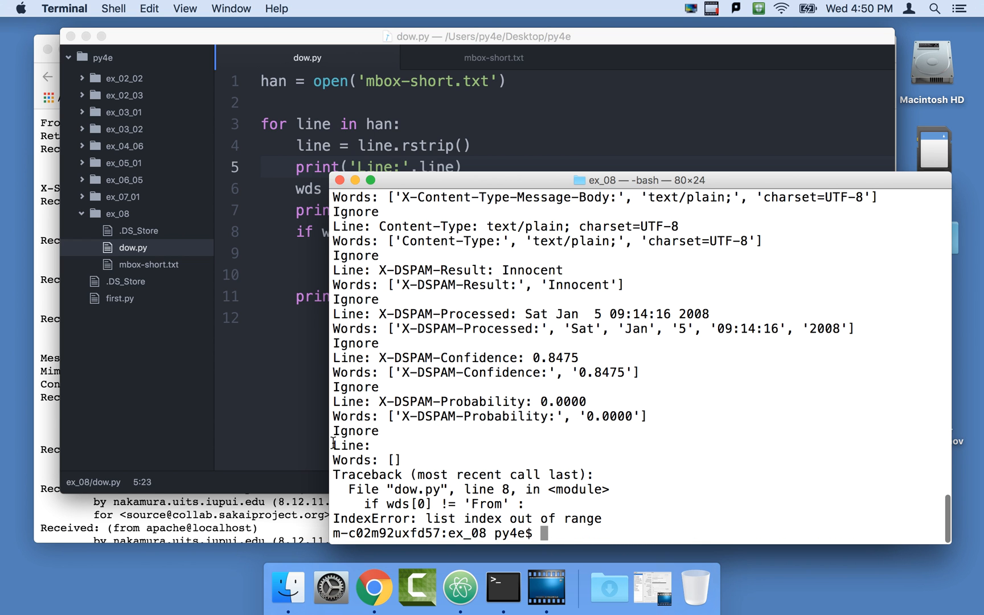
double_click(352, 446)
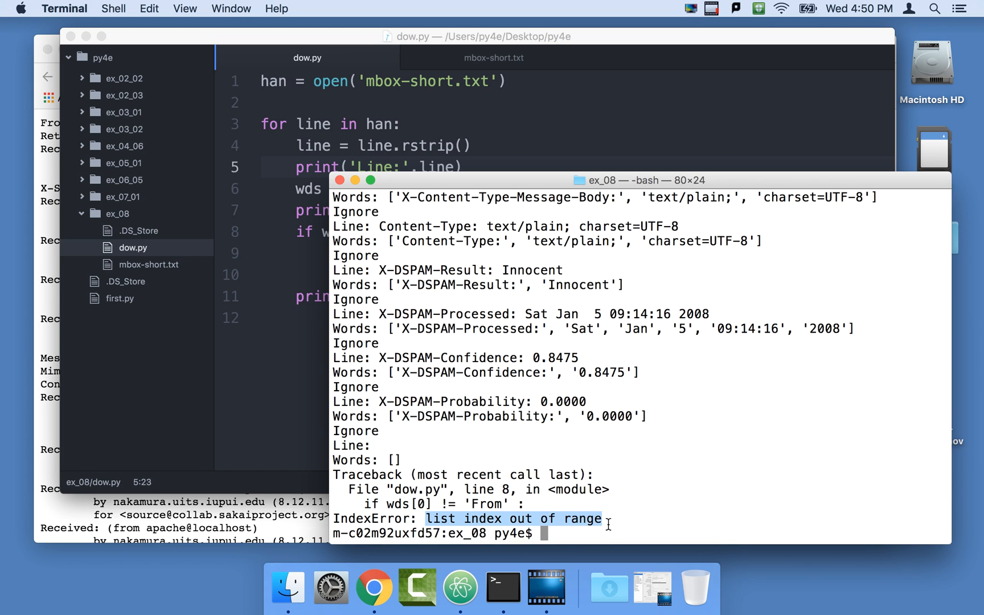
mouse_move(405, 499)
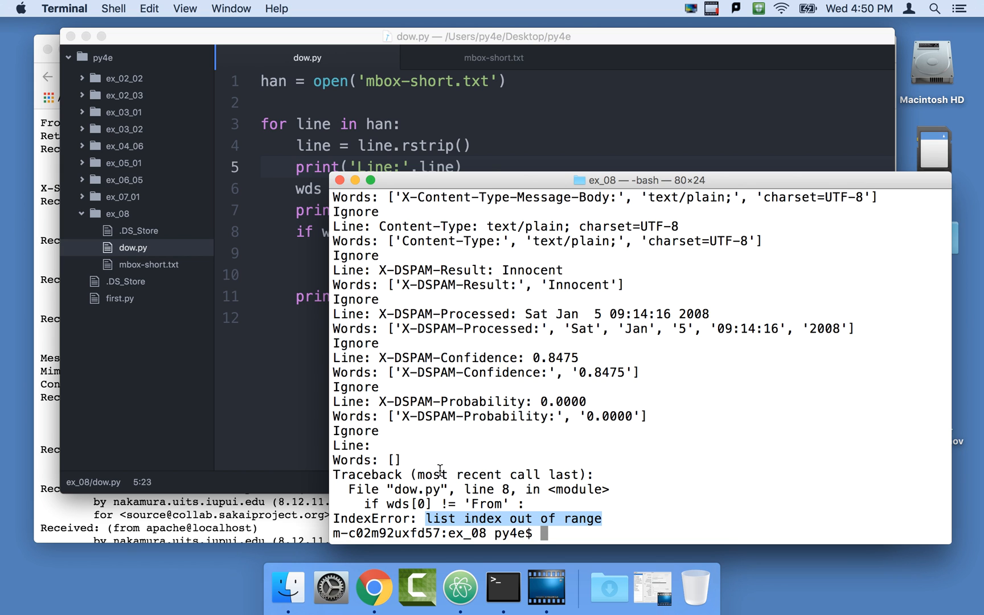
mouse_move(297, 270)
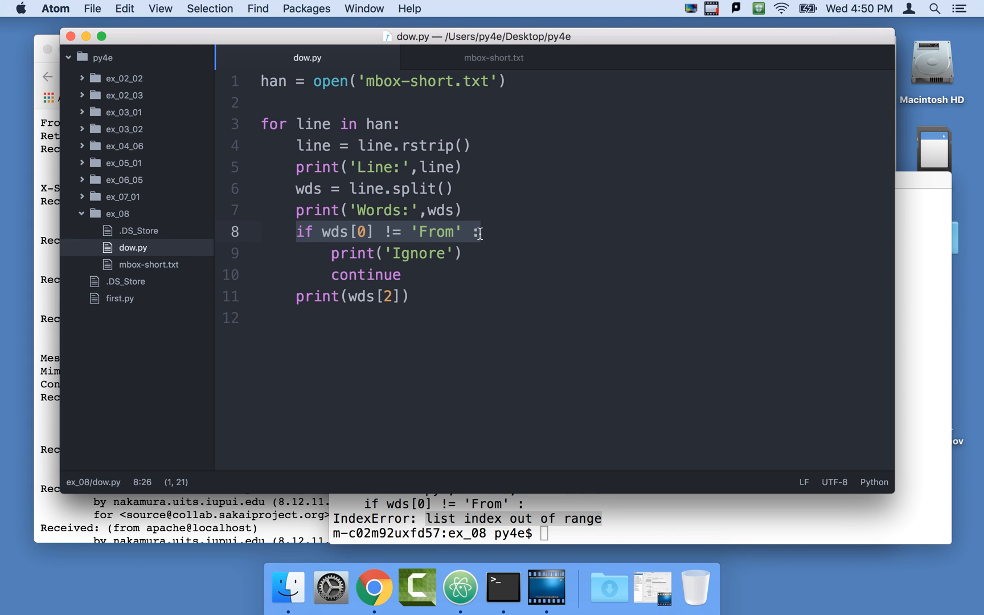
mouse_move(466, 207)
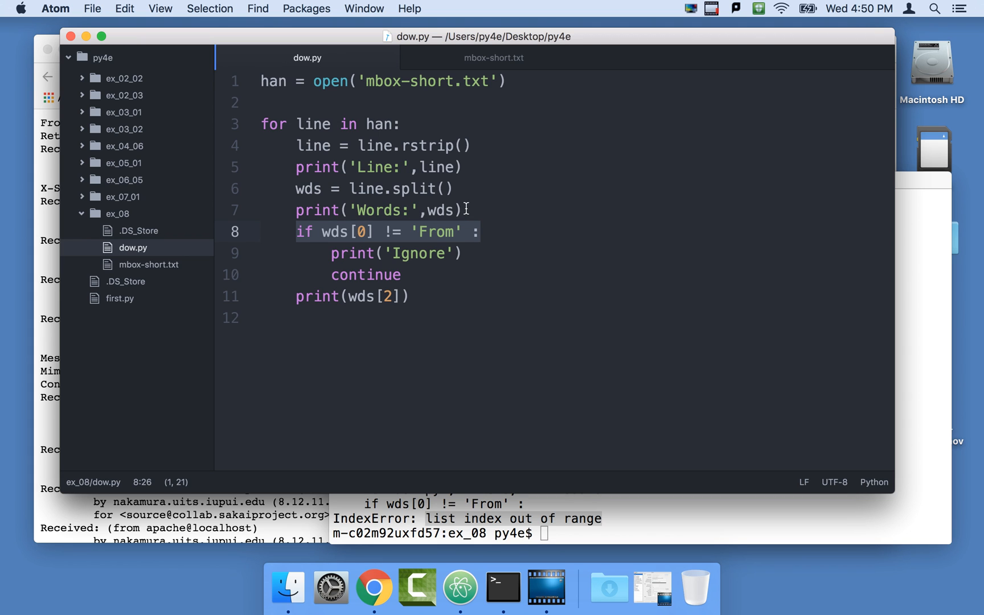
After the Words print, add 'if len(wds) < 1 :' with an indented 'continue'
click(464, 211)
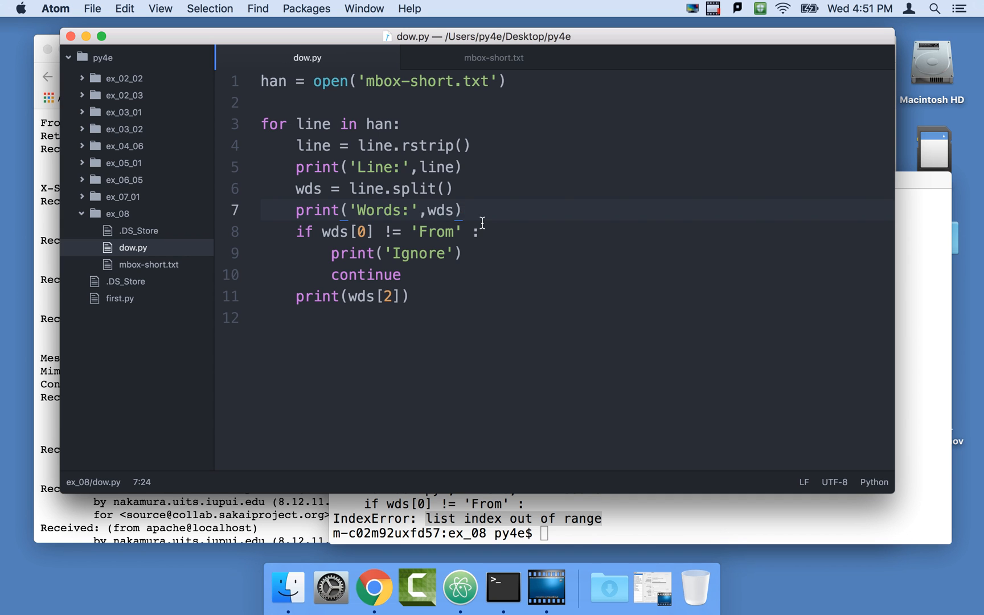
text(if len)
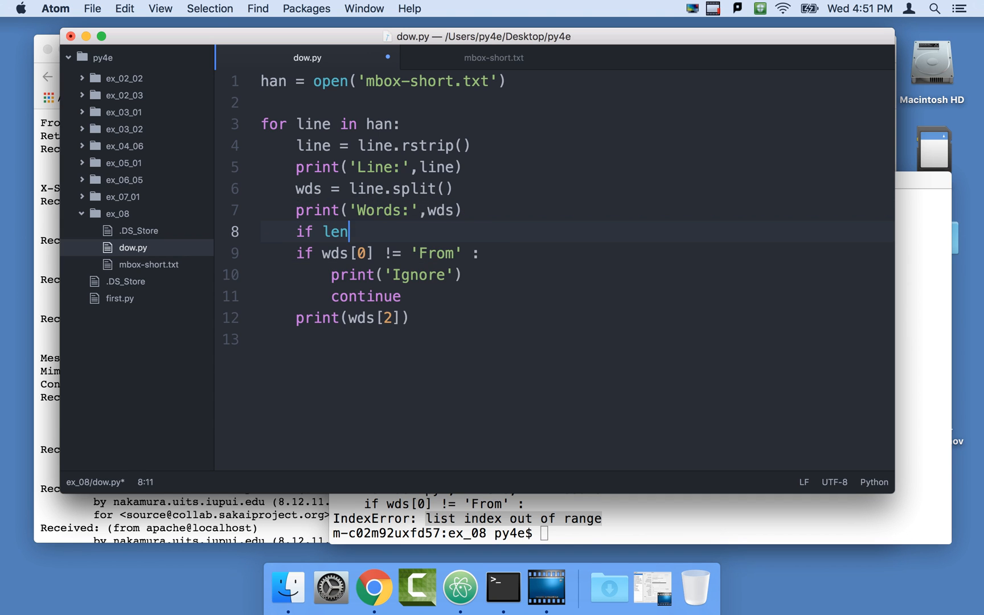
text((wds) <)
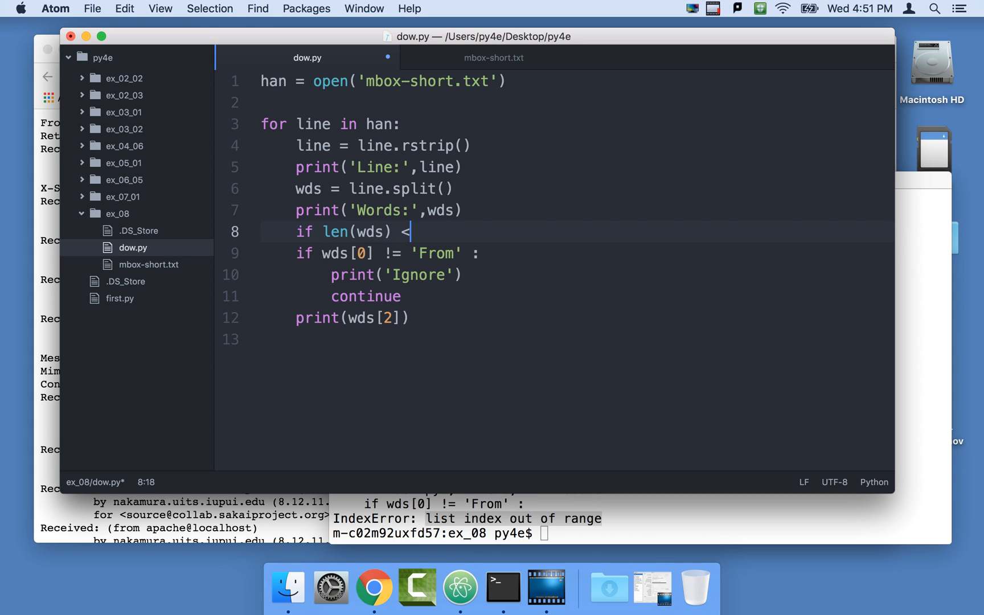
text(1)
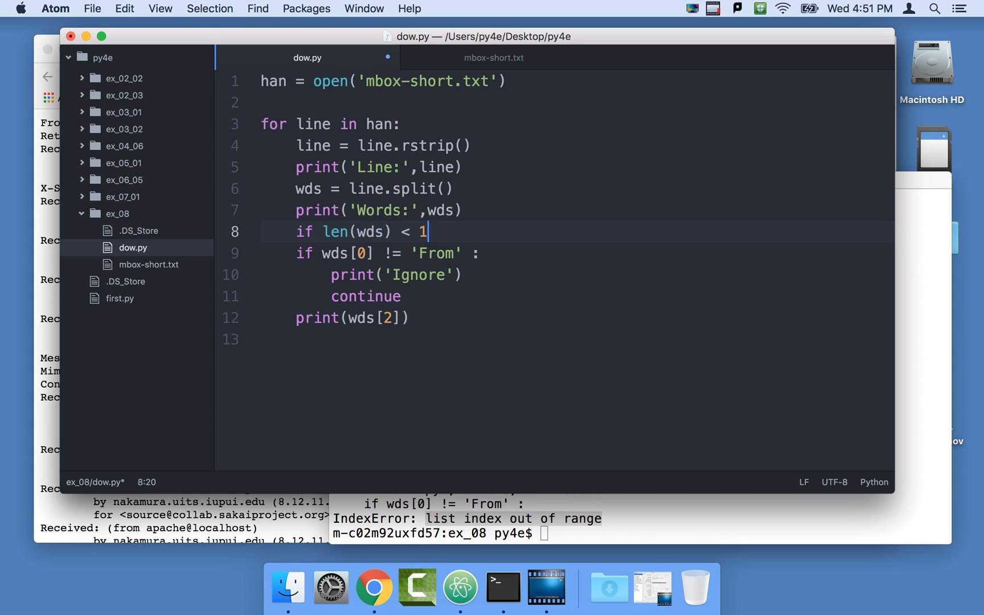
key(Return)
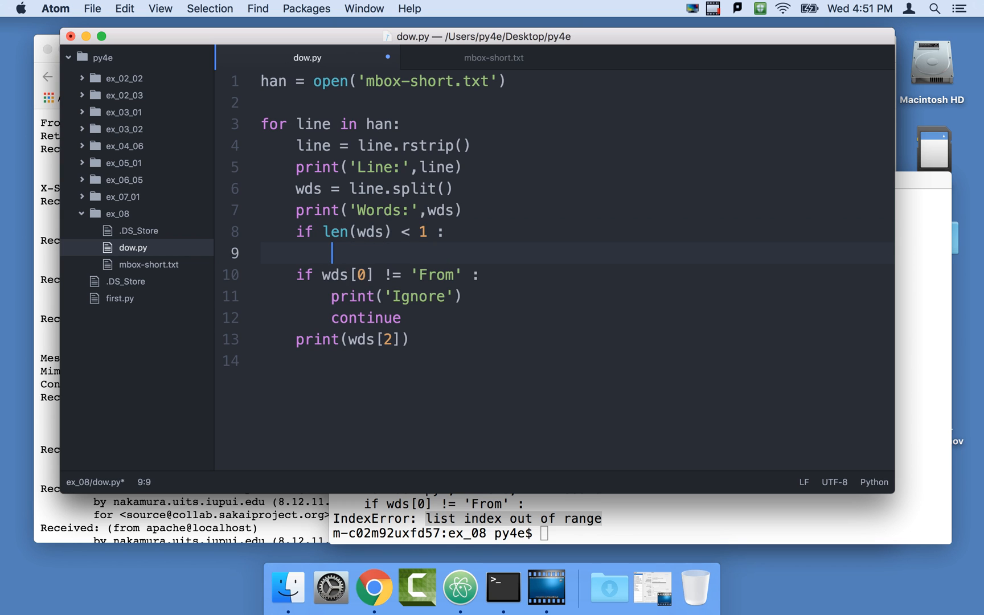
text(continue)
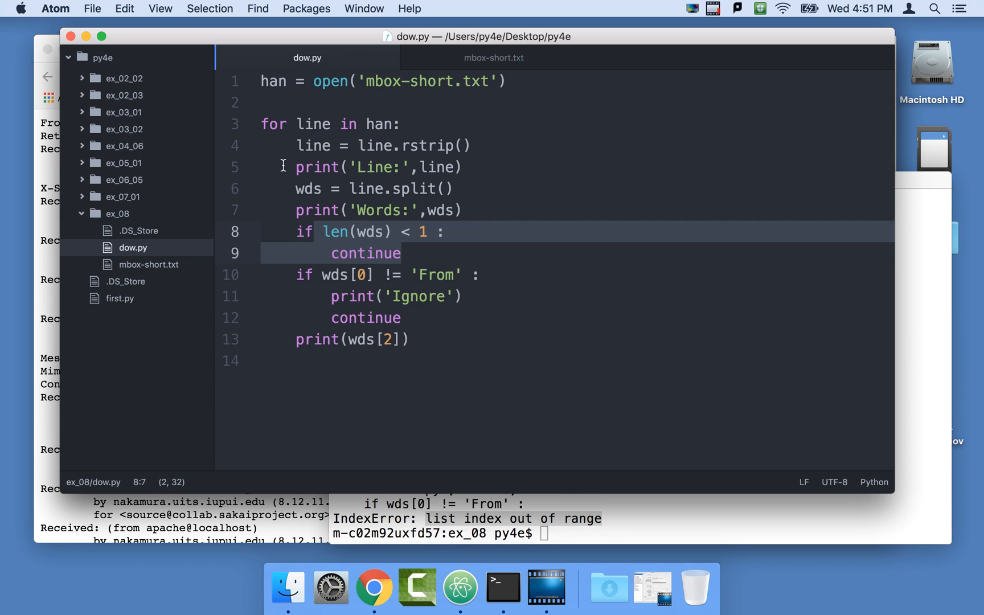
mouse_move(409, 224)
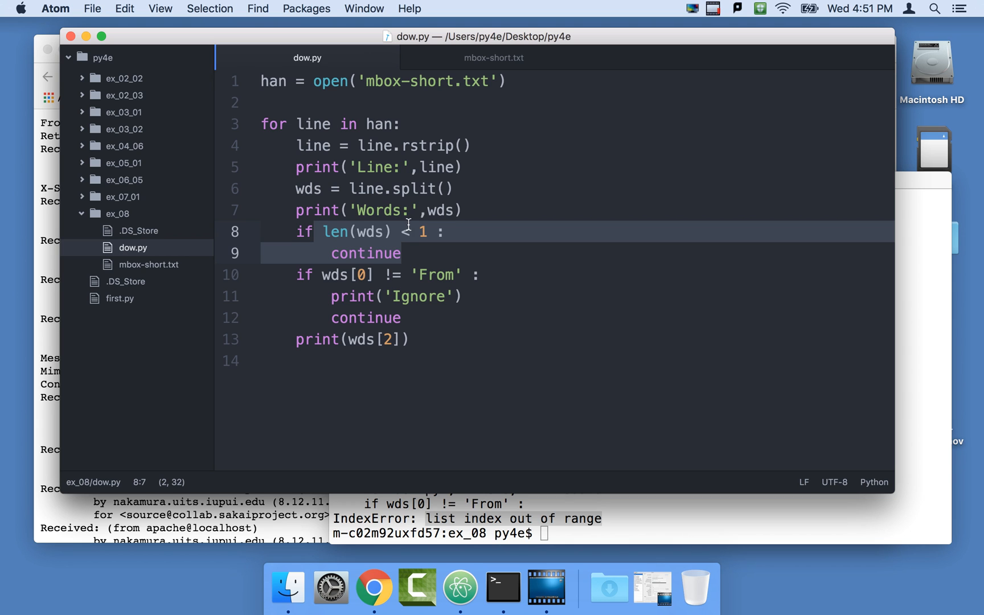
mouse_move(394, 283)
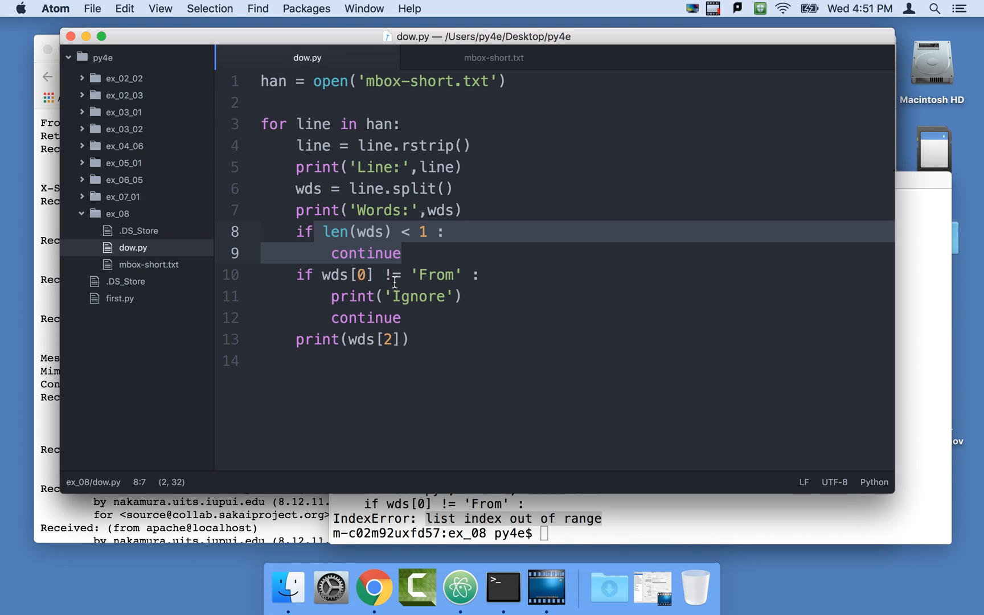
mouse_move(467, 318)
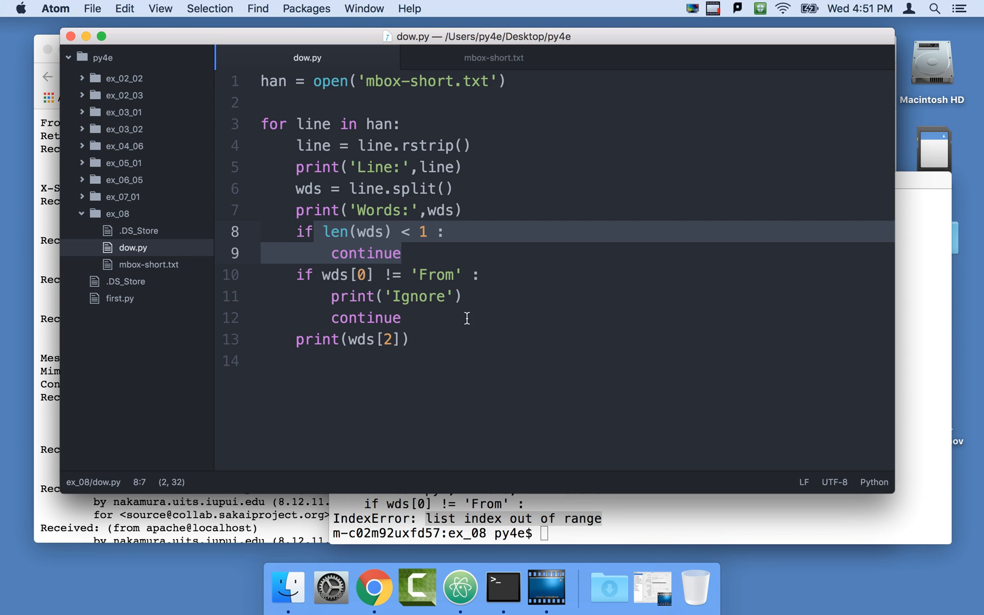
Rerun python3 dow.py in Terminal and scroll through its clean output
click(502, 587)
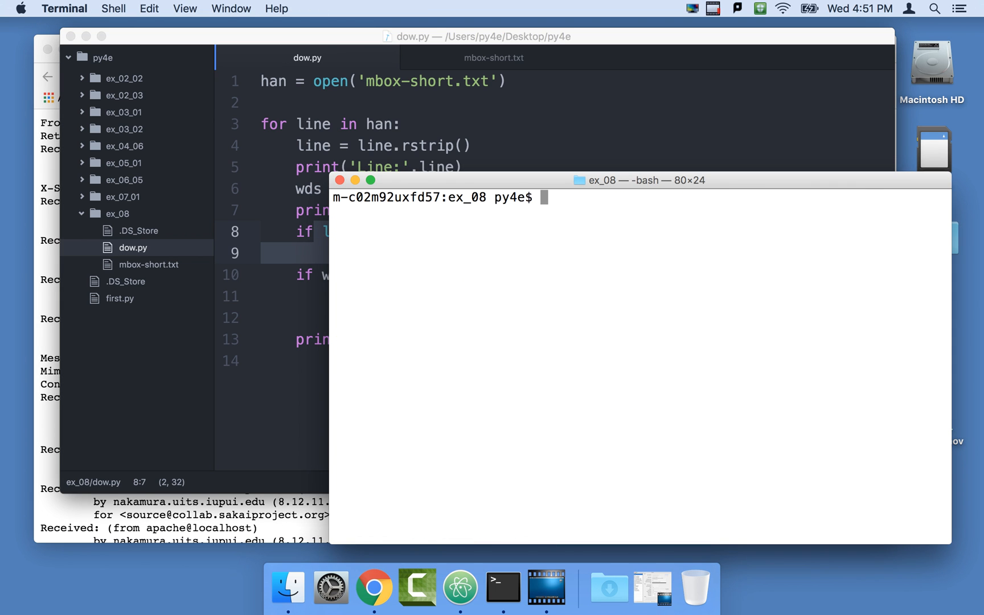
key(Return)
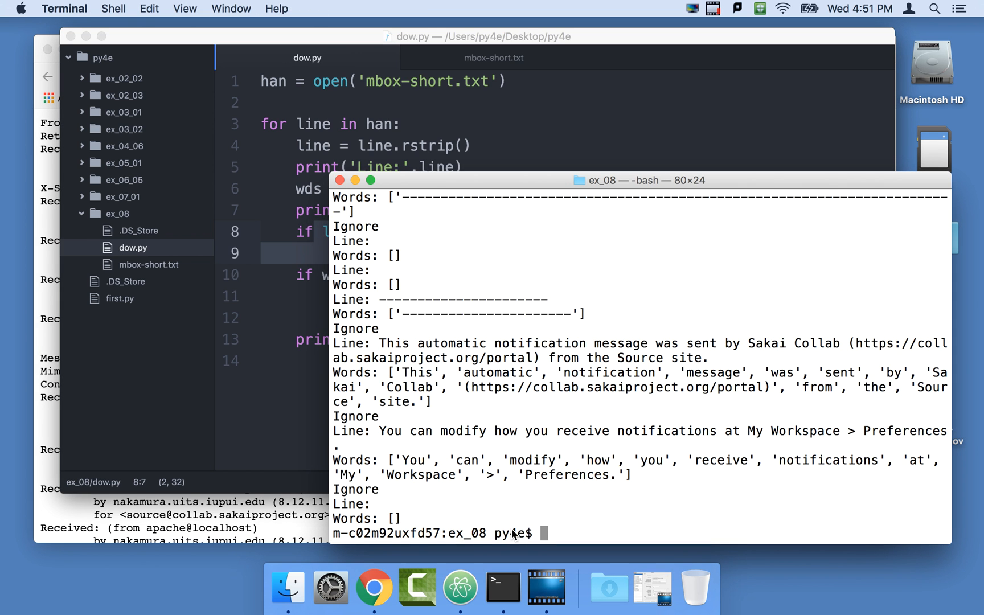
scroll(up, 3)
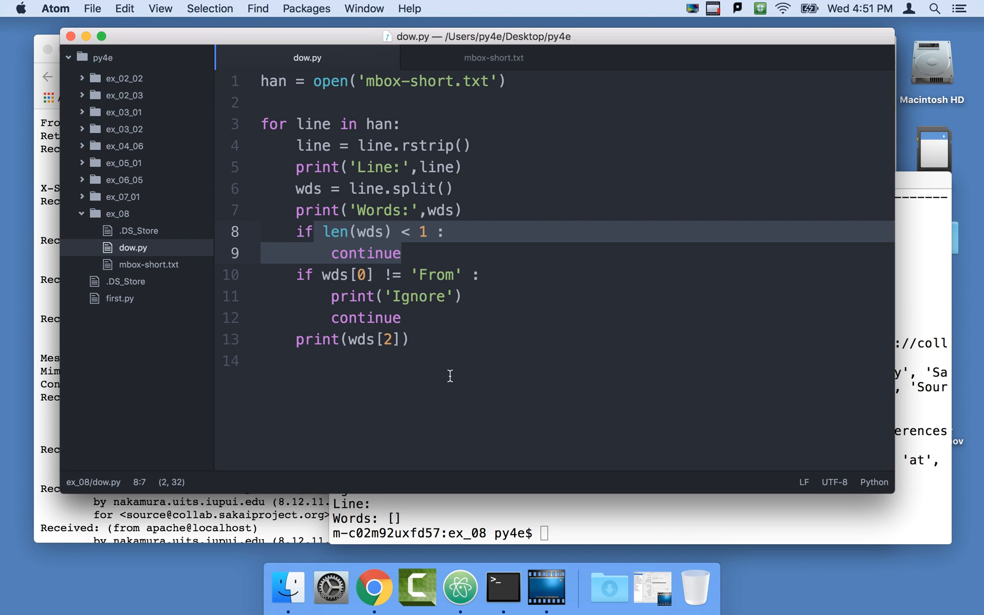
mouse_move(554, 105)
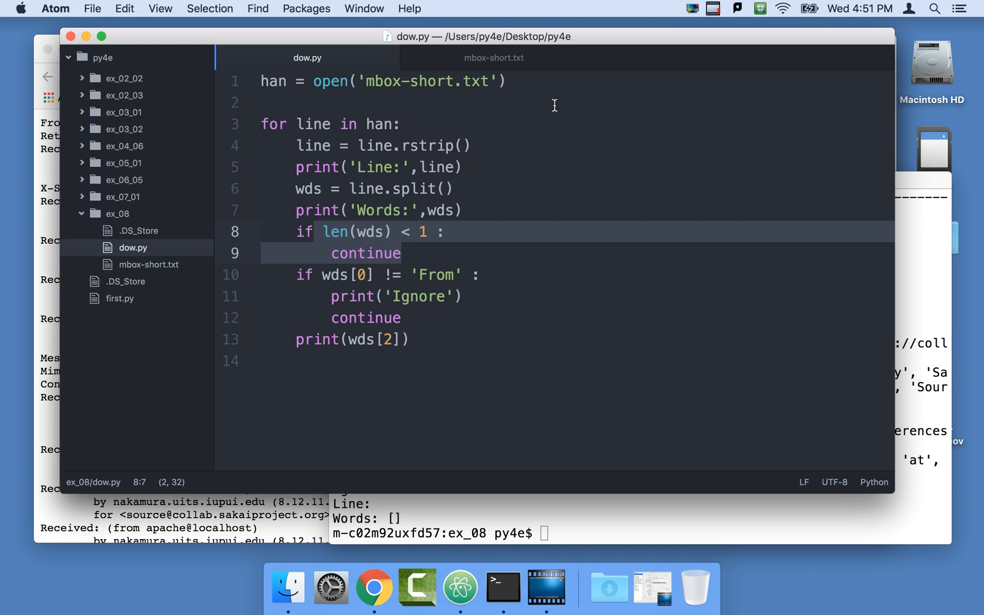
Label the len(wds) < 1 check with a '# Guardian' comment line
click(402, 211)
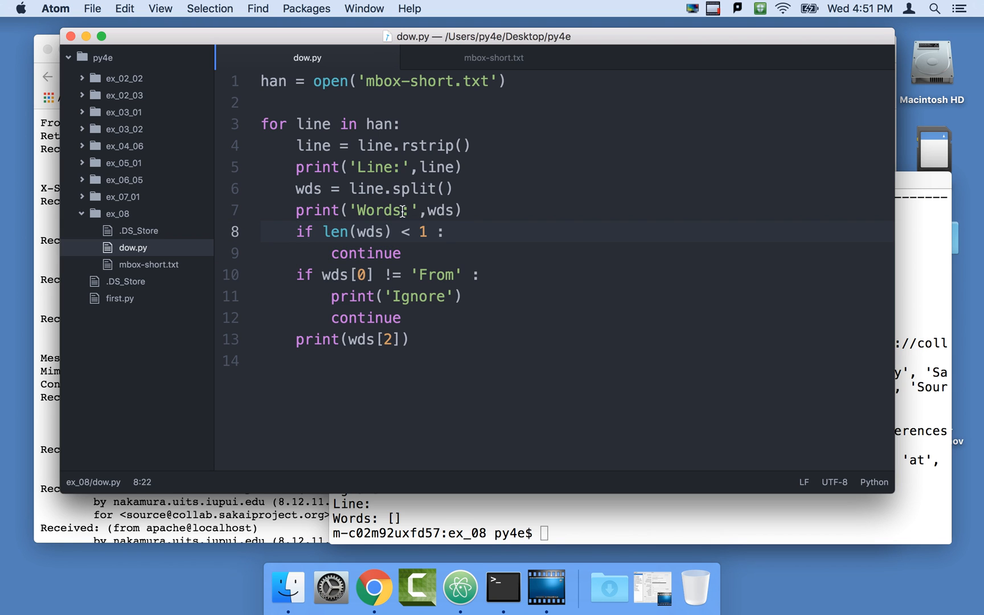
click(402, 253)
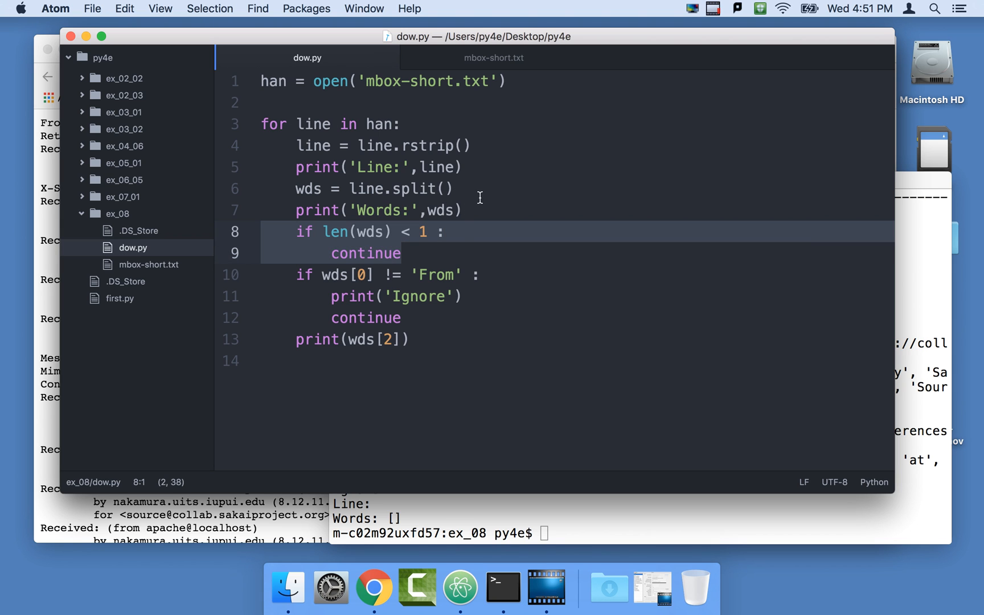
text(#)
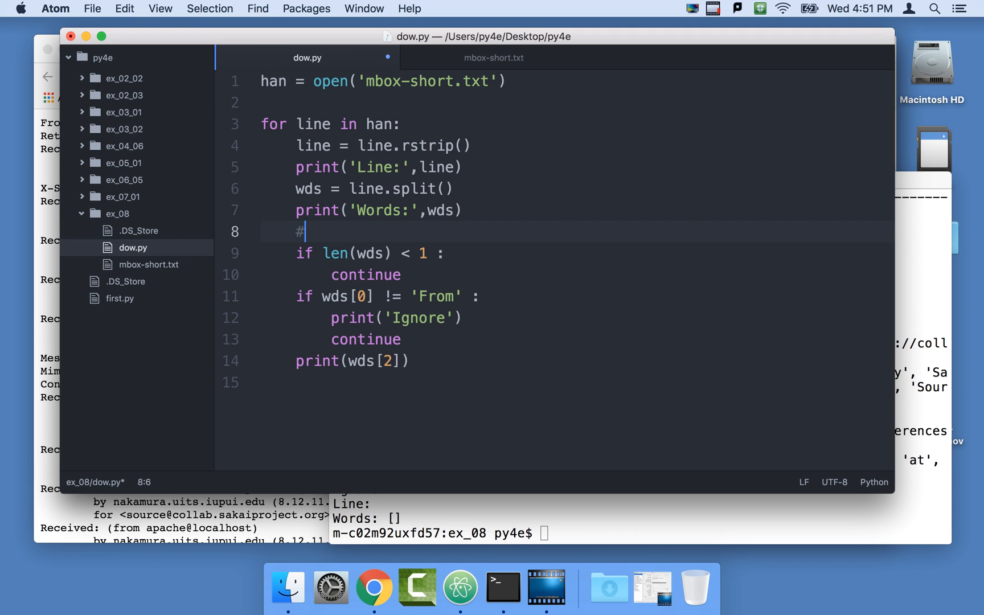
text(Guardian)
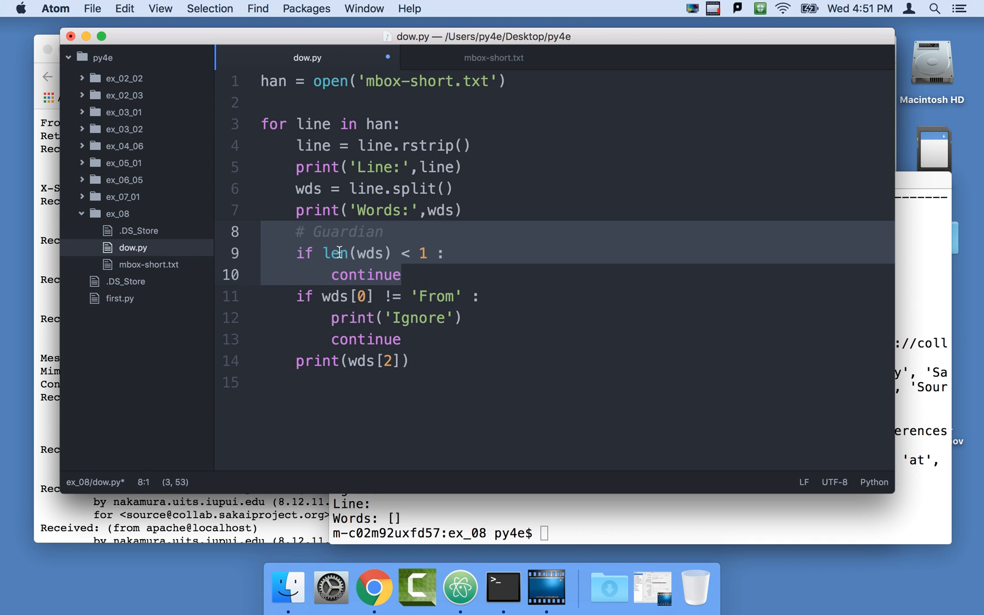
mouse_move(459, 258)
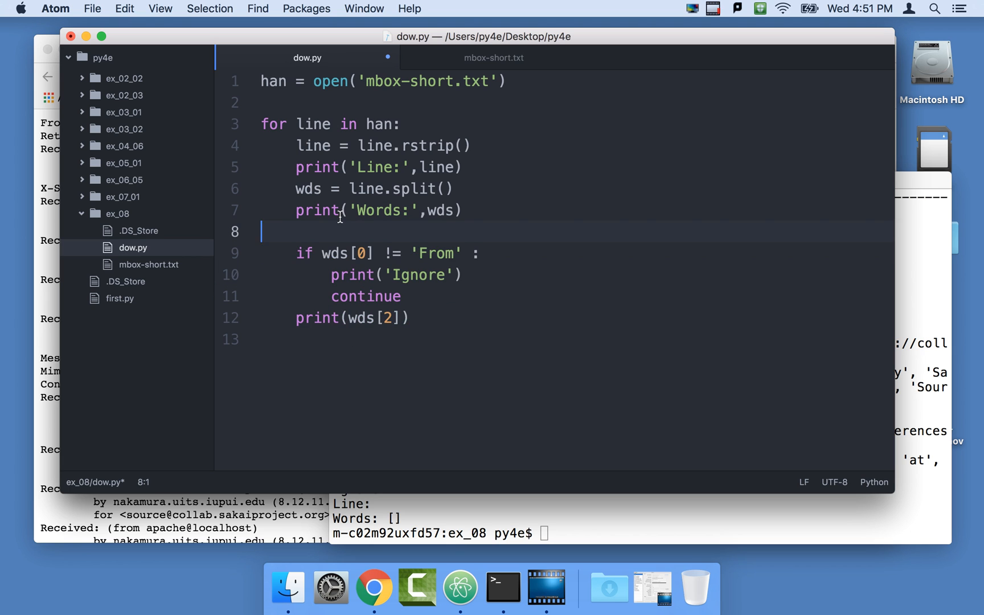
Add an if line == '' check before splitting that prints 'Skip Blank' and continues
key(Backspace)
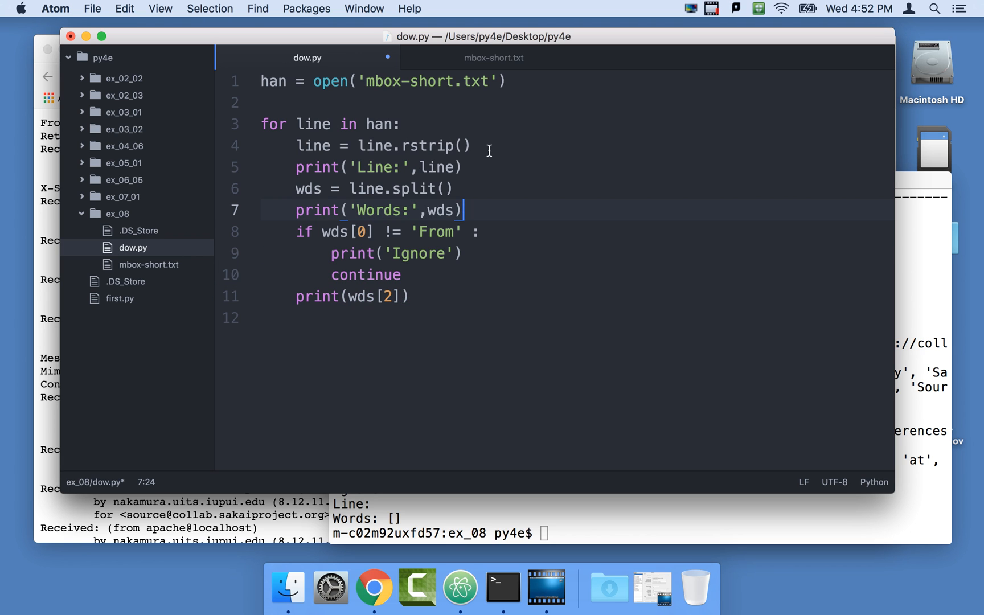
text(if lin)
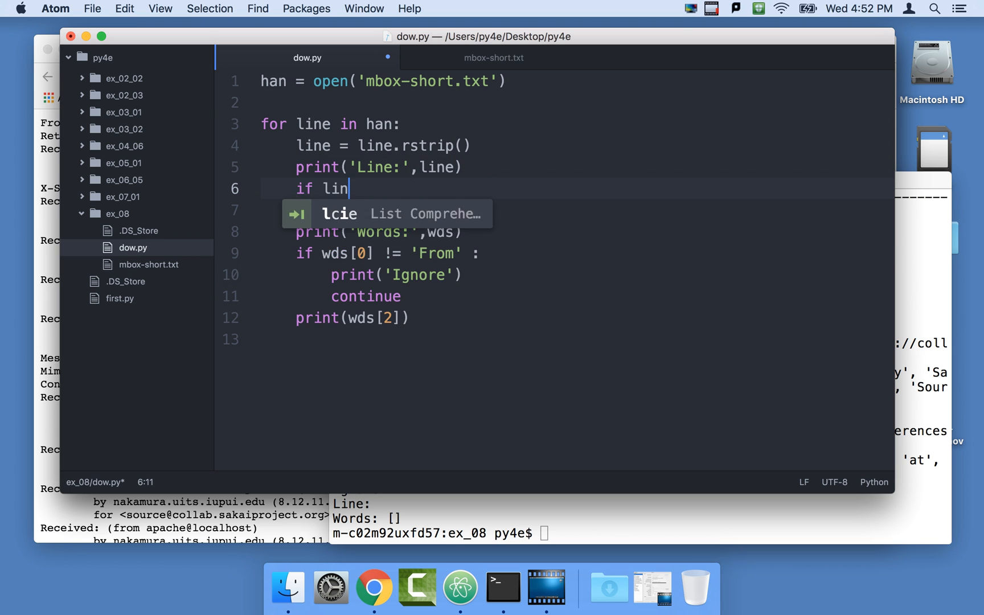
text(e ==)
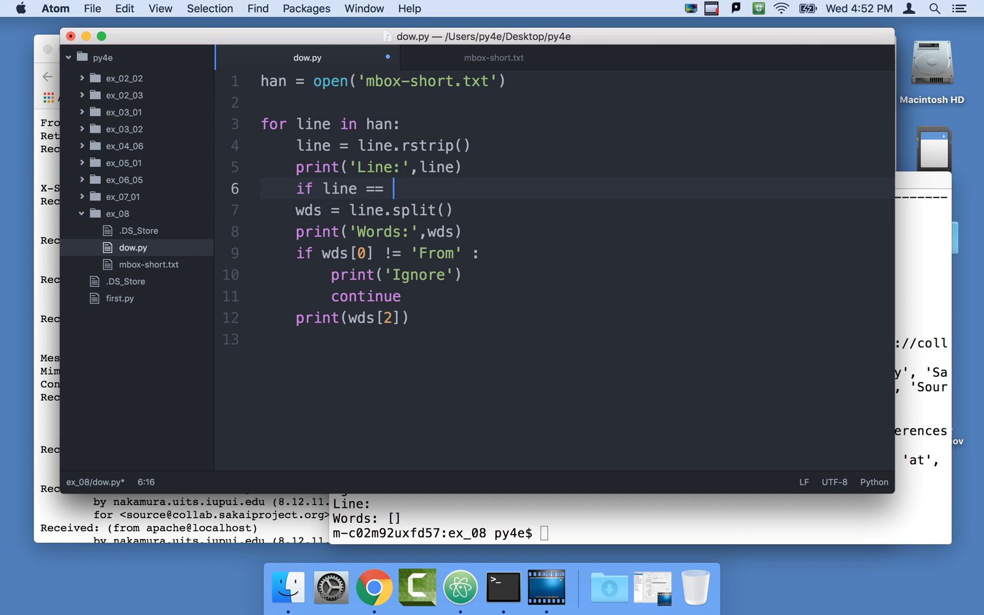
text('' :)
text(continue)
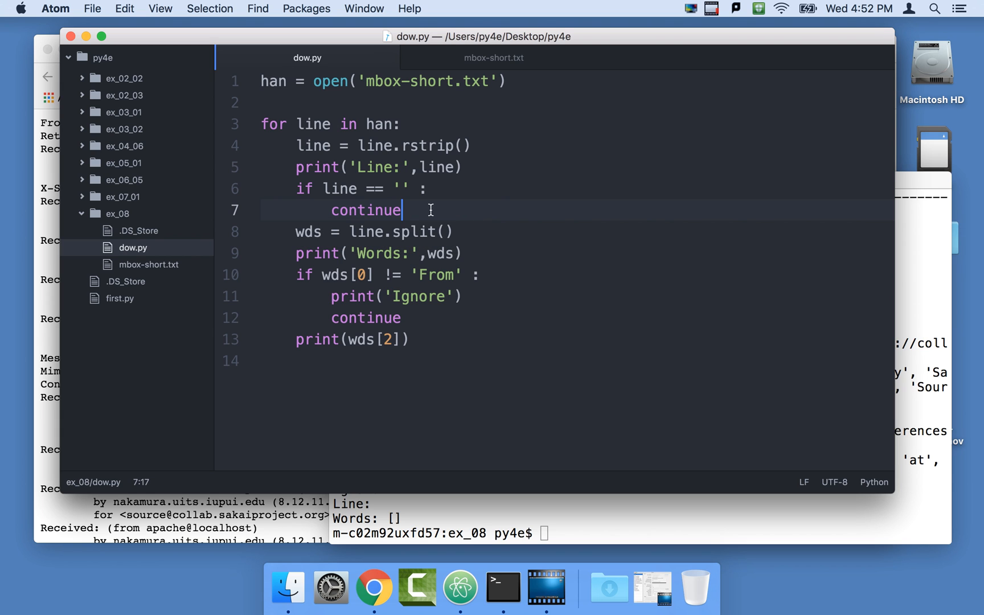
click(411, 188)
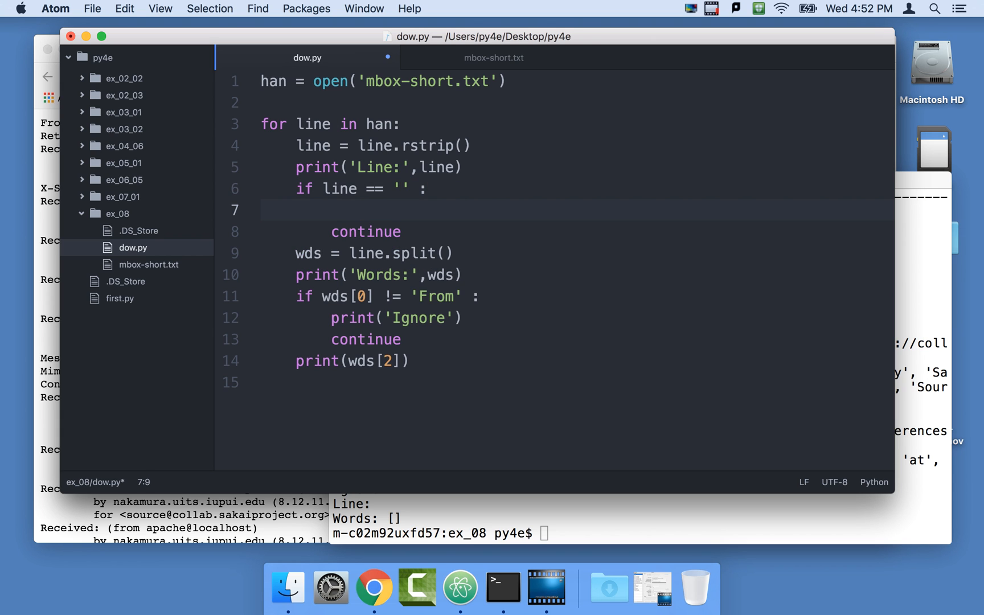
text(print(''))
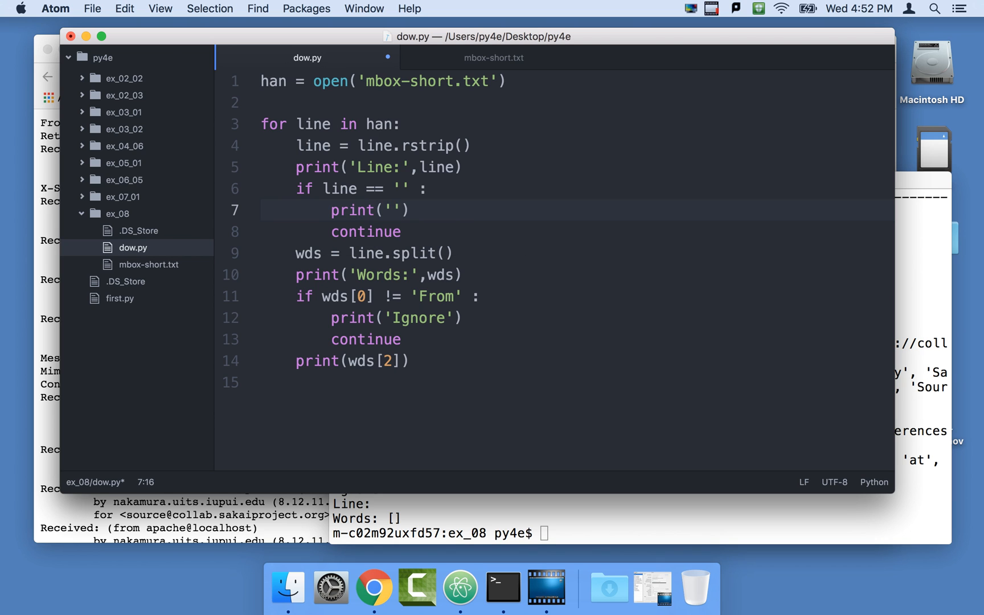
text(Skip B)
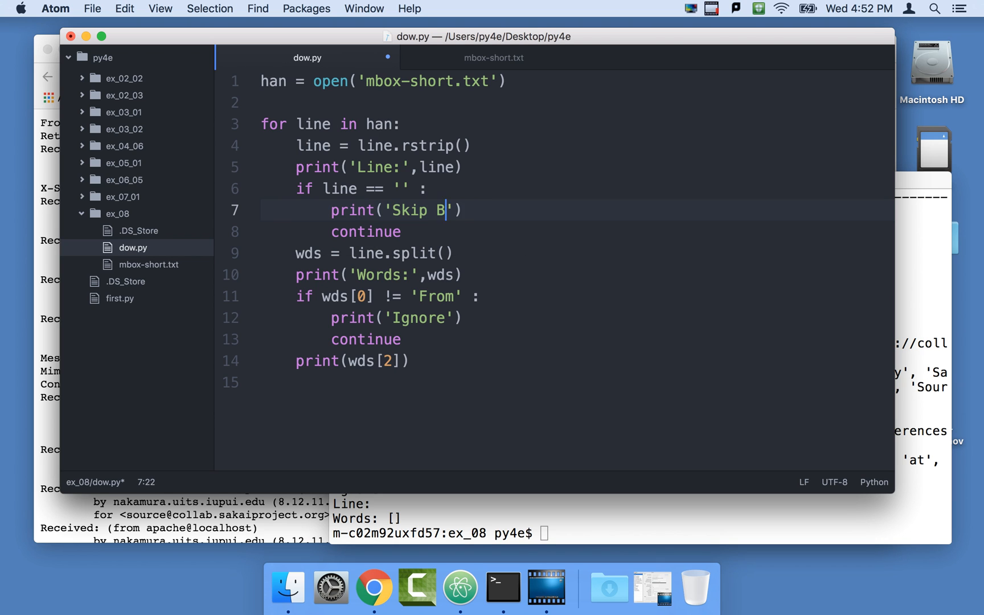
text(lank)
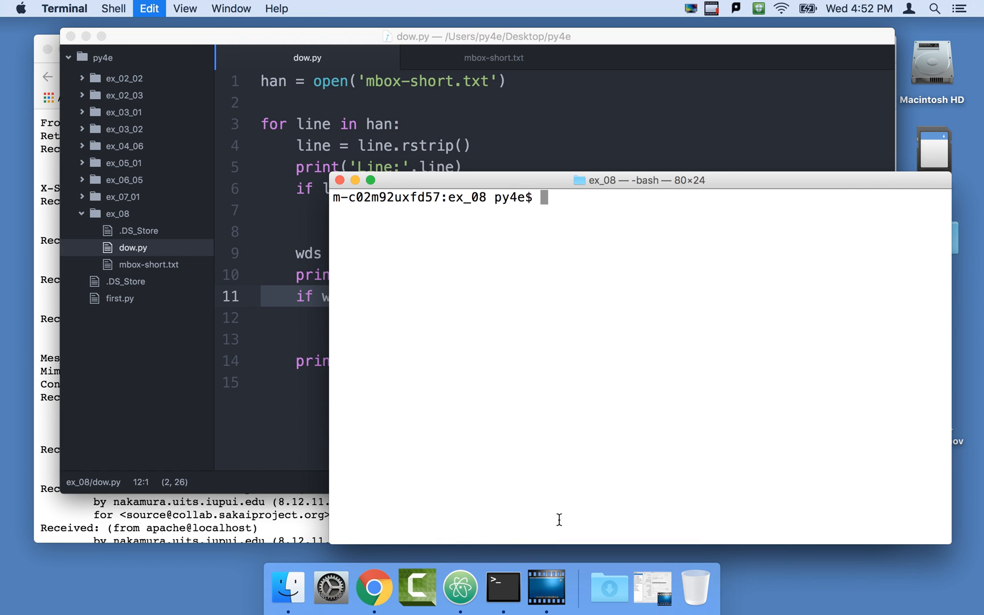
Run dow.py again and scroll through the Skip Blank and Ignore output
key(Return)
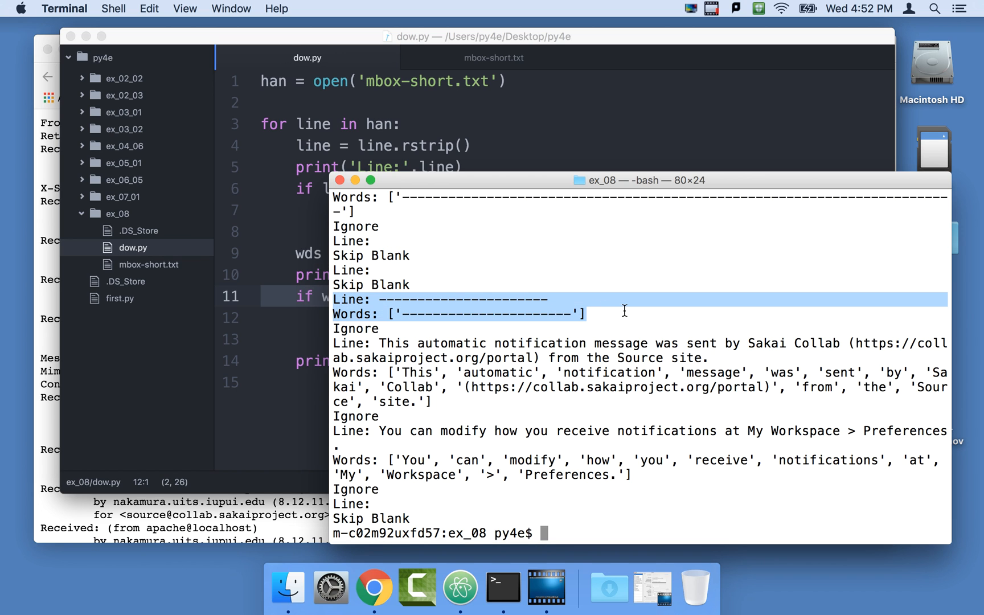
scroll(down, 3)
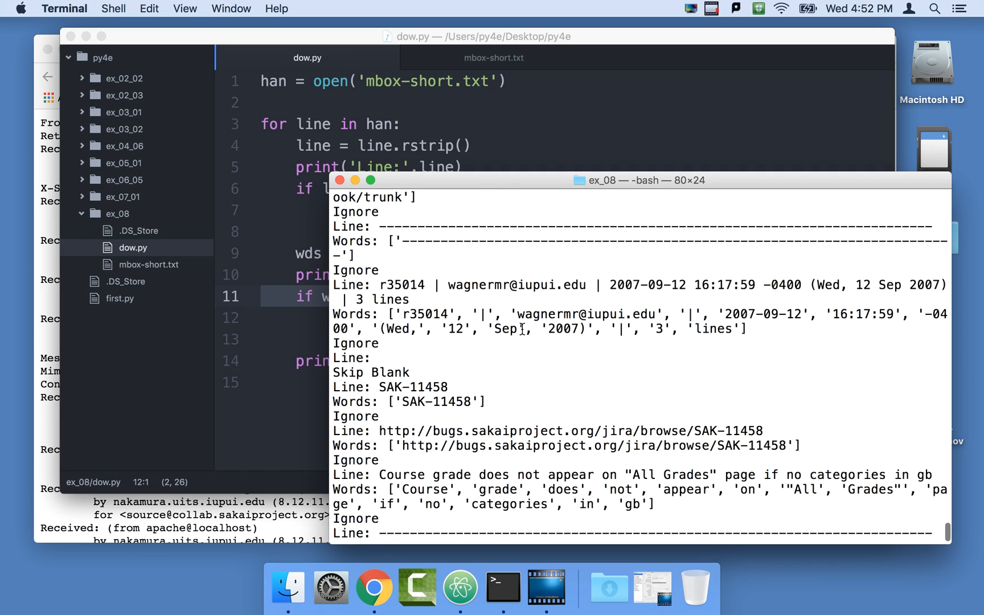
scroll(down, 3)
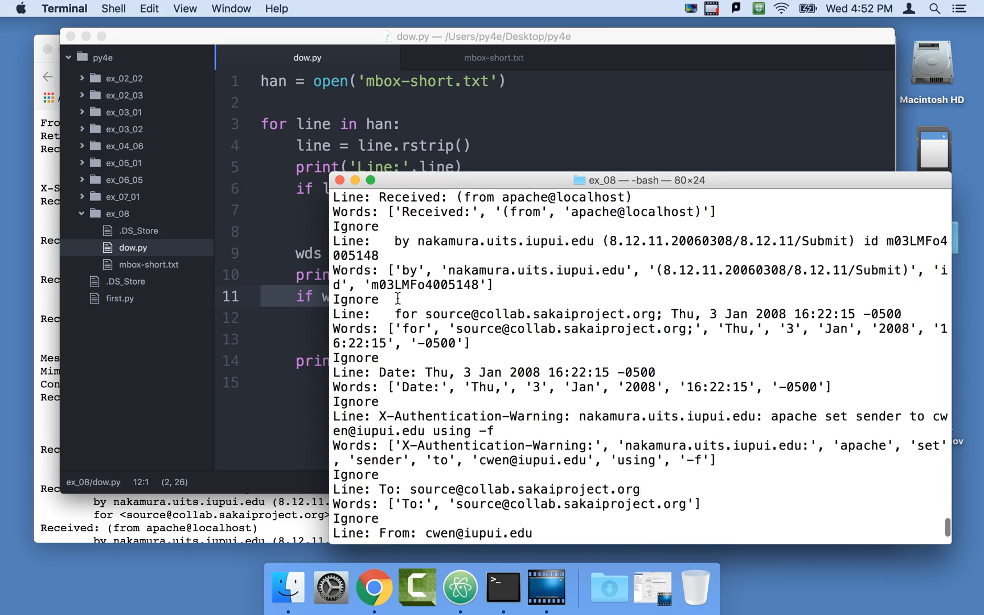
scroll(down, 3)
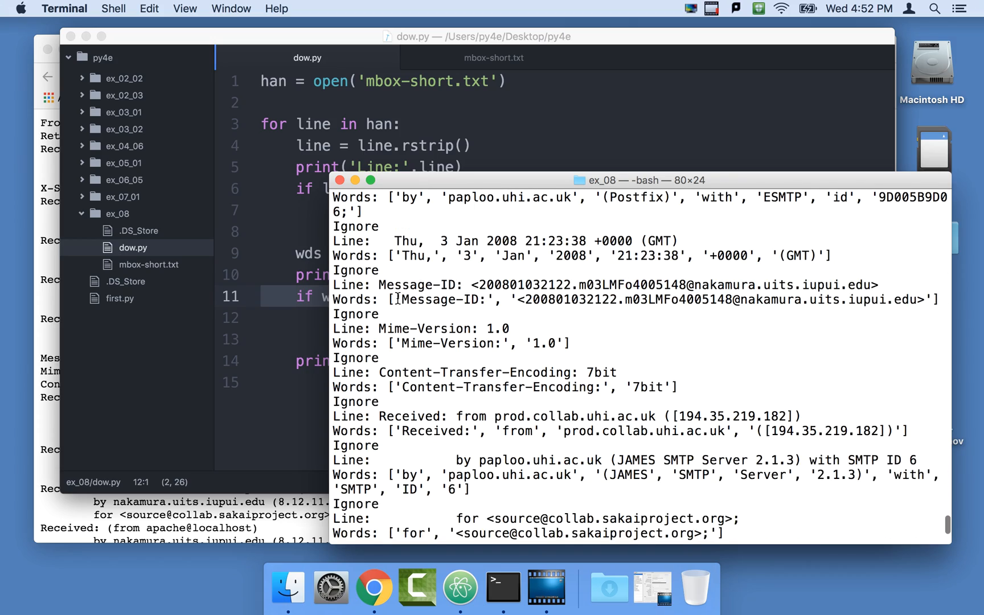
scroll(up, 3)
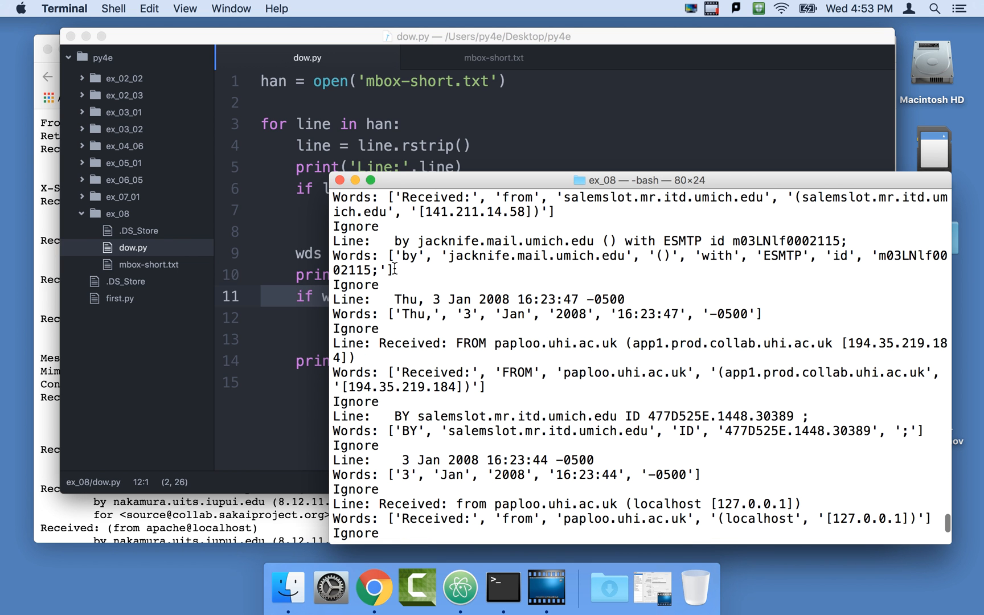
scroll(up, 3)
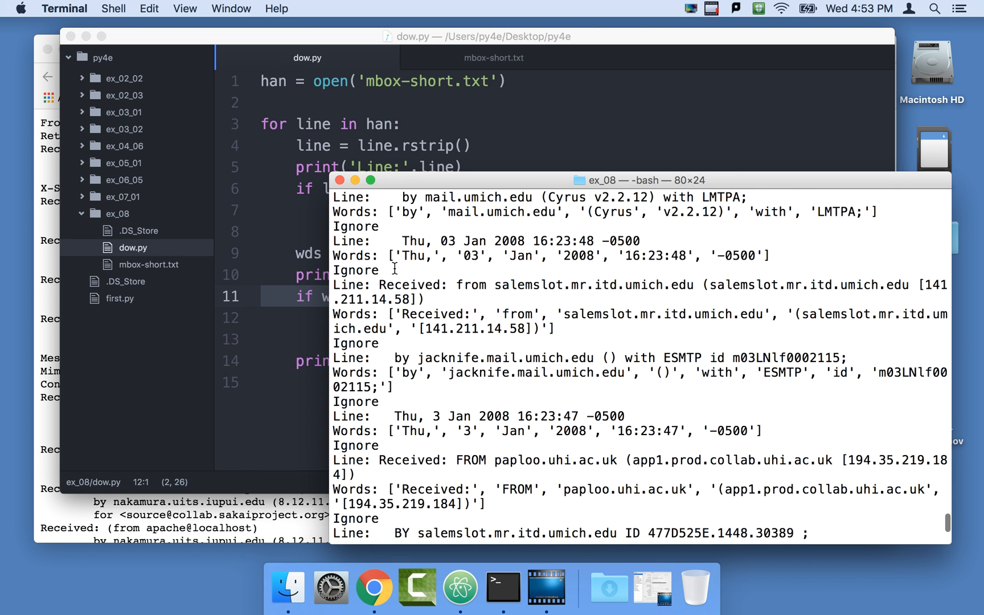
scroll(up, 3)
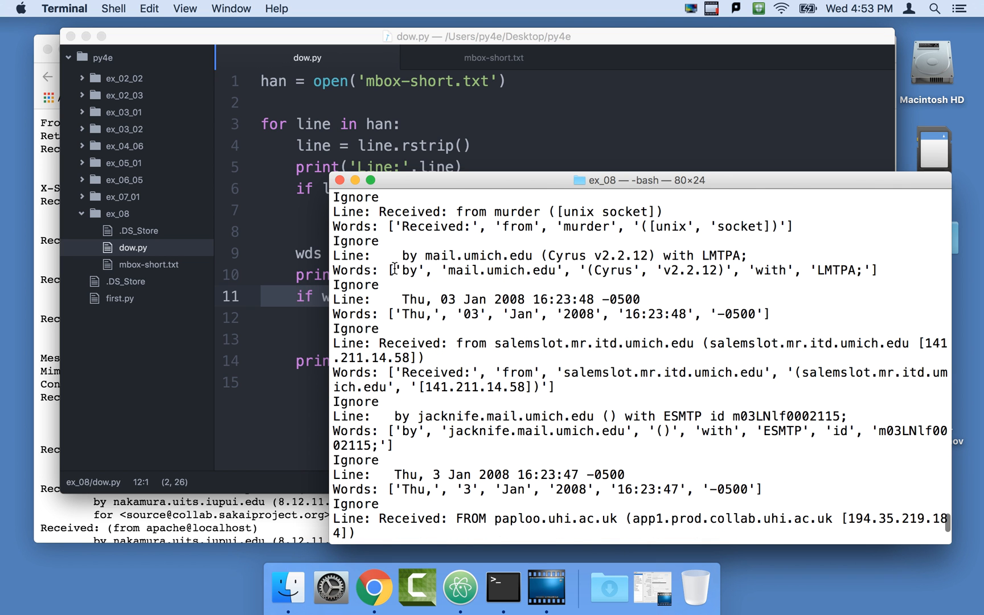
scroll(up, 3)
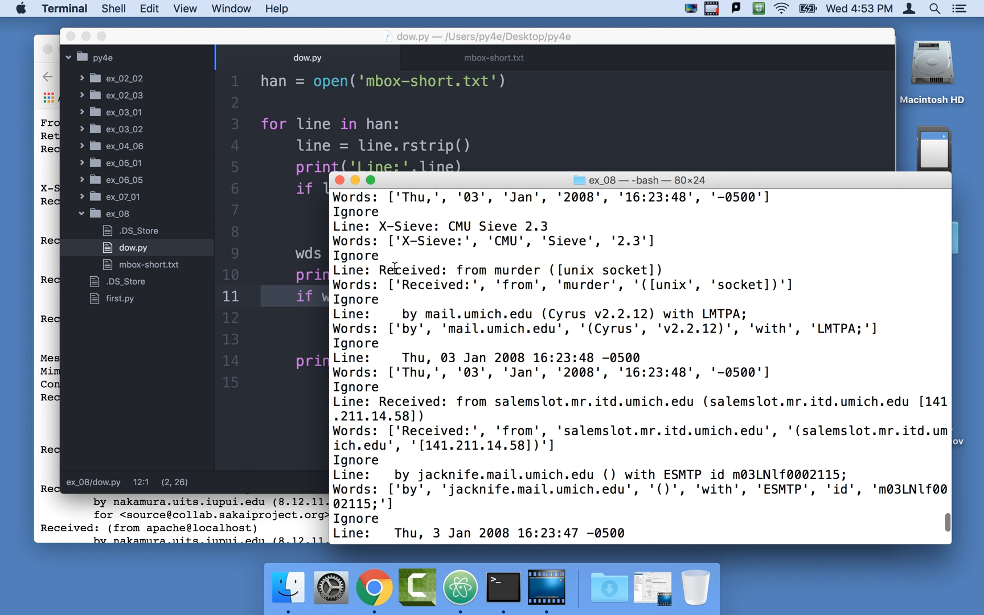
scroll(down, 3)
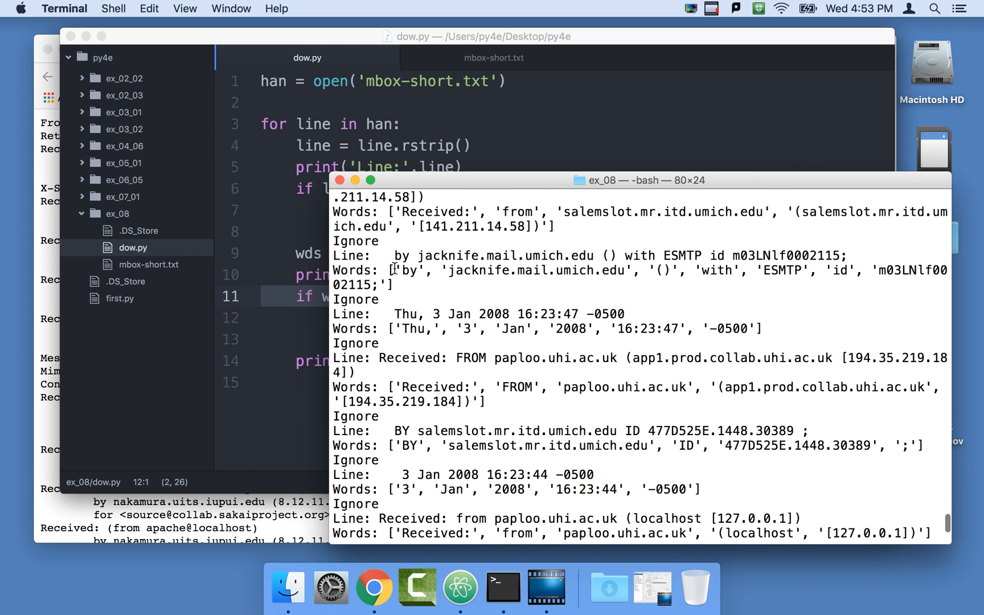
scroll(down, 3)
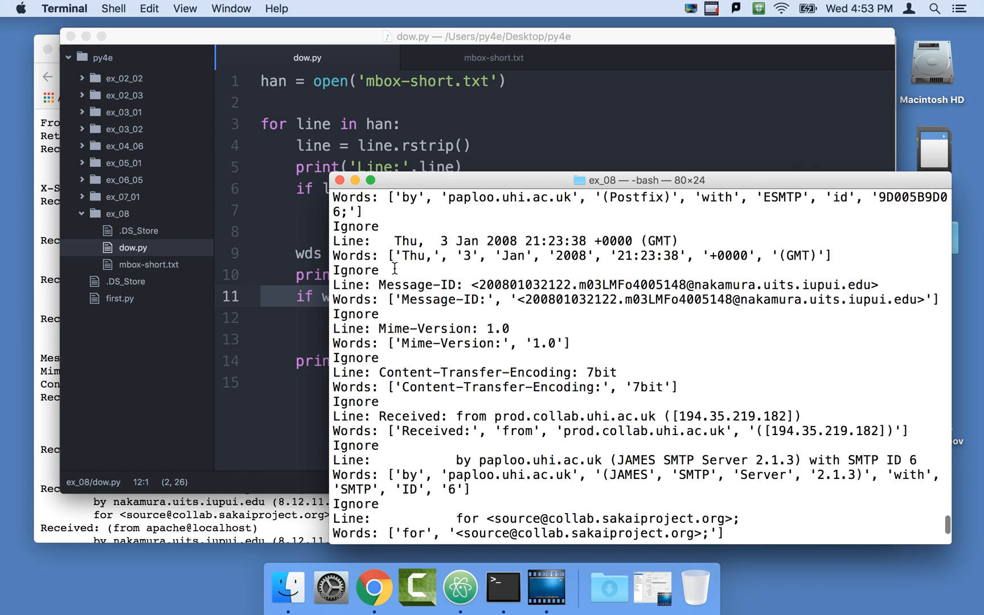
Search the Terminal output for 'From' and jump to the next occurrence
key(cmd+f)
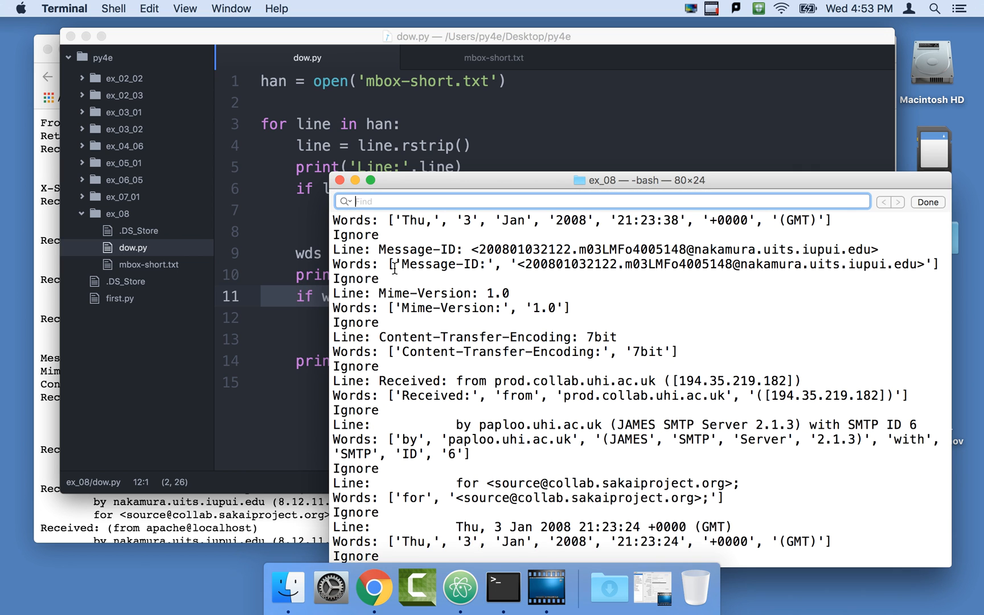
text(FR)
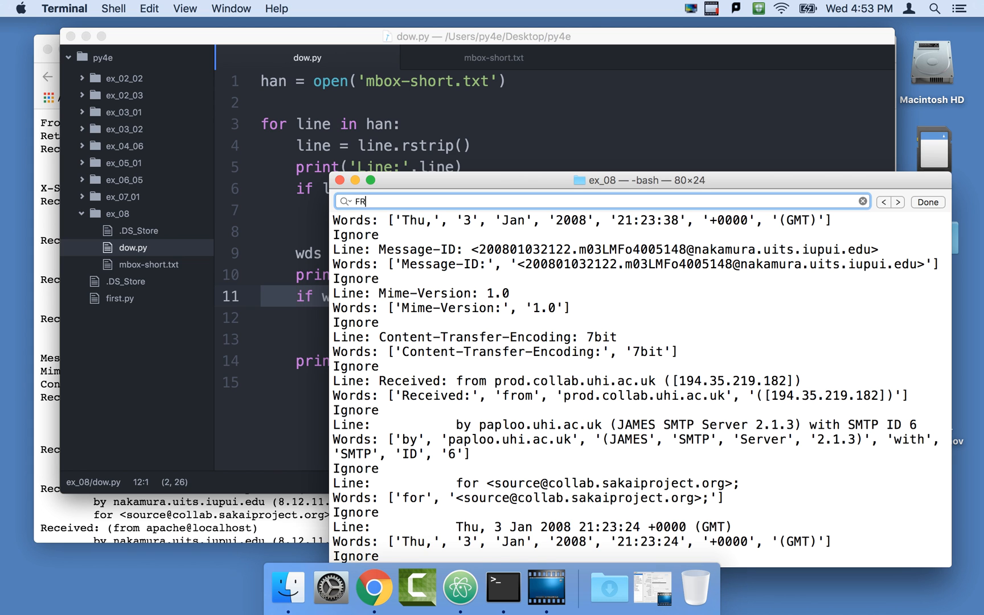
text(om)
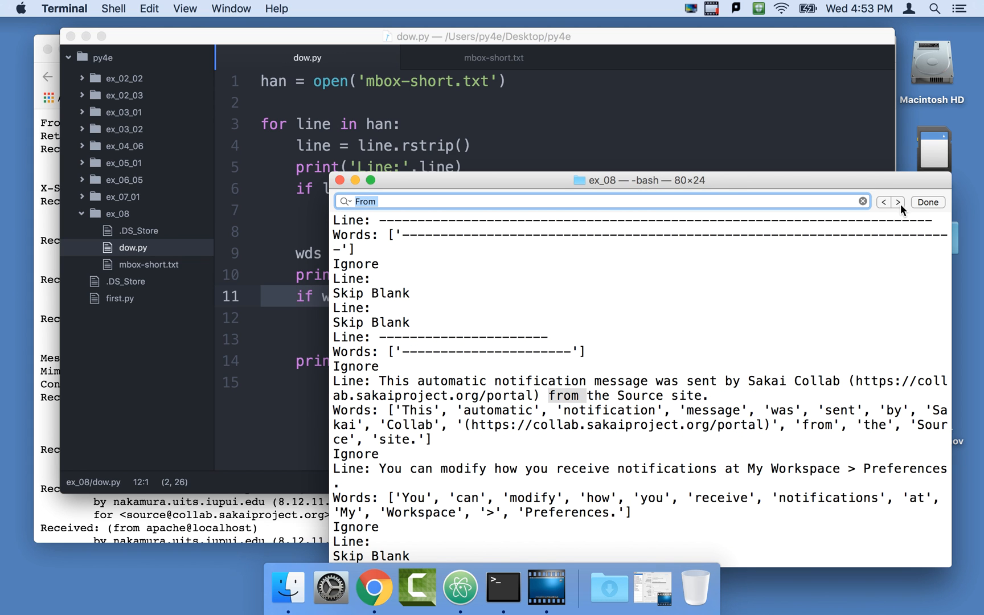
click(883, 201)
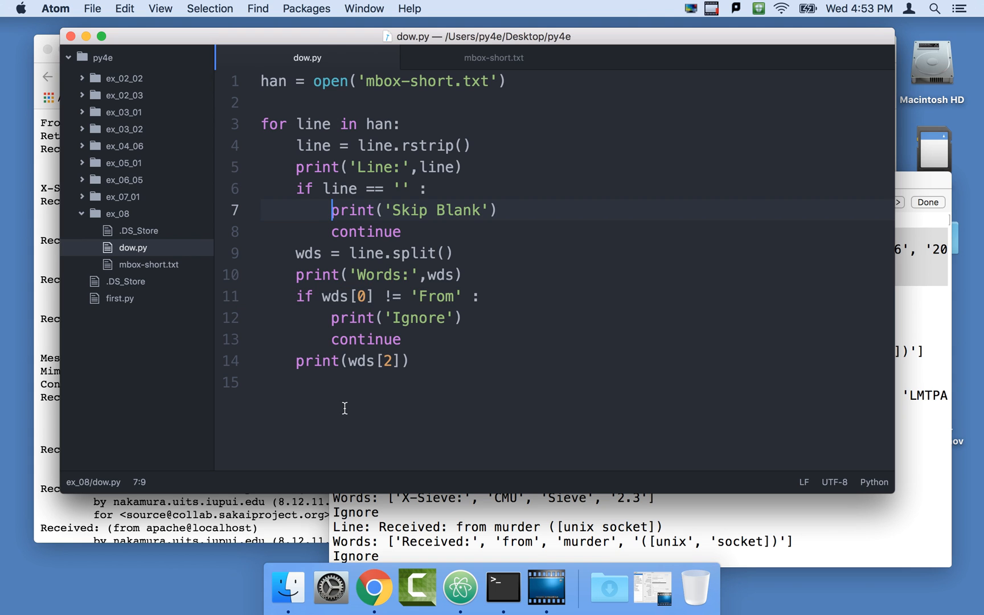
Comment out the debug prints, drop the blank-line check and add a '# guardian' comment
text(#)
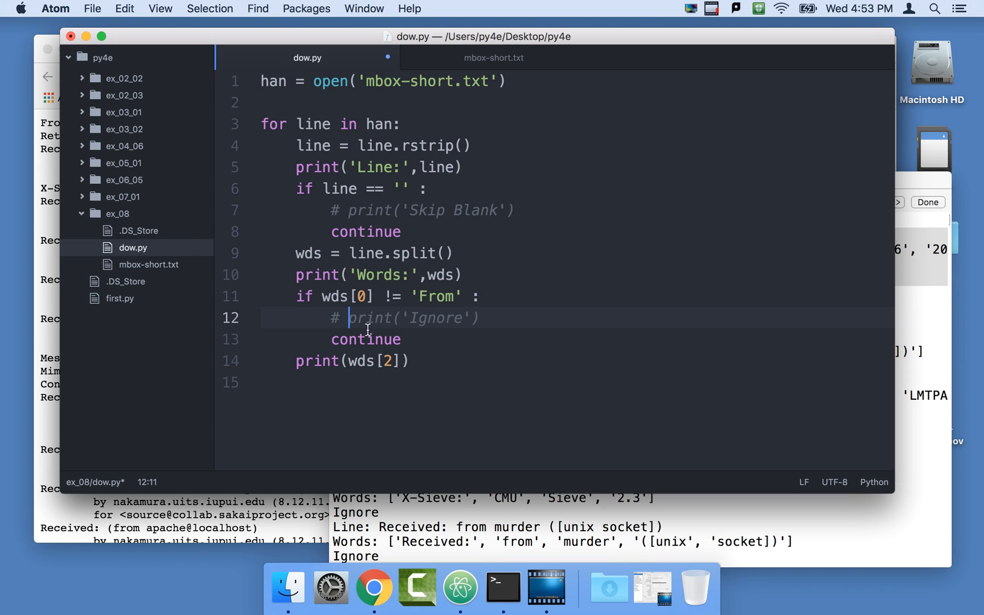
click(304, 188)
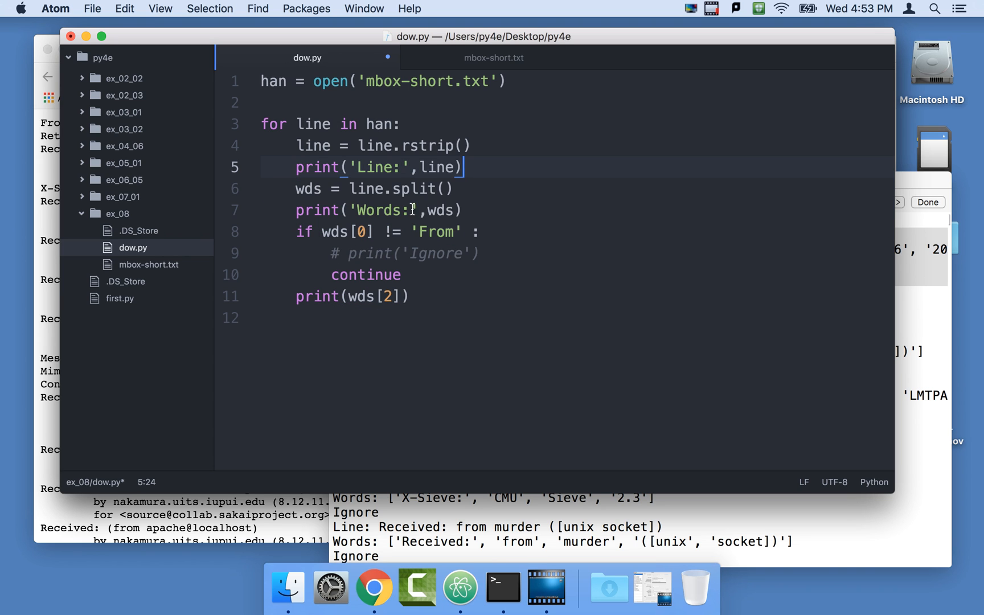
click(482, 209)
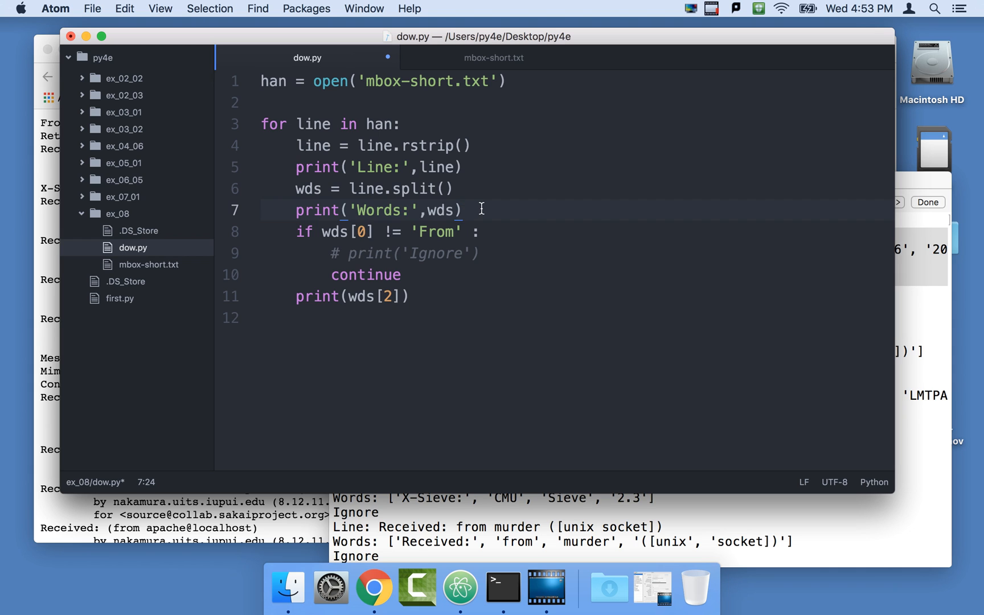
text(#)
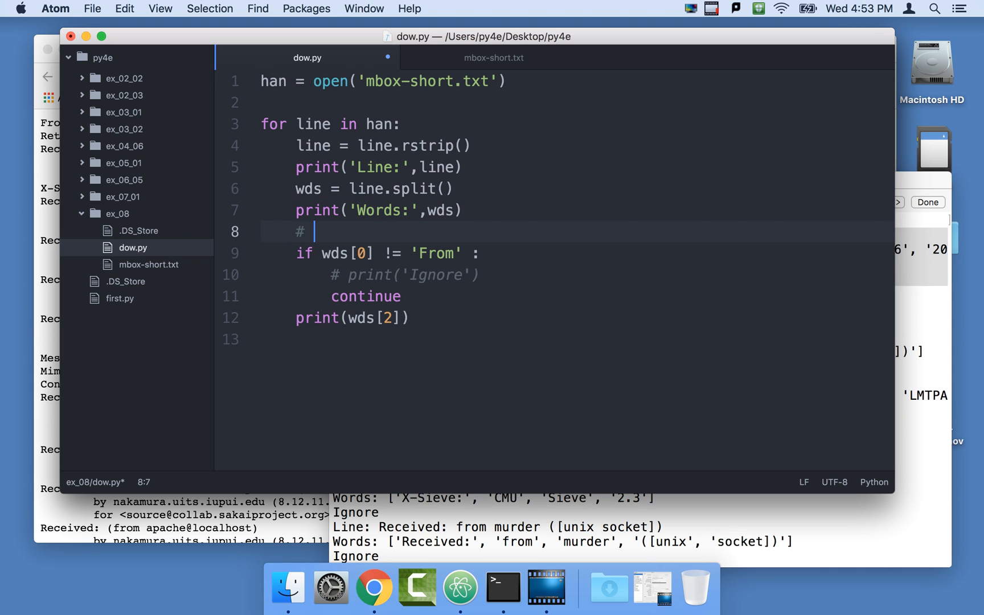
text(gua)
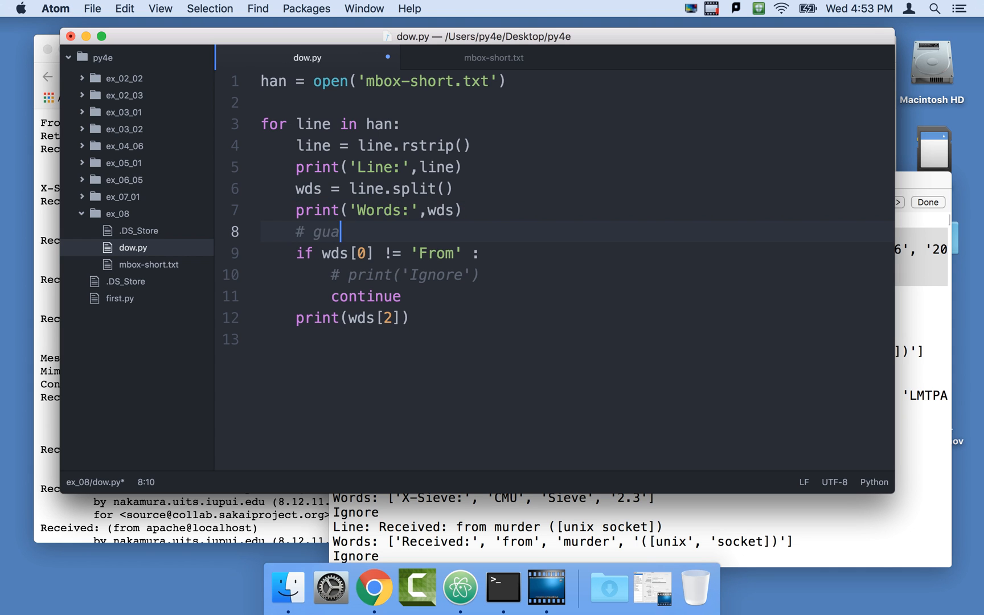
text(ra)
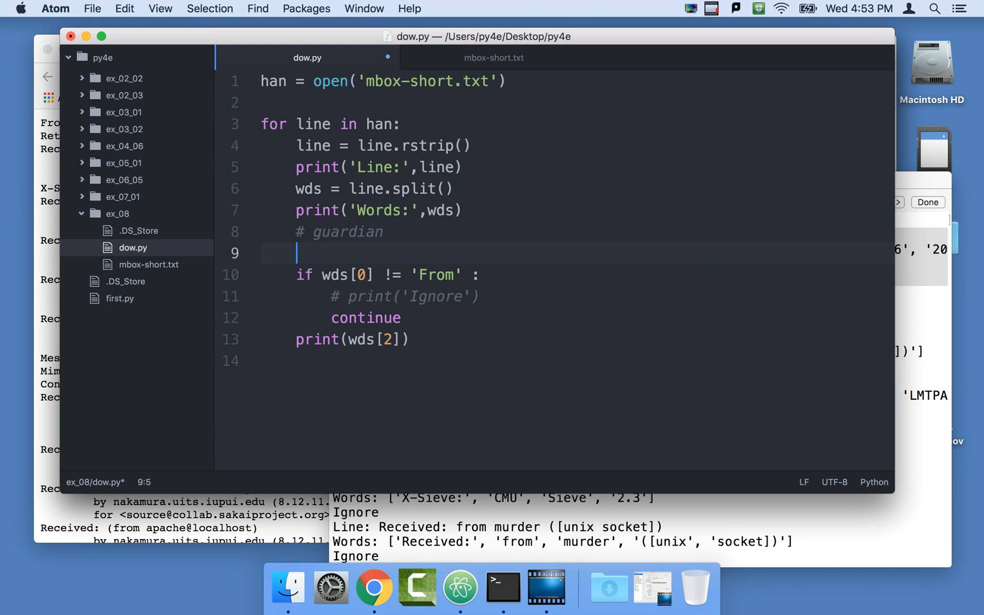
Write the guardian 'if len(wds) < 1 :' with an indented 'continue'
text(if len()
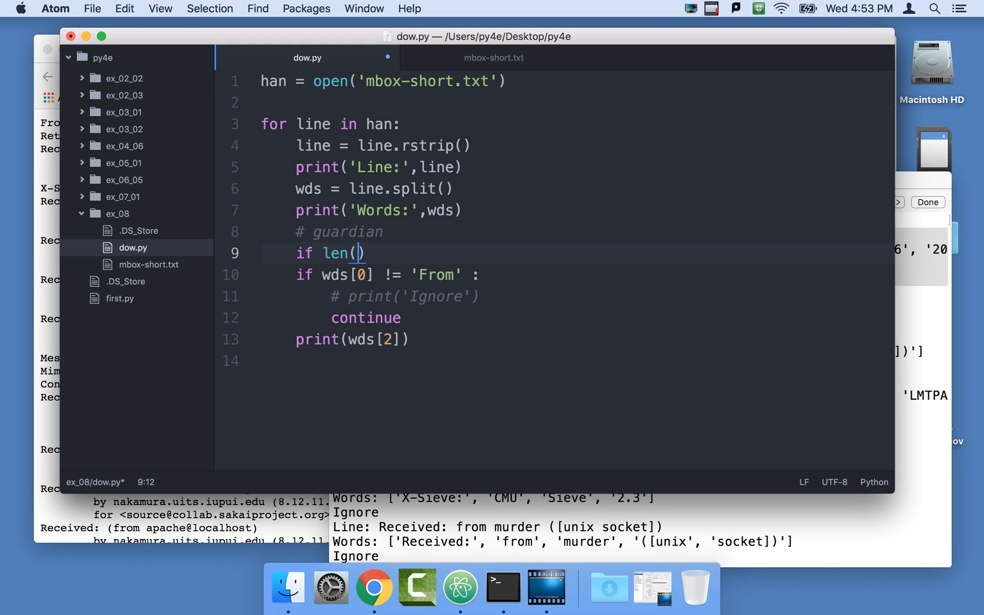
text(wds)
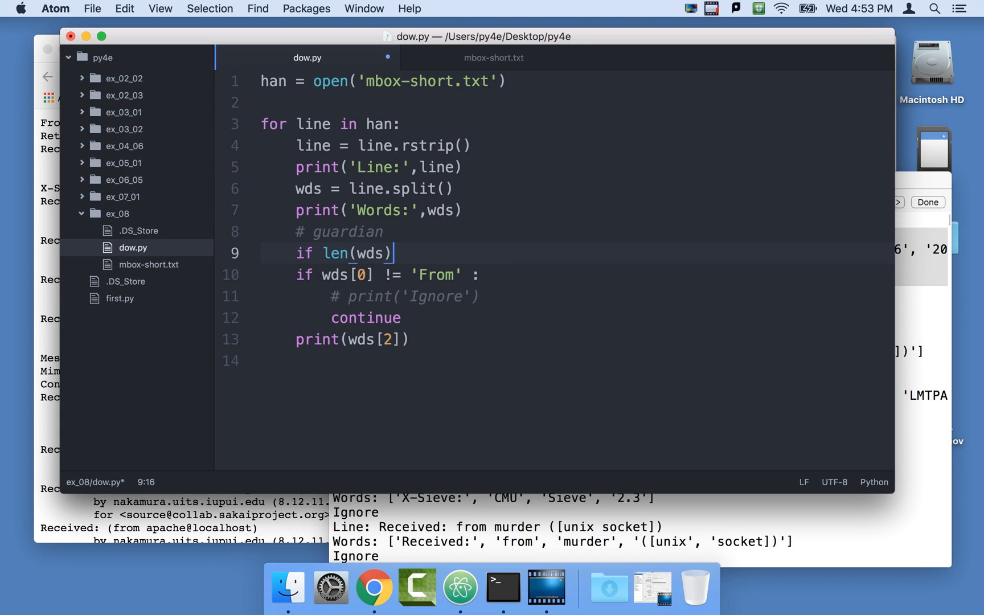
text(< 1)
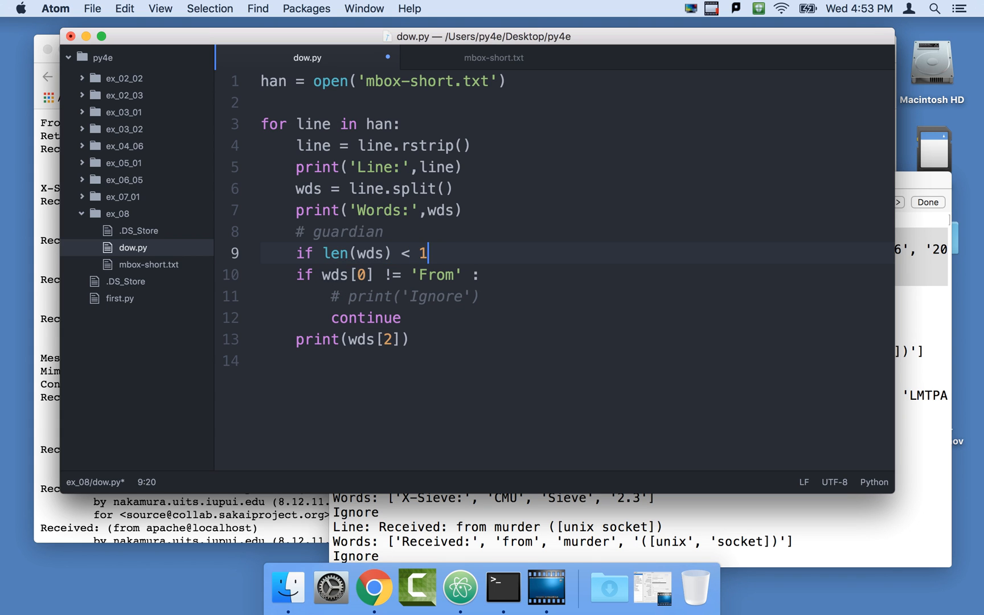
key(enter)
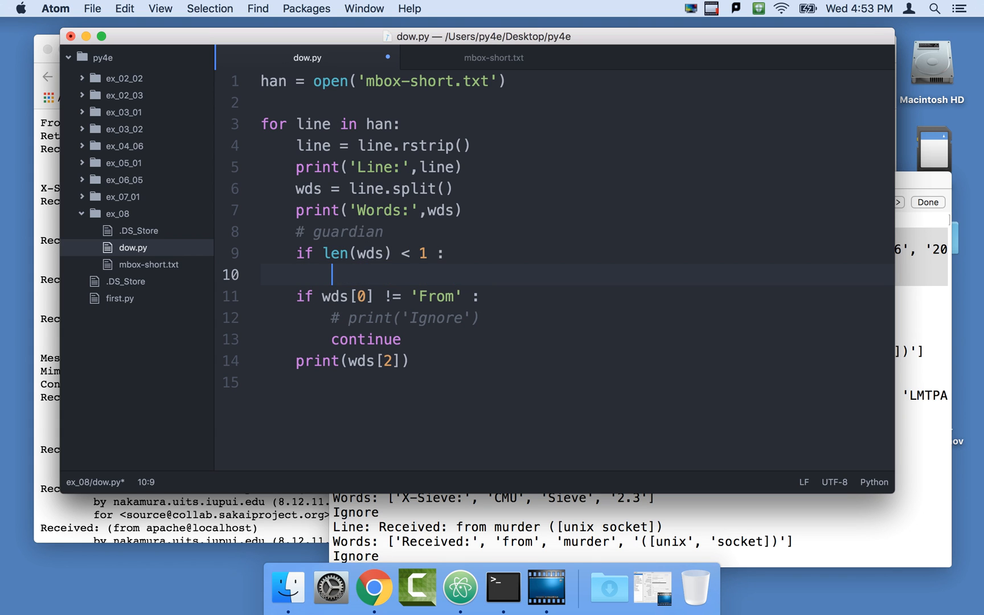
text(continue)
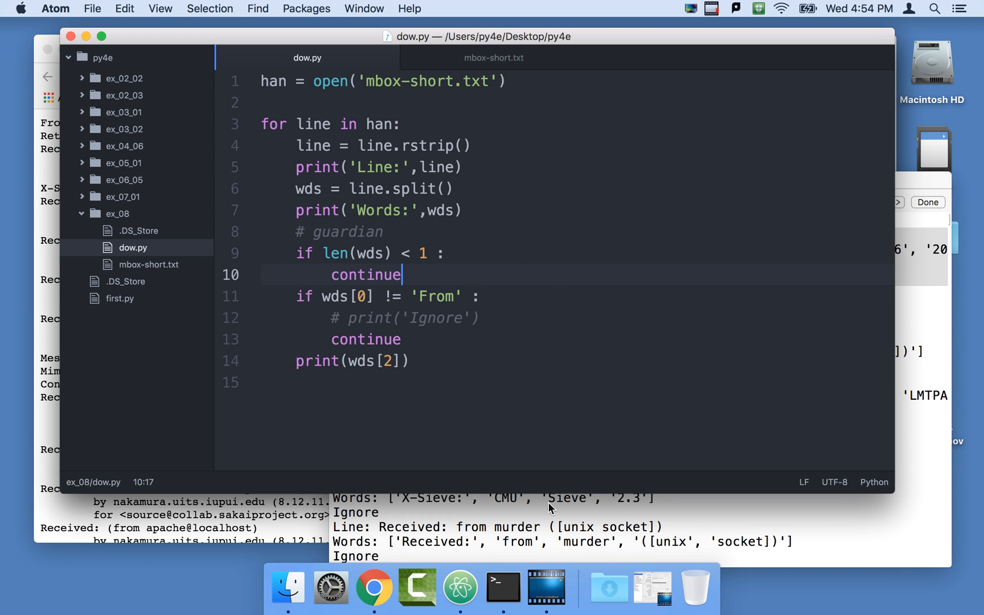
Run dow.py in Terminal so it outputs only the days of the week
click(503, 588)
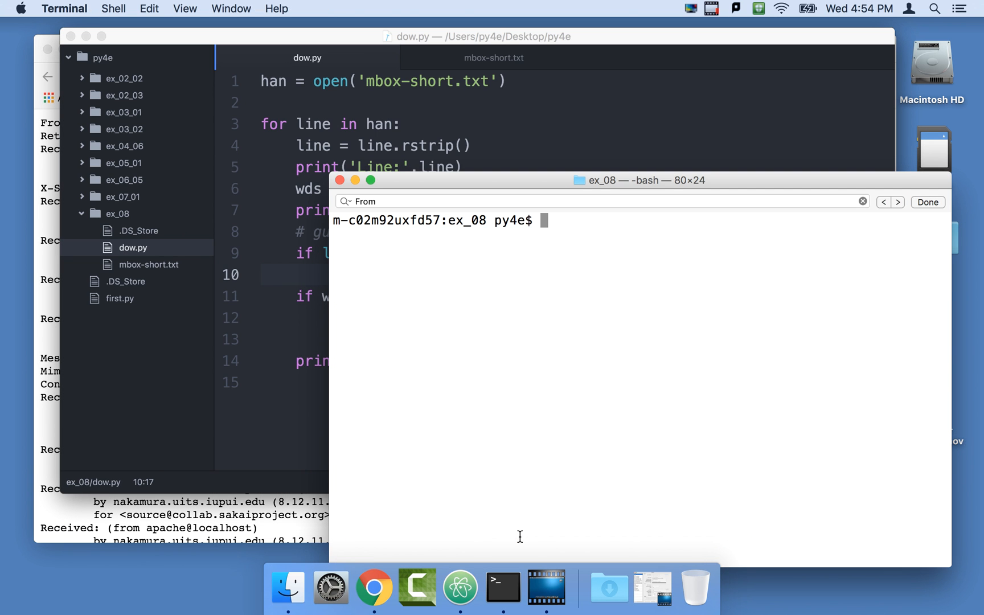
key(Return)
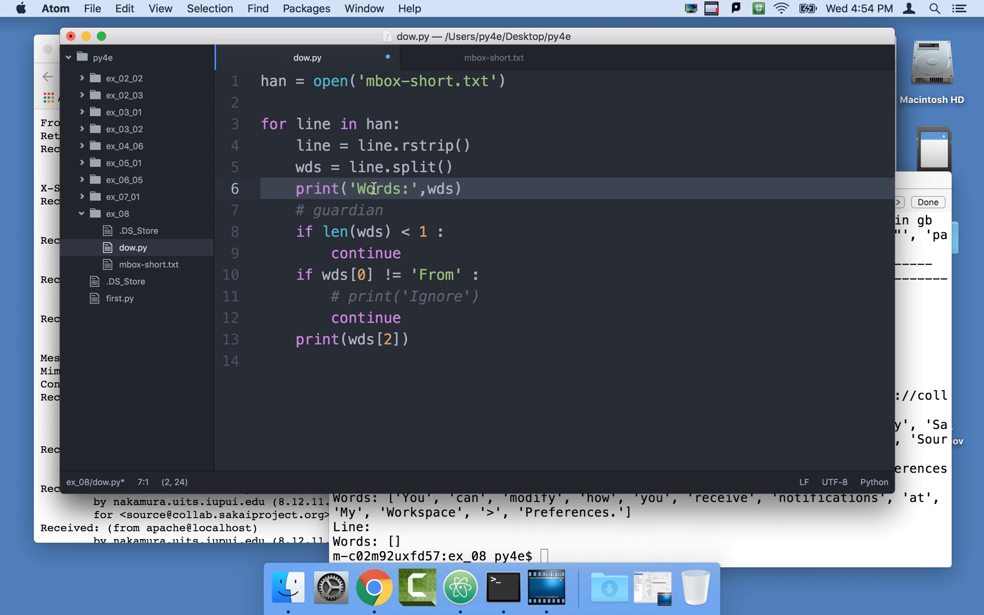
click(502, 587)
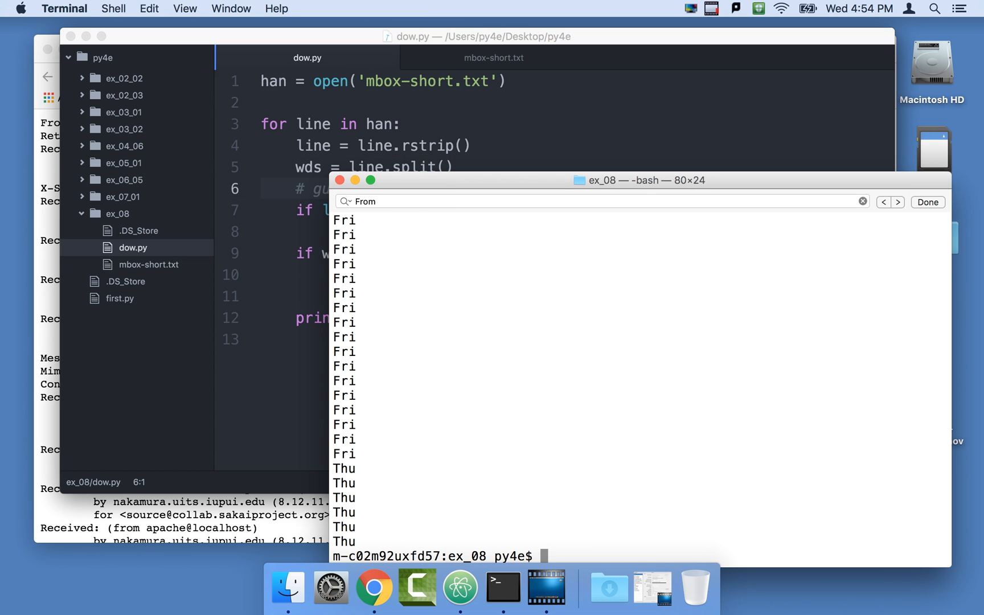
mouse_move(525, 419)
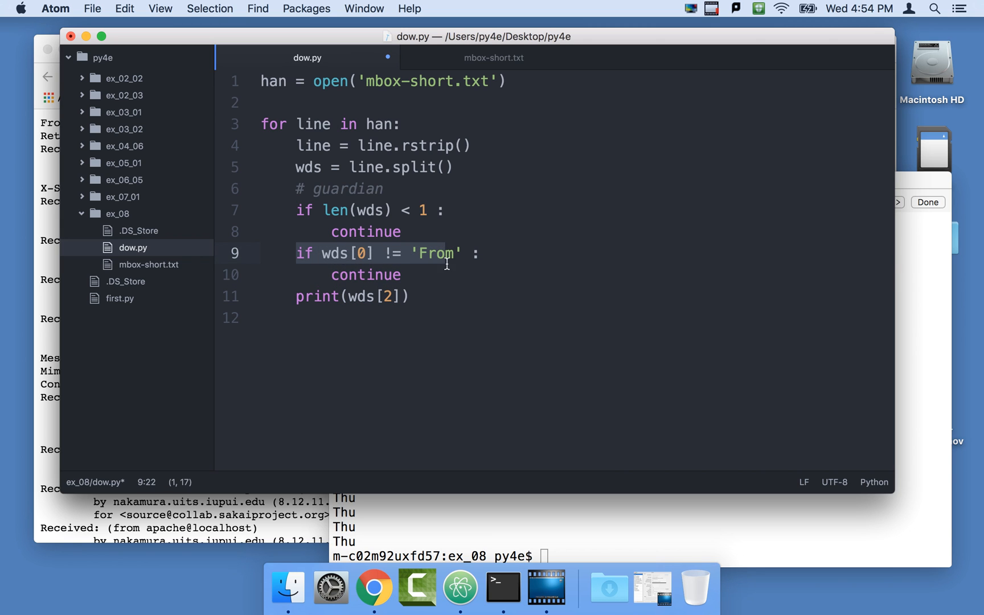
Extend the comment to 'guardian a bit stronger' and raise the check to len(wds) < 3
click(470, 275)
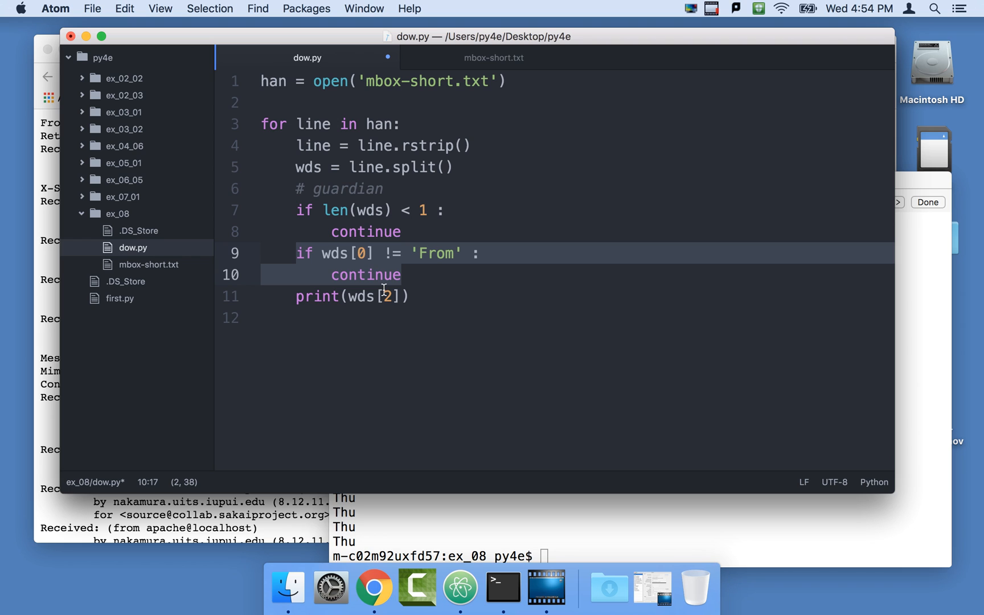
mouse_move(400, 236)
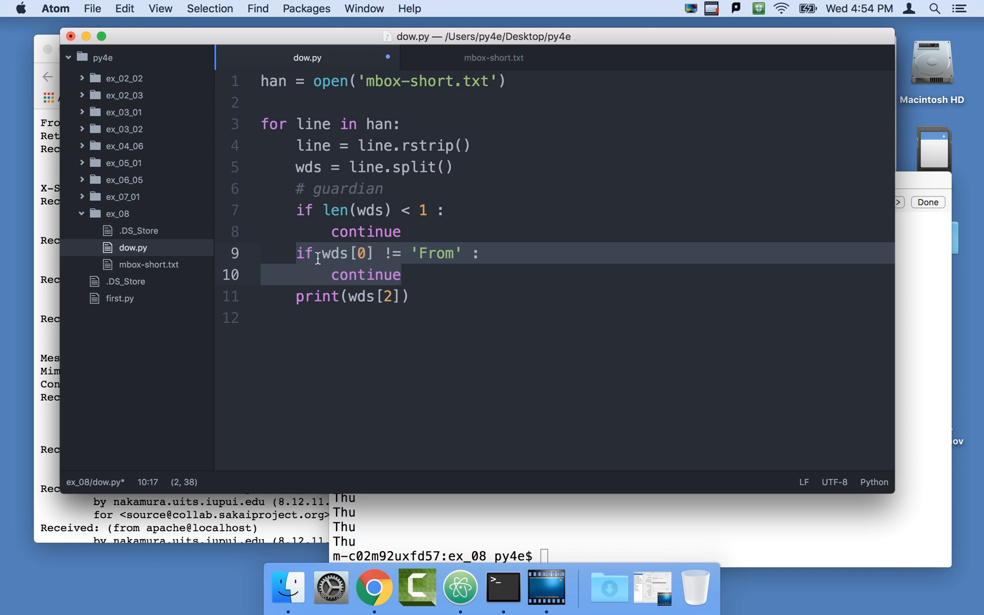
mouse_move(389, 301)
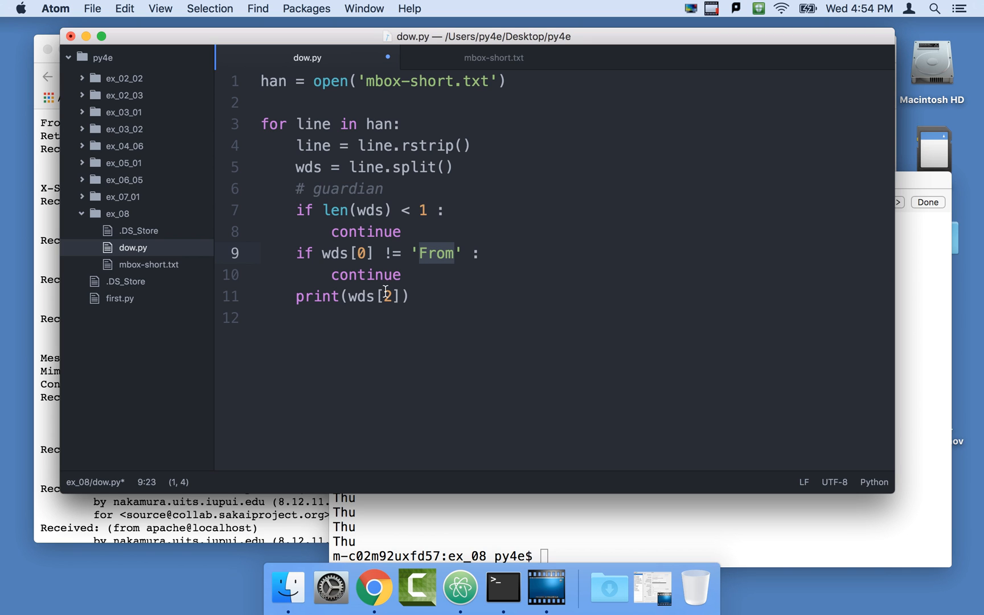
mouse_move(420, 204)
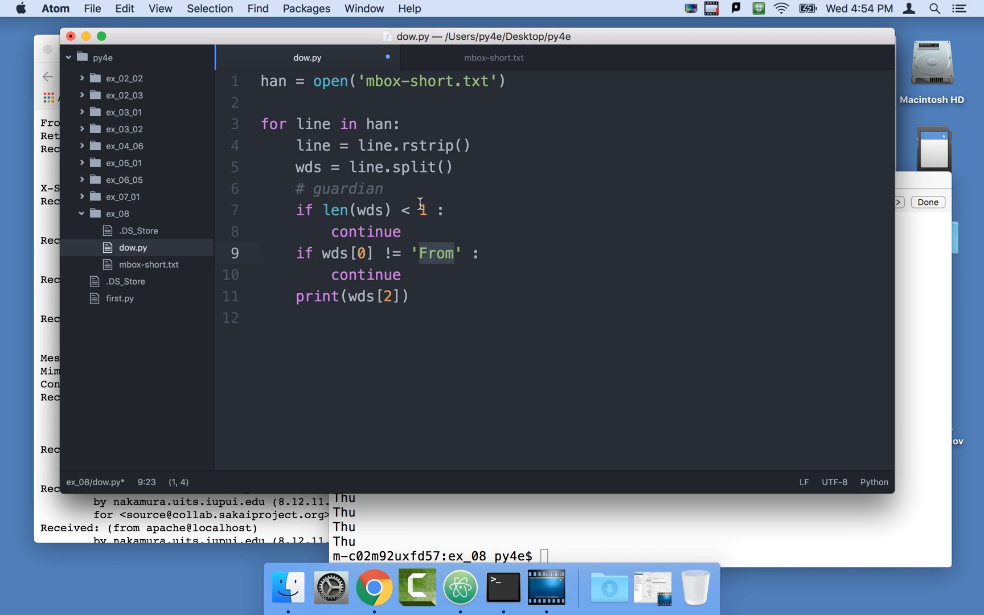
text(a)
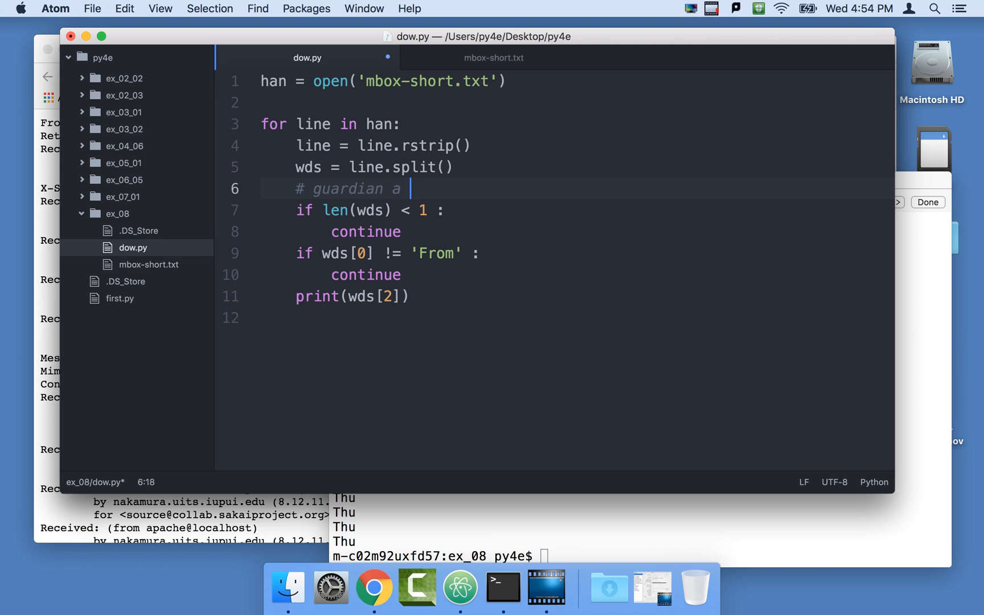
text(bit stronger)
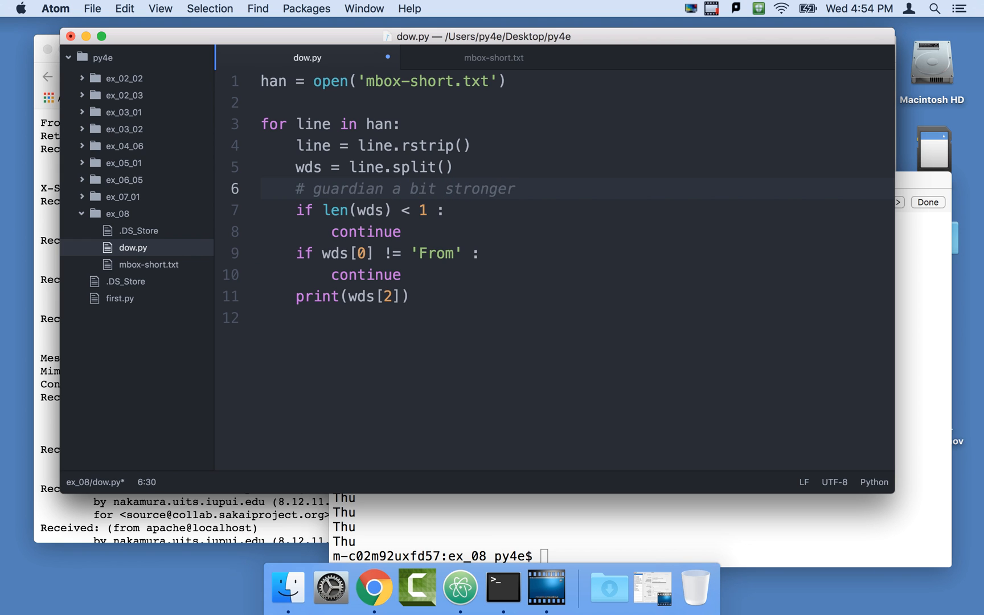
click(421, 209)
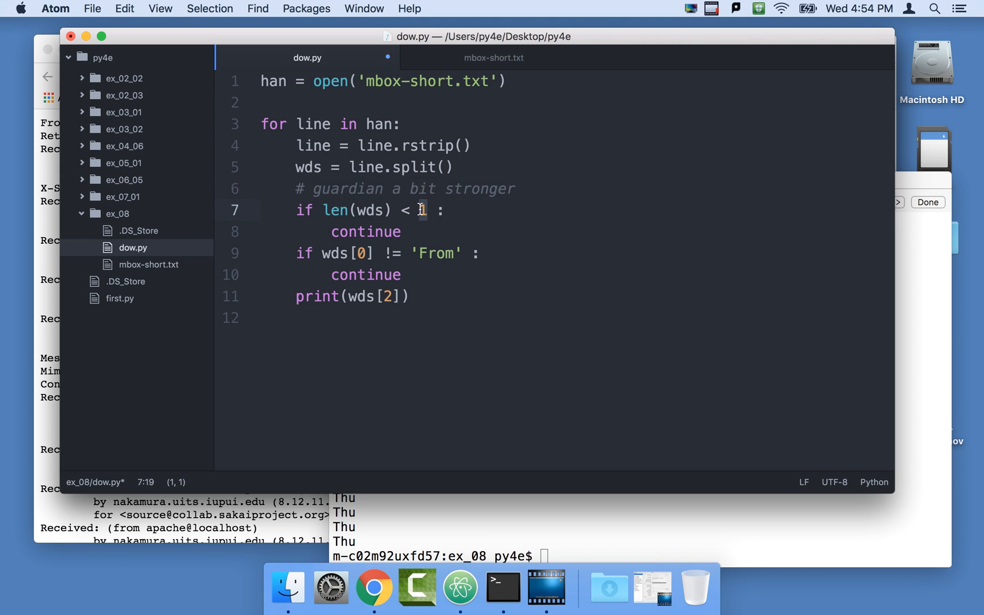
text(3)
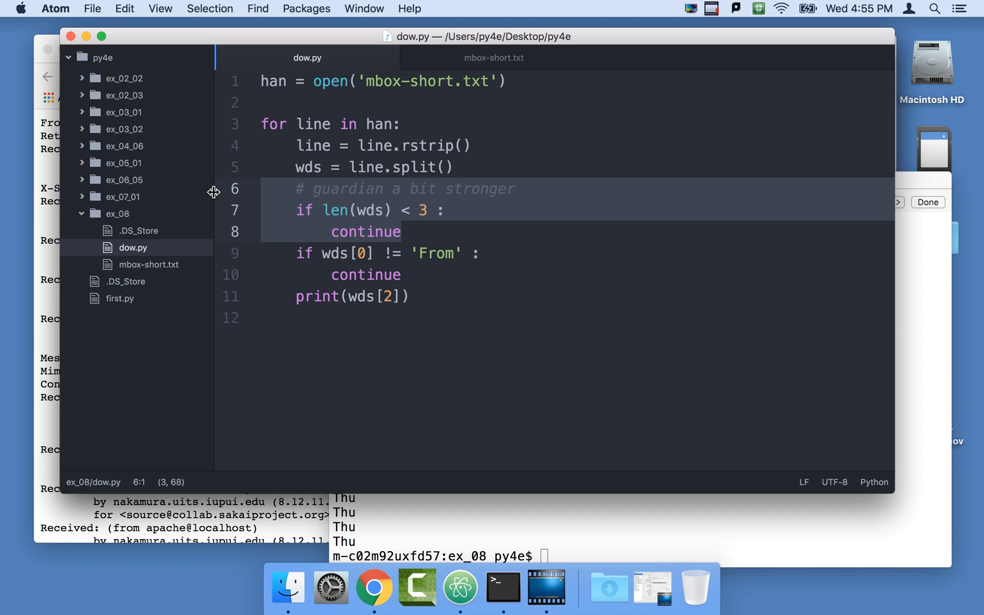
mouse_move(482, 237)
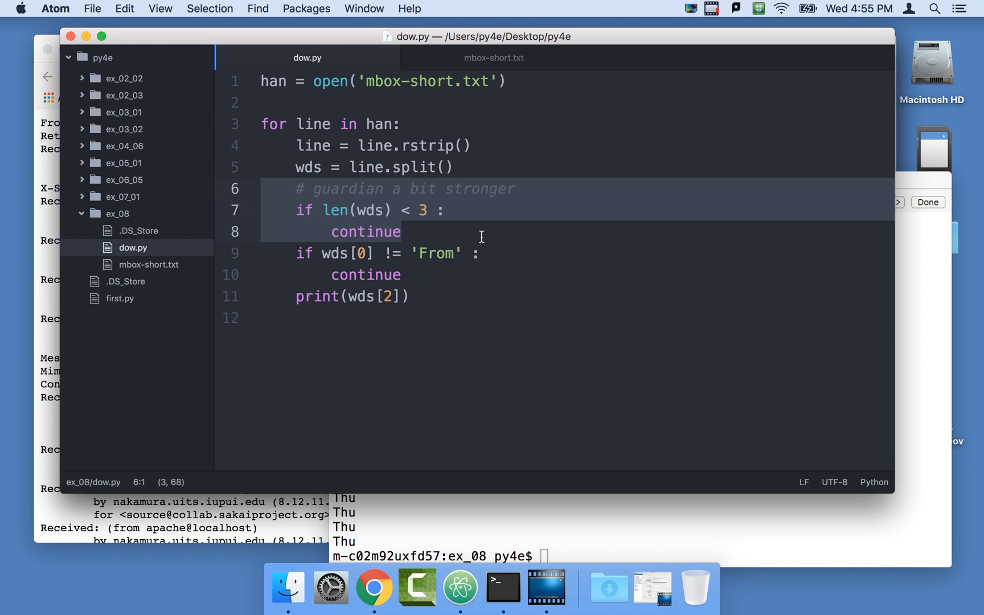
Merge the checks into one line: if len(wds) < 3 or wds[0] != 'From'
click(404, 231)
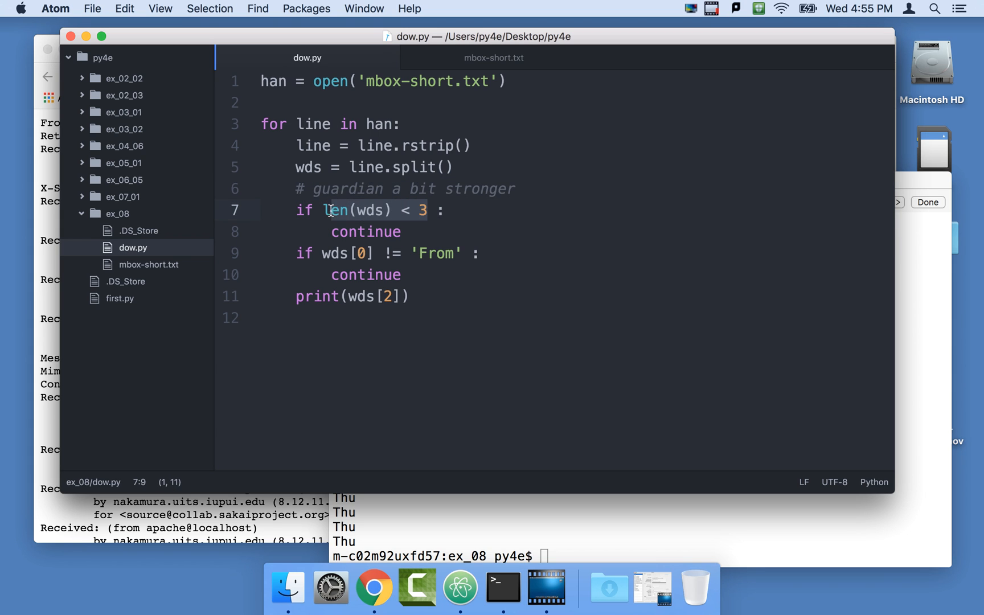
click(323, 253)
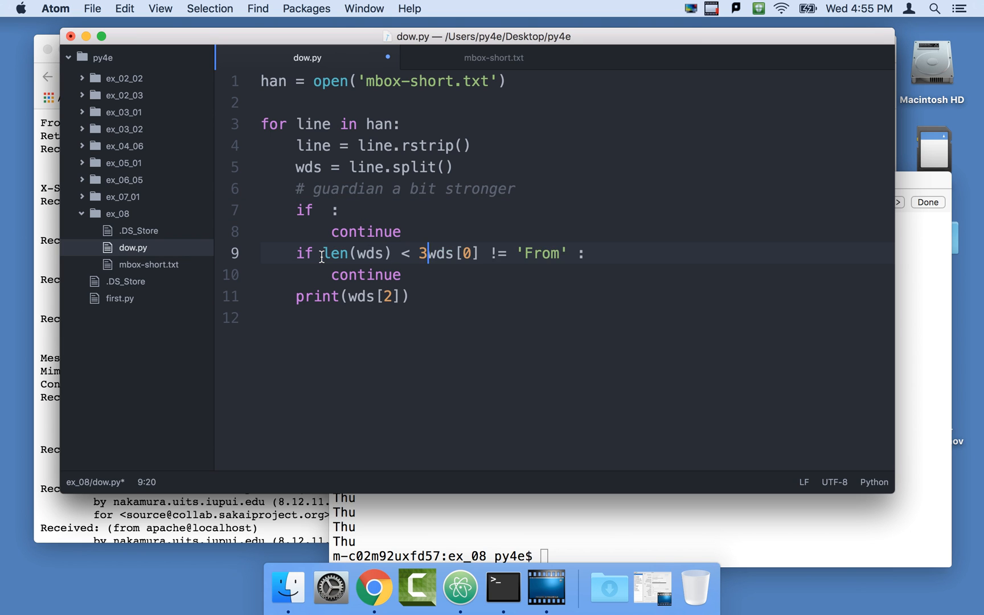
text(or)
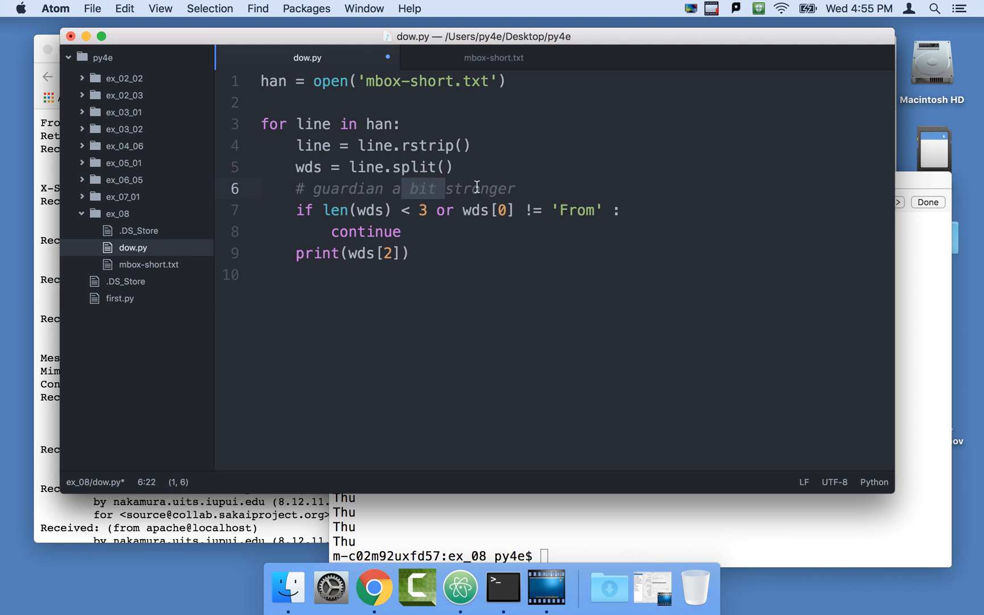
Reword the comment to '# guardian in a compound statement'
text(in a)
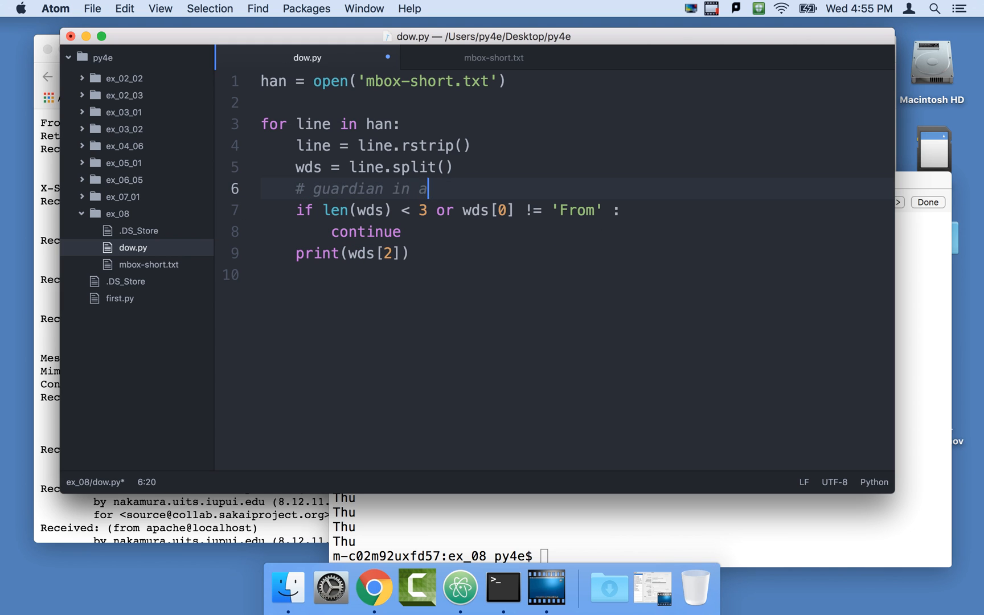
text(compound)
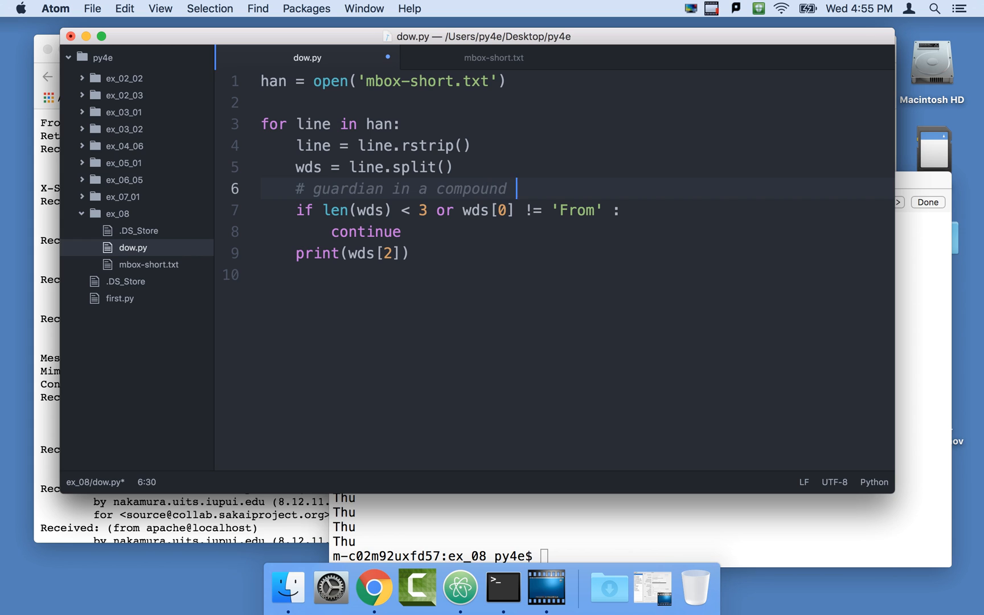
text(statem)
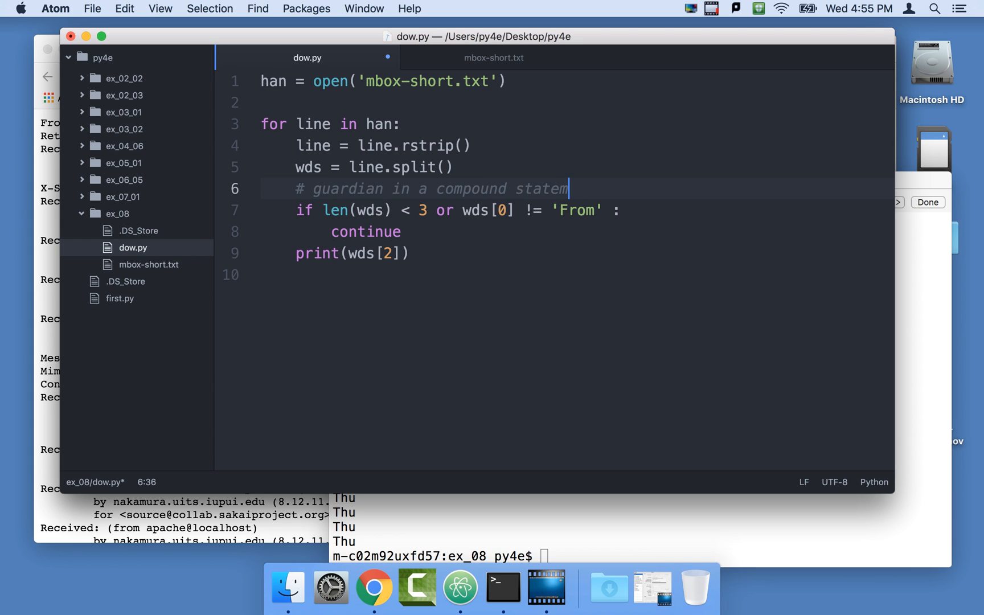
text(ent)
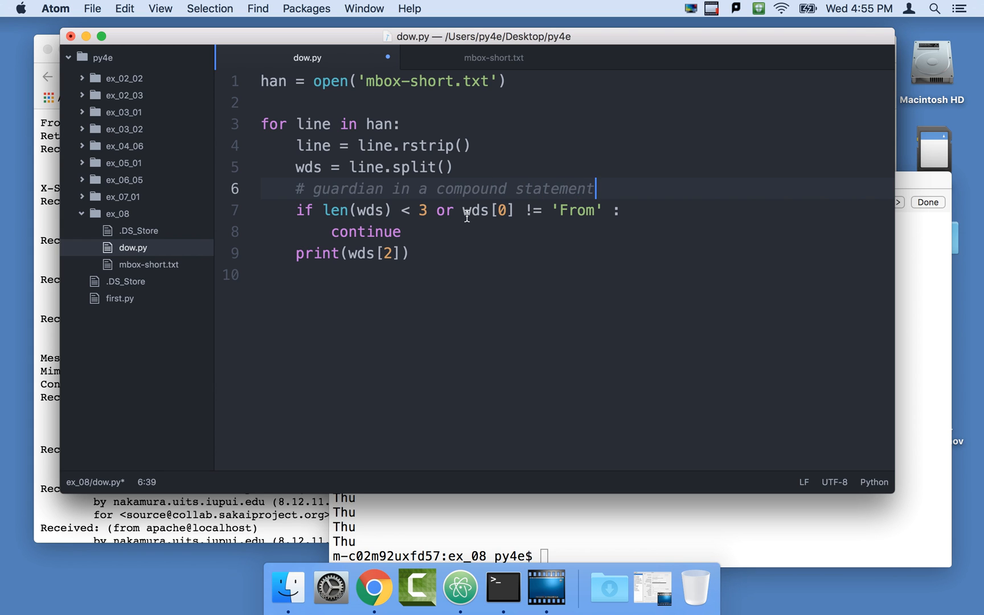
click(327, 210)
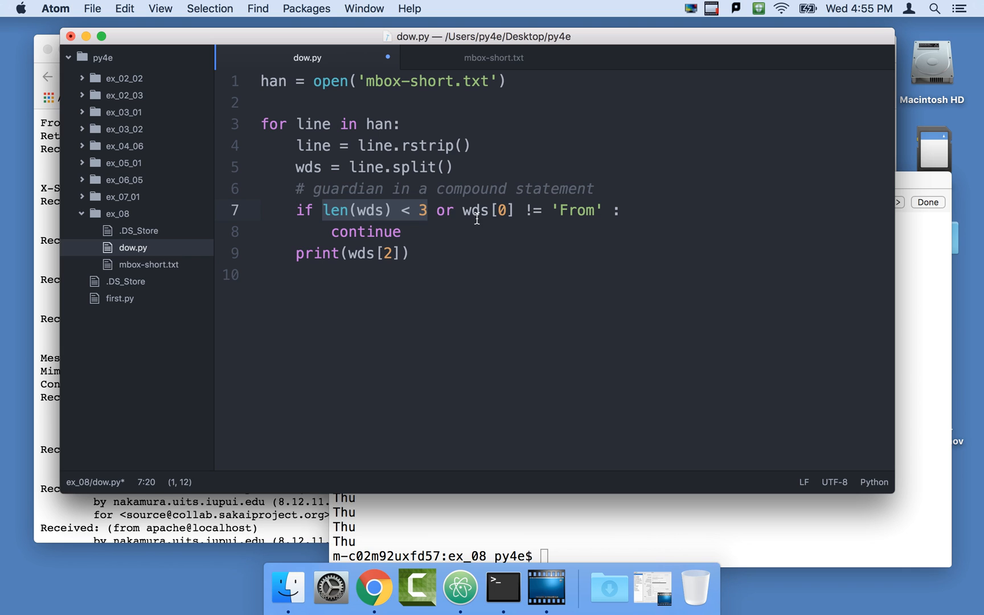
click(462, 211)
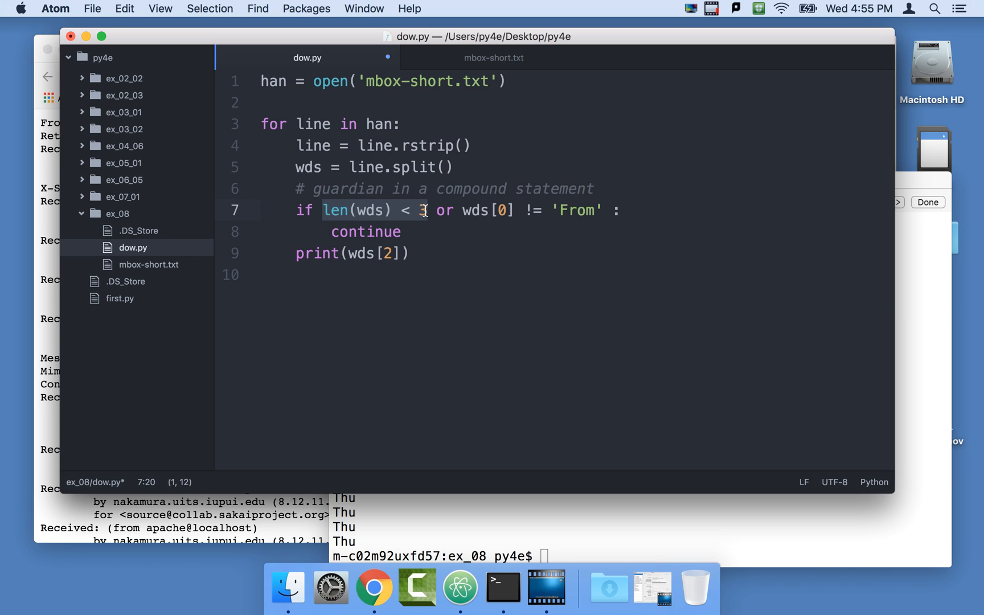
click(533, 210)
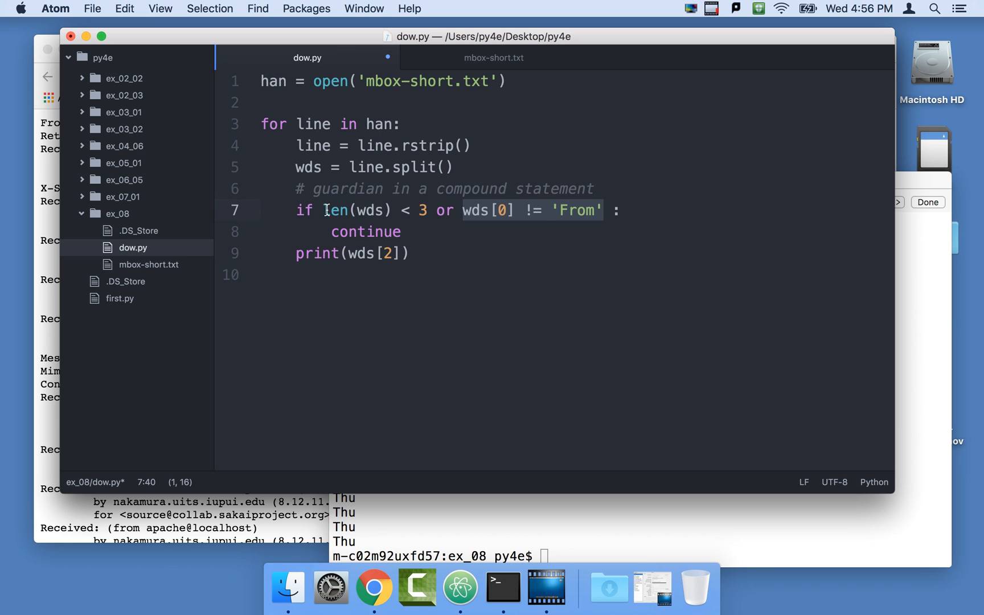
mouse_move(494, 209)
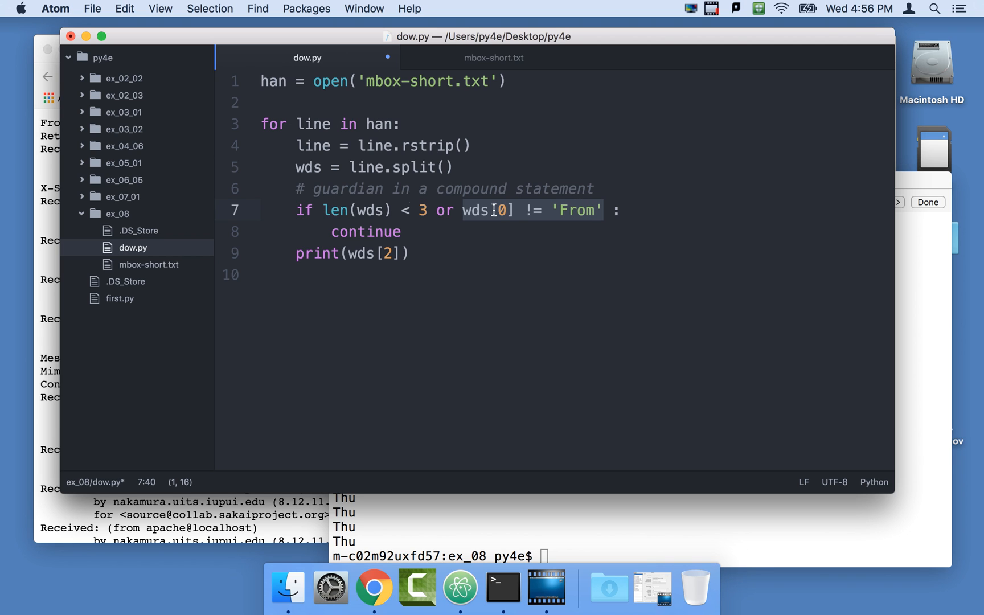
mouse_move(369, 210)
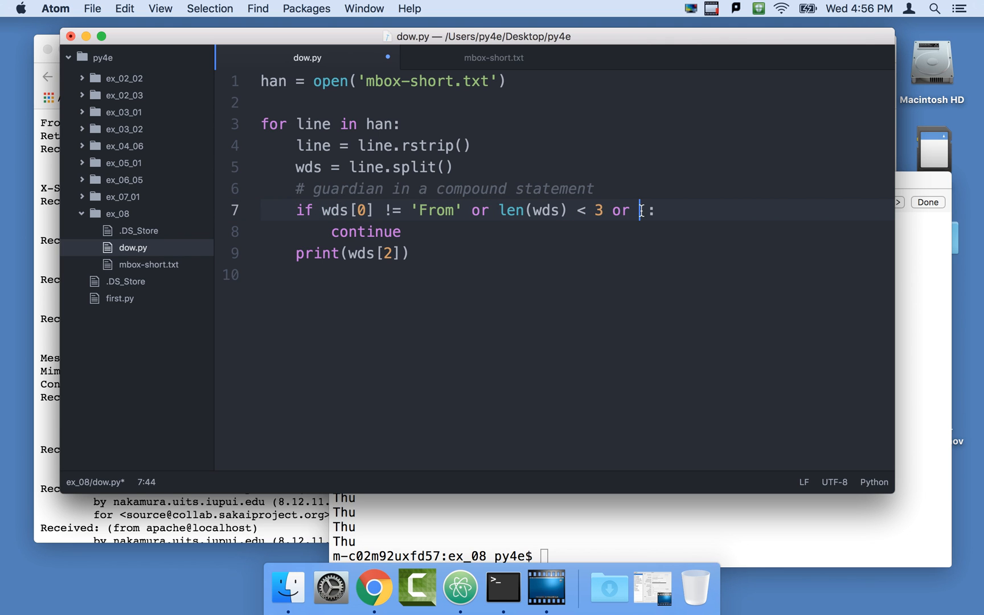
key(backspace)
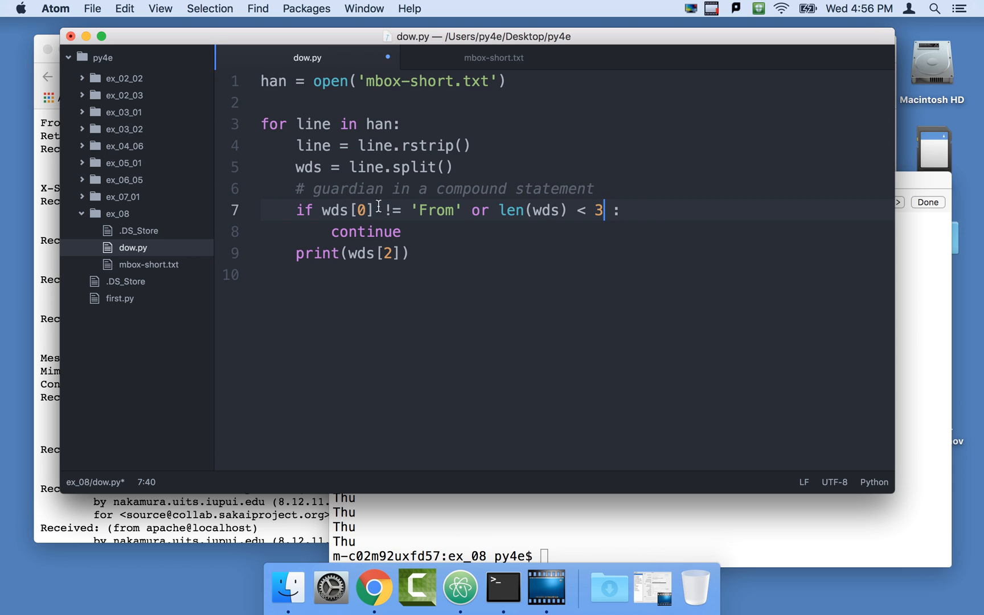
mouse_move(451, 221)
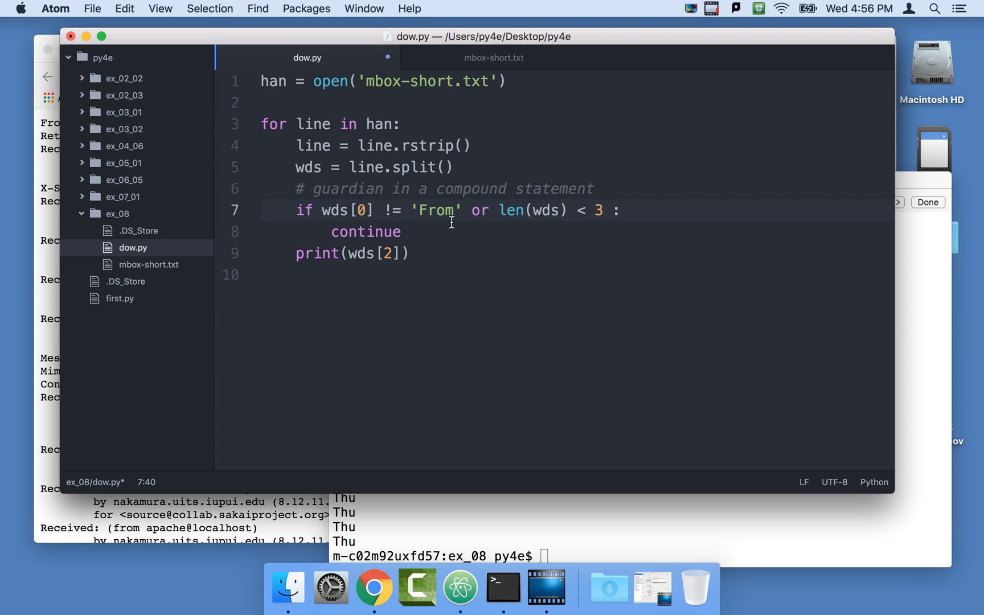
click(501, 587)
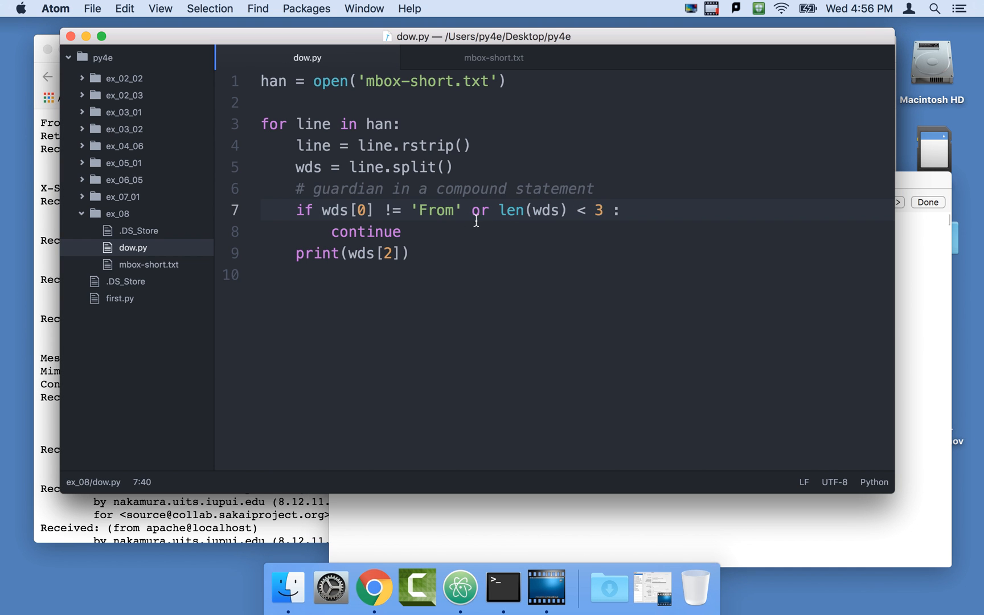
click(491, 211)
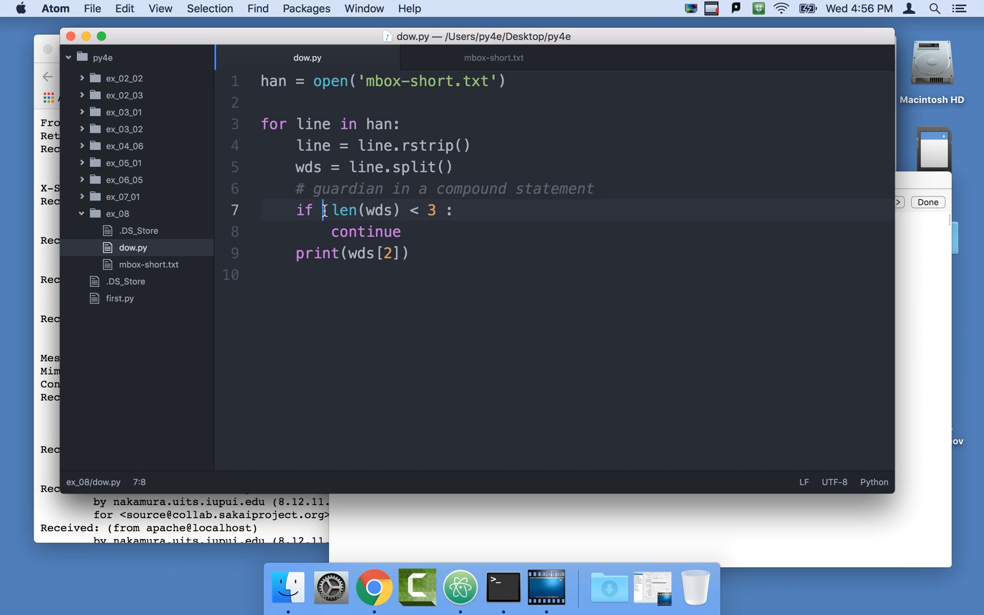
text(or)
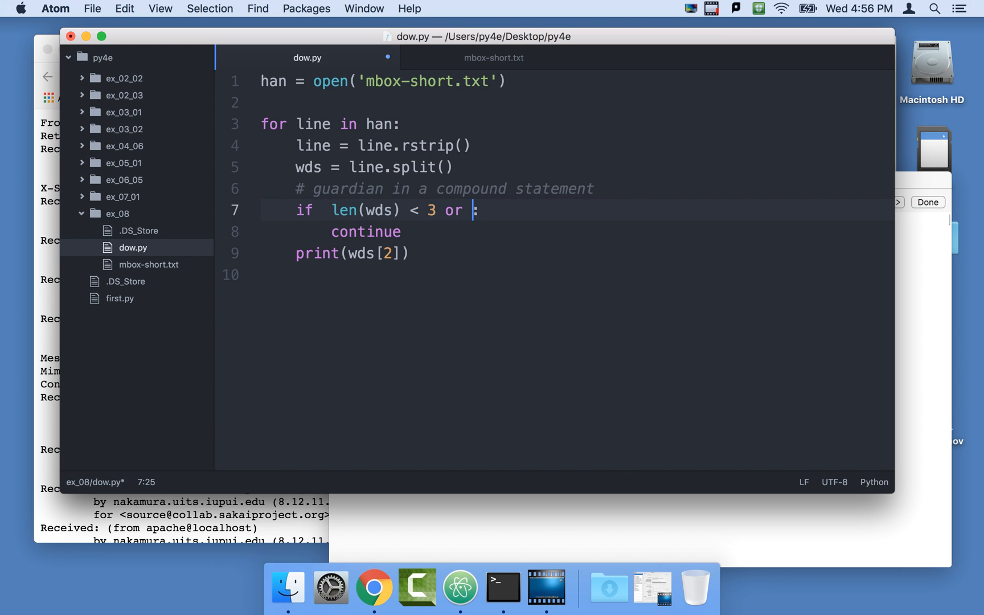
text(wds[0] != 'From')
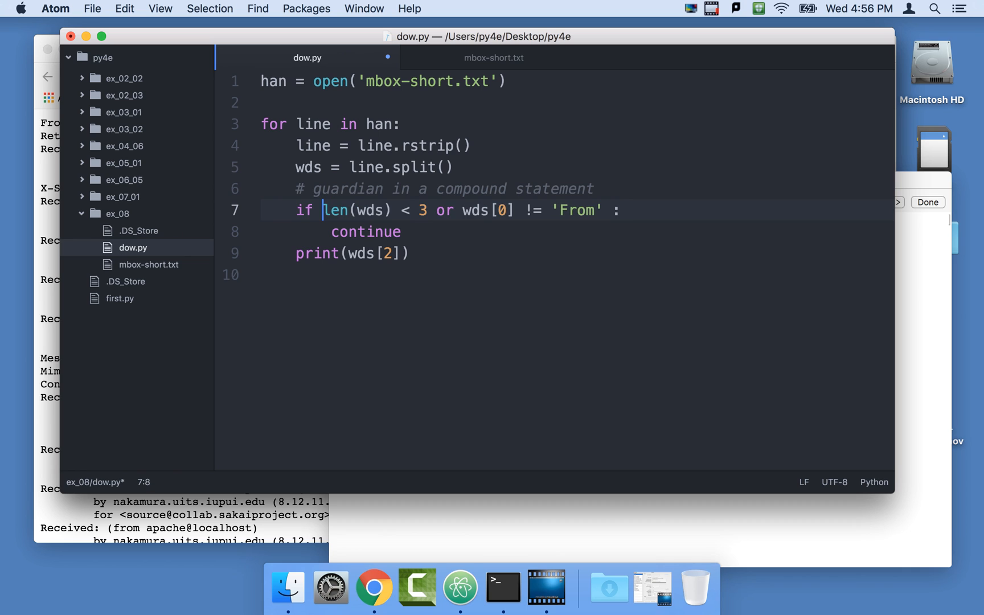
click(464, 211)
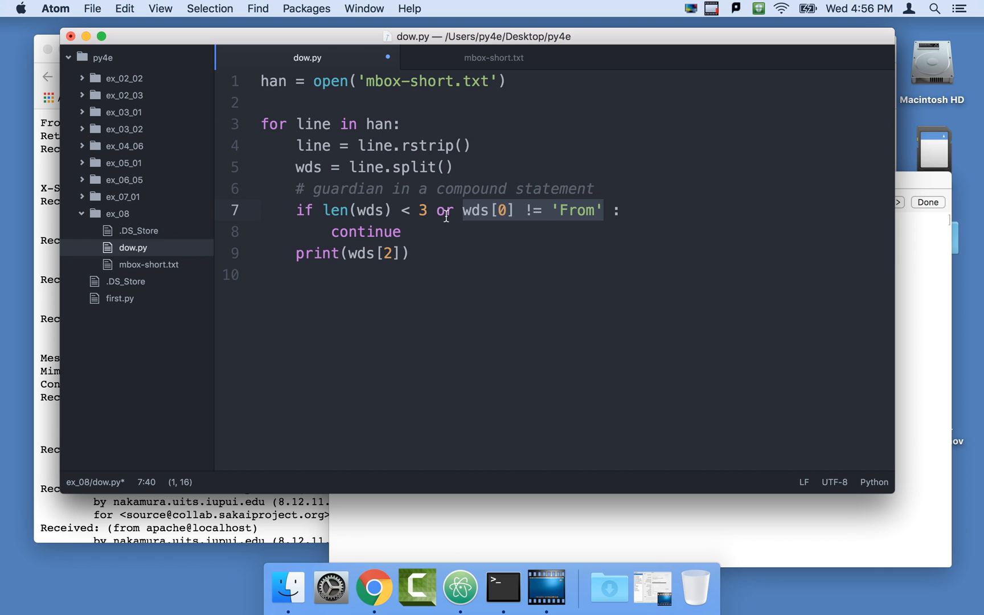
mouse_move(565, 215)
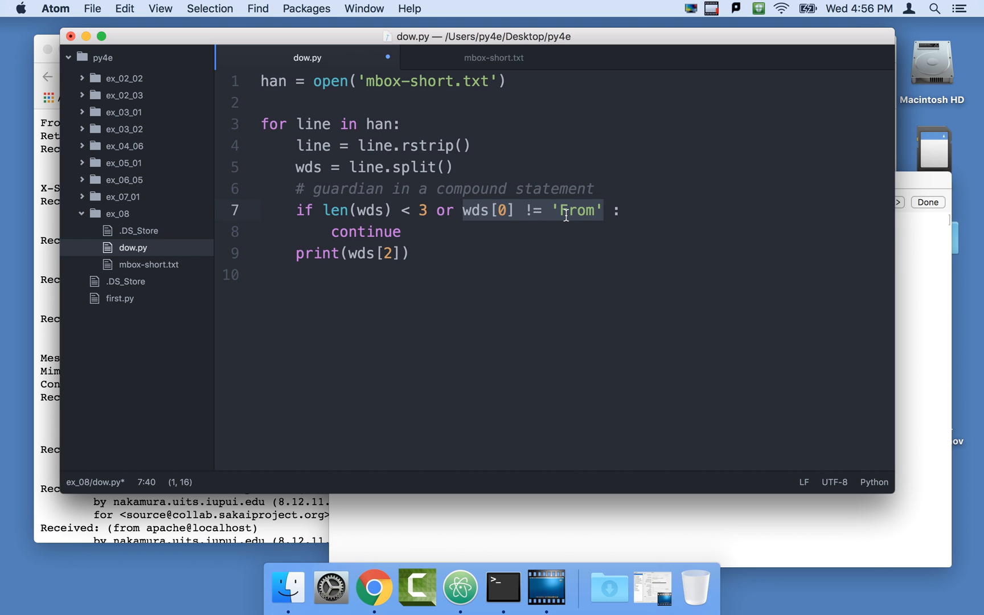
mouse_move(391, 239)
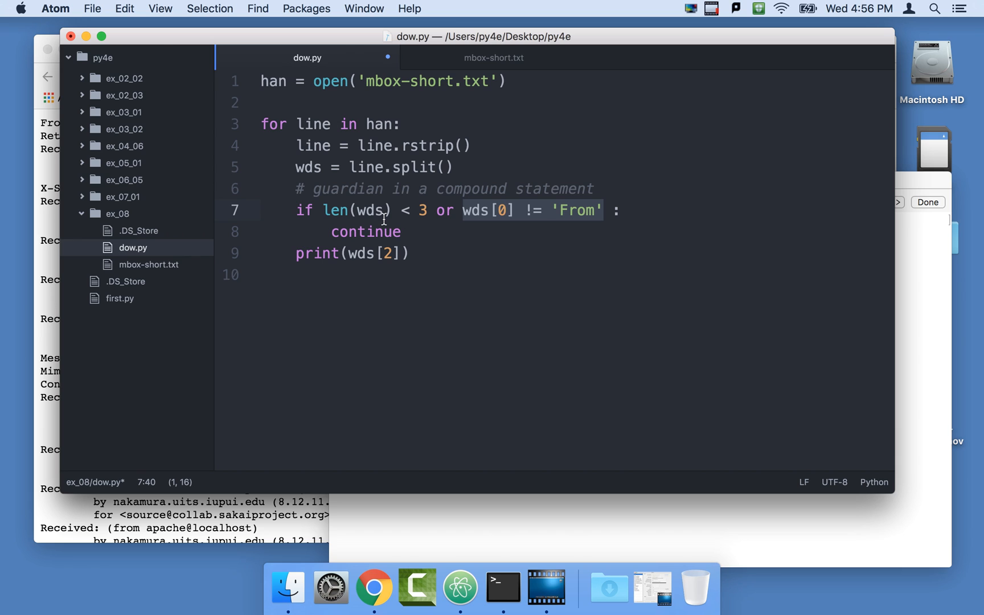
mouse_move(409, 210)
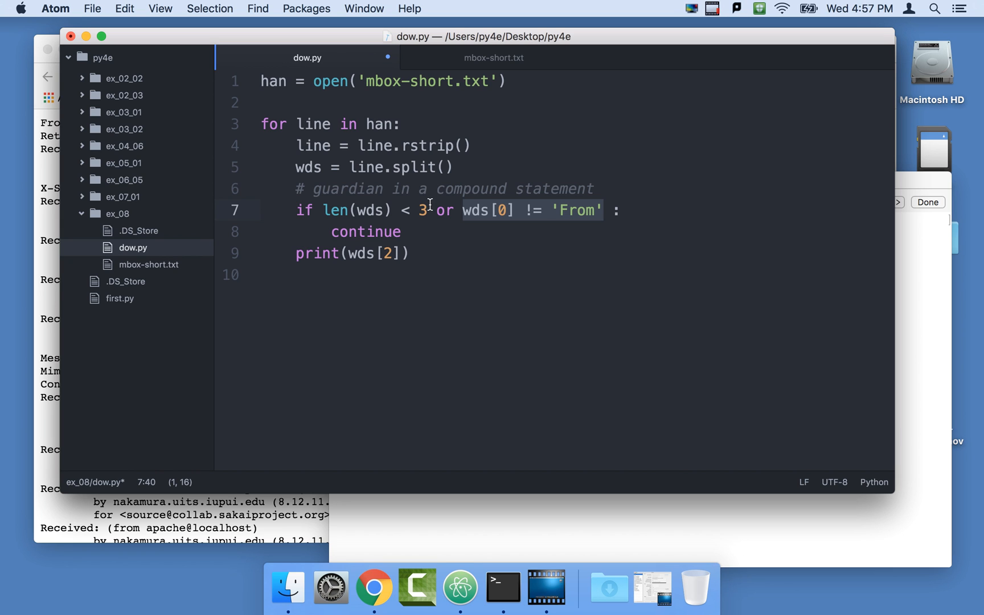
mouse_move(391, 254)
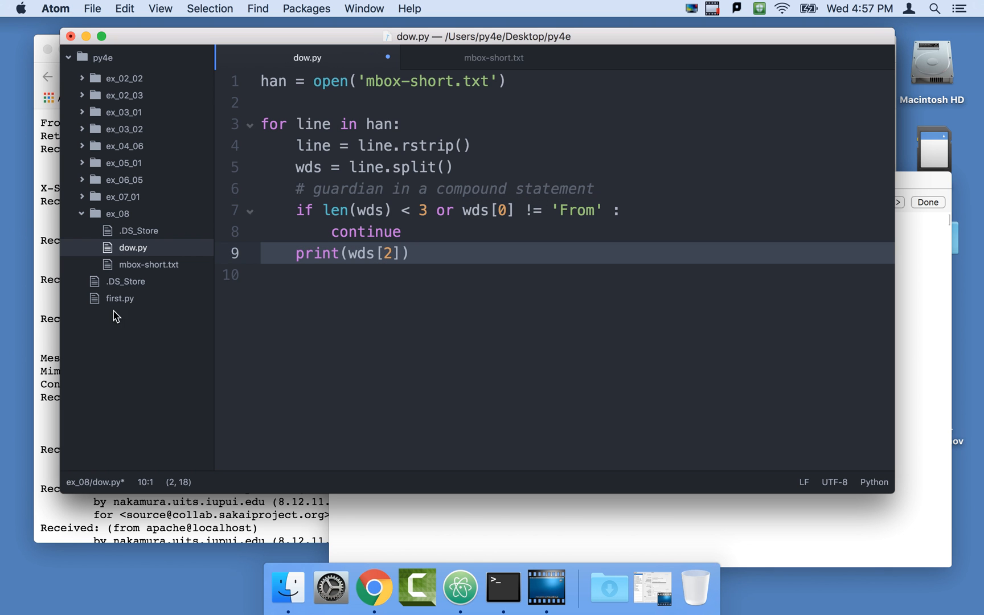
Bring Chrome's Python for Everybody book page in front of the dow.py code
click(374, 587)
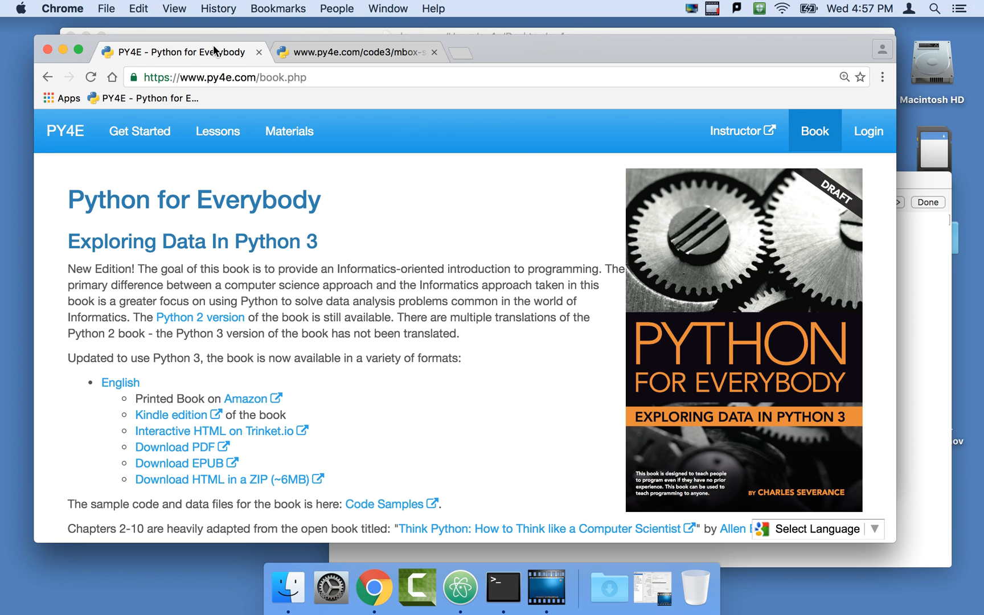
click(459, 587)
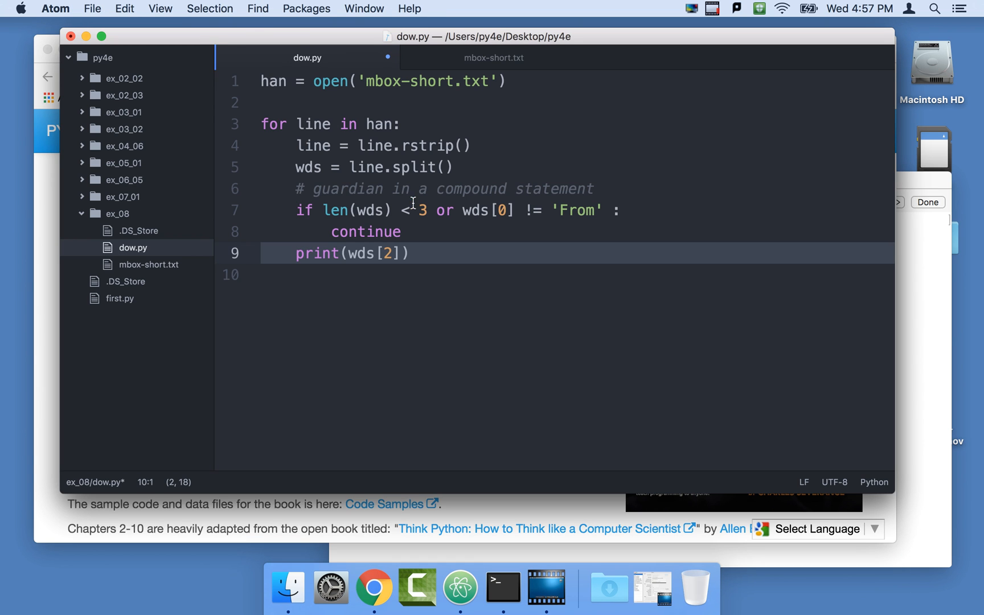
click(374, 586)
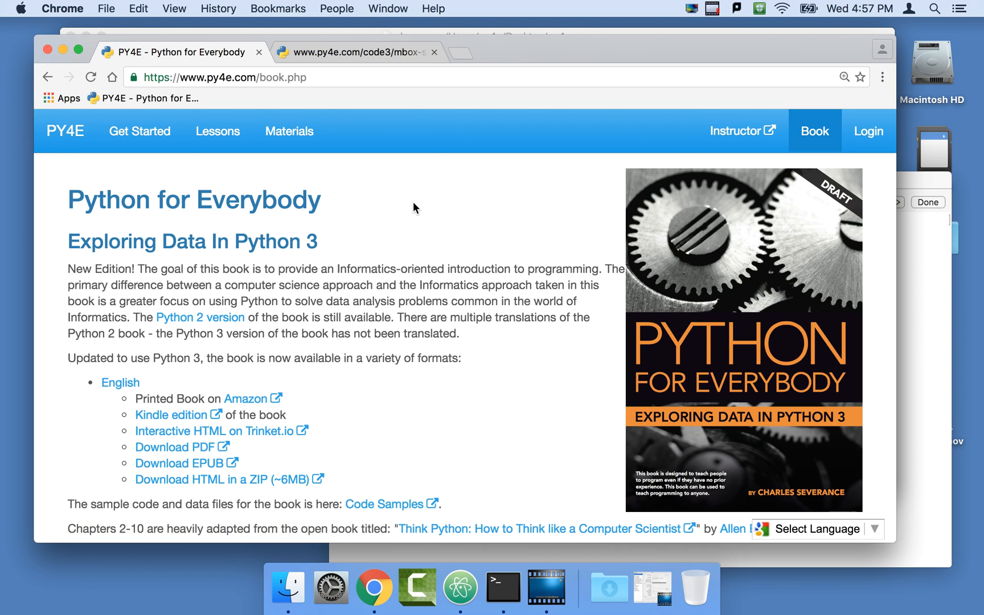